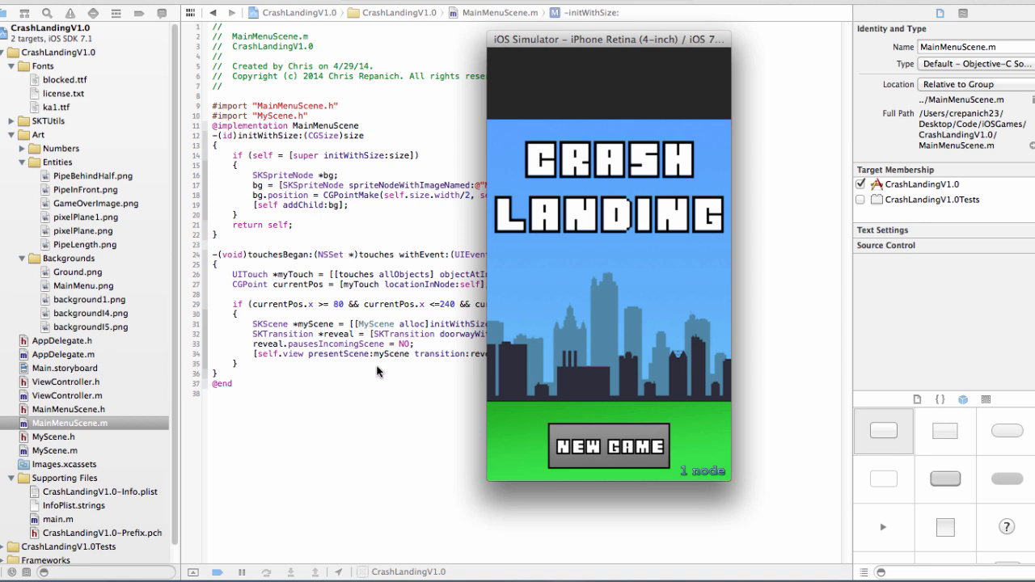
pyautogui.moveTo(581, 283)
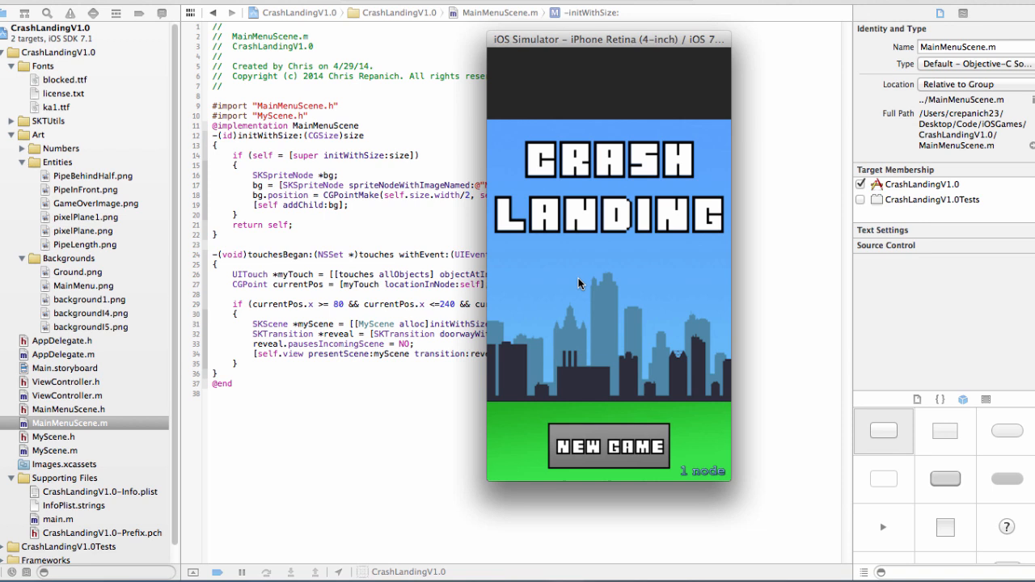
pyautogui.moveTo(540, 425)
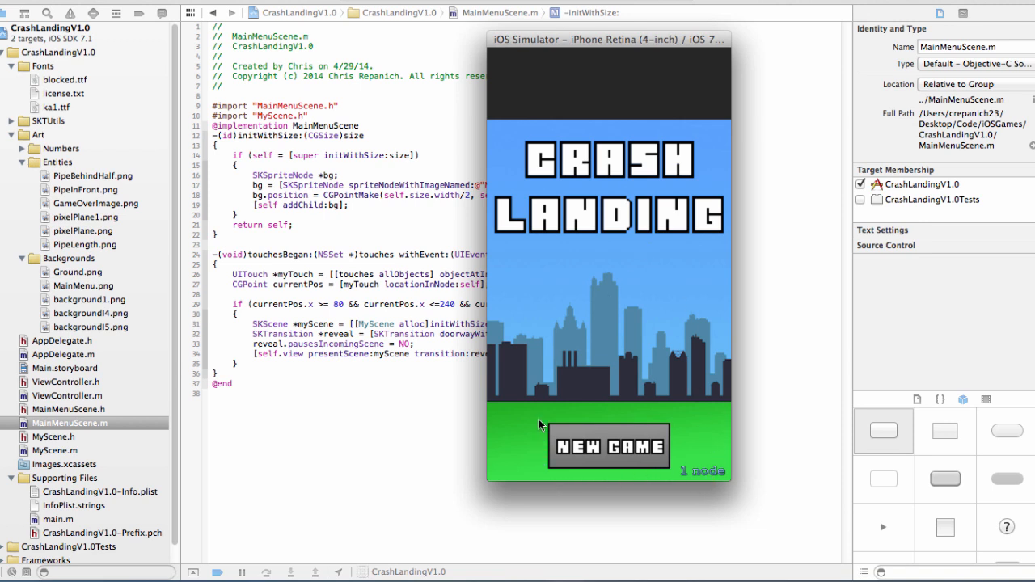
pyautogui.moveTo(570, 415)
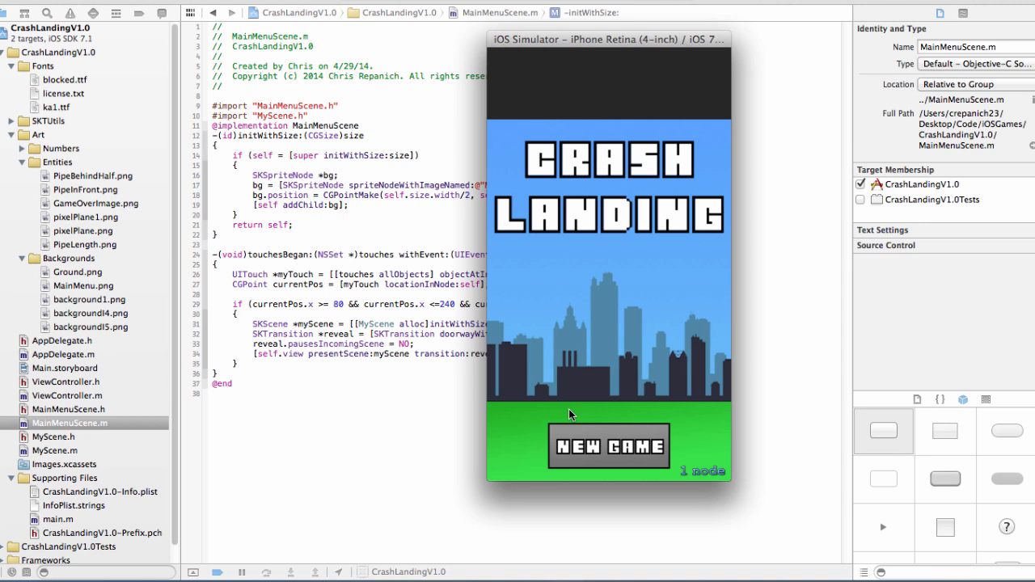
pyautogui.moveTo(570, 325)
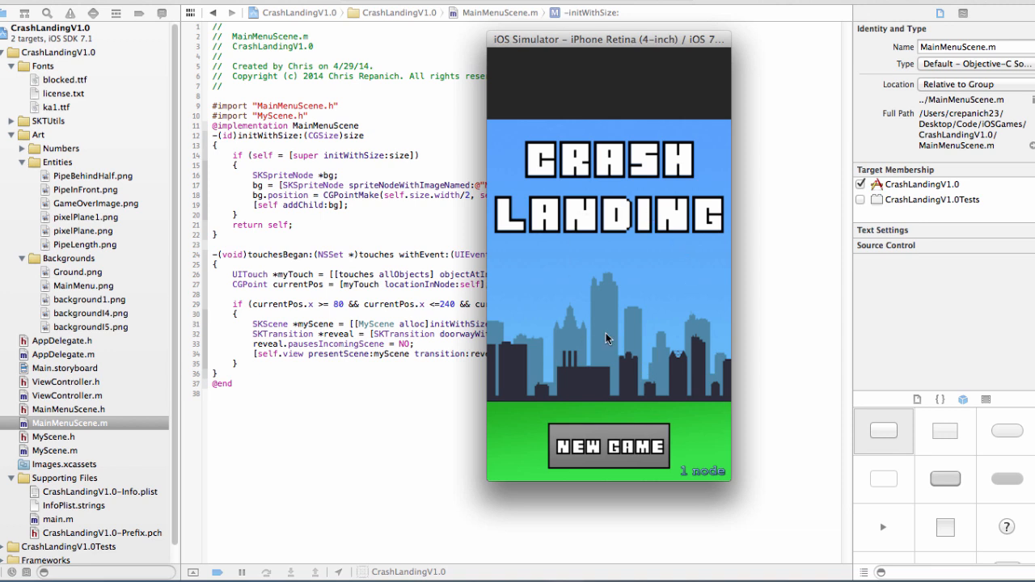
pyautogui.moveTo(625, 398)
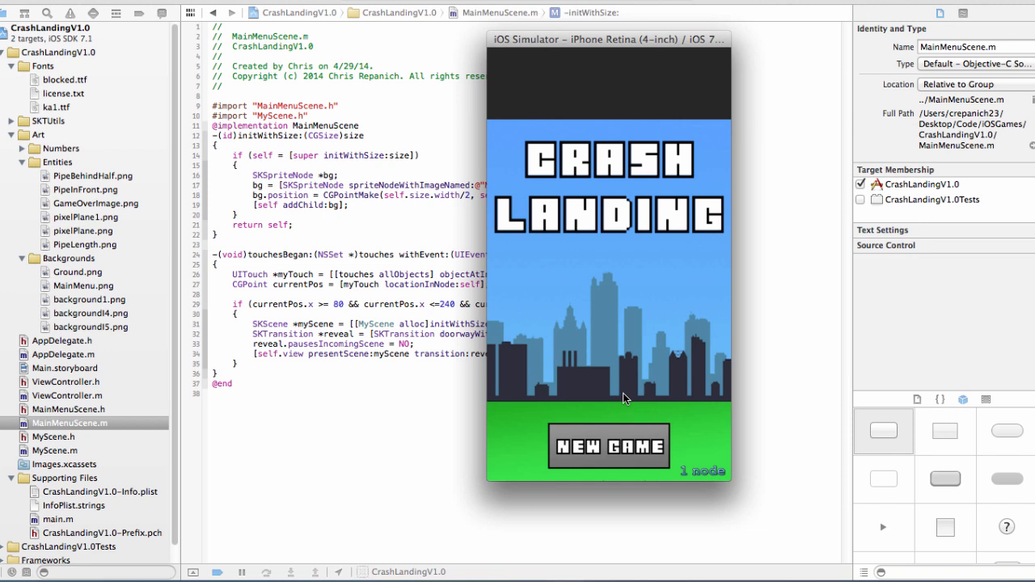
pyautogui.moveTo(515, 318)
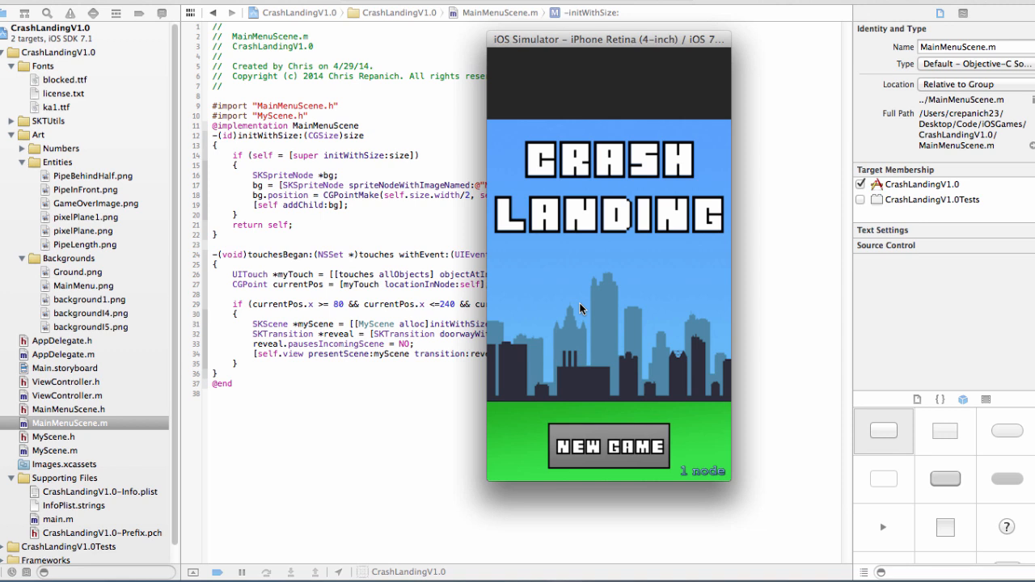
pyautogui.moveTo(653, 476)
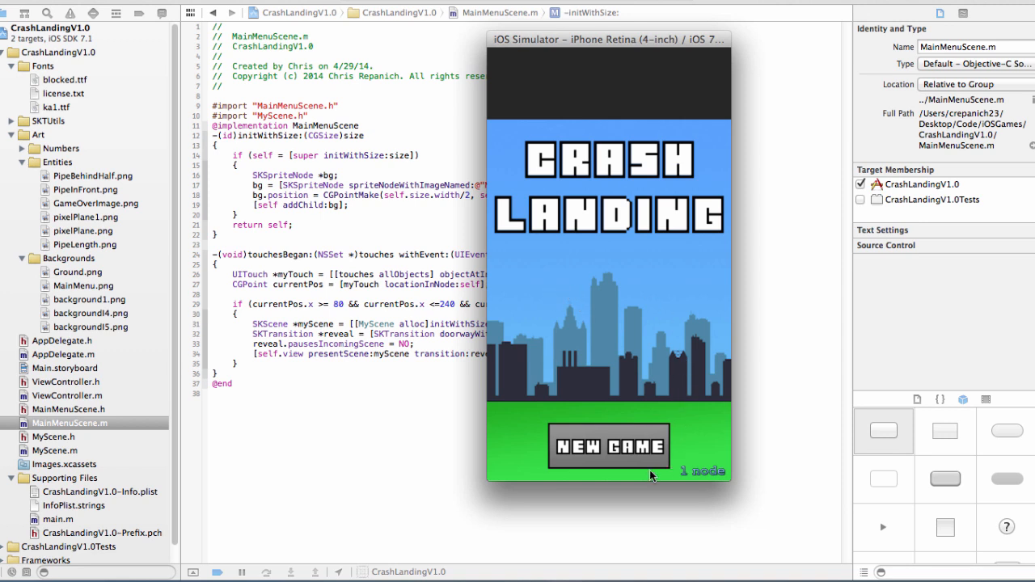
pyautogui.moveTo(623, 313)
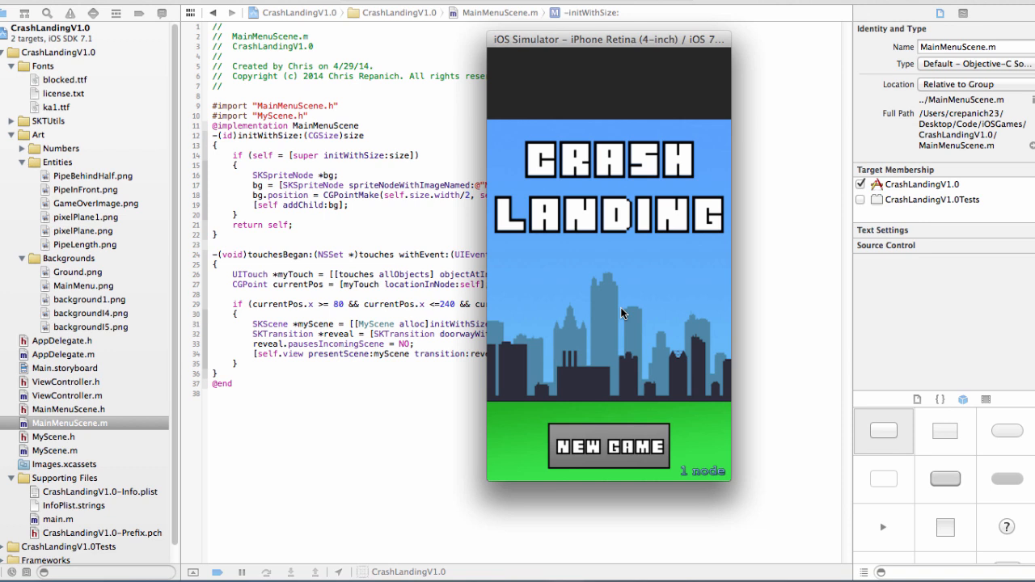
pyautogui.moveTo(613, 261)
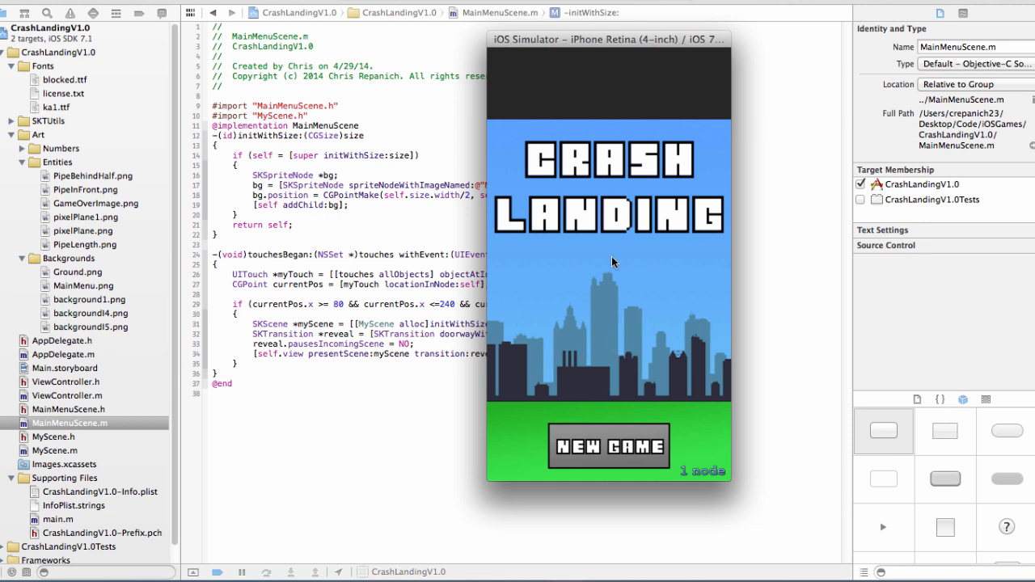
pyautogui.moveTo(514, 47)
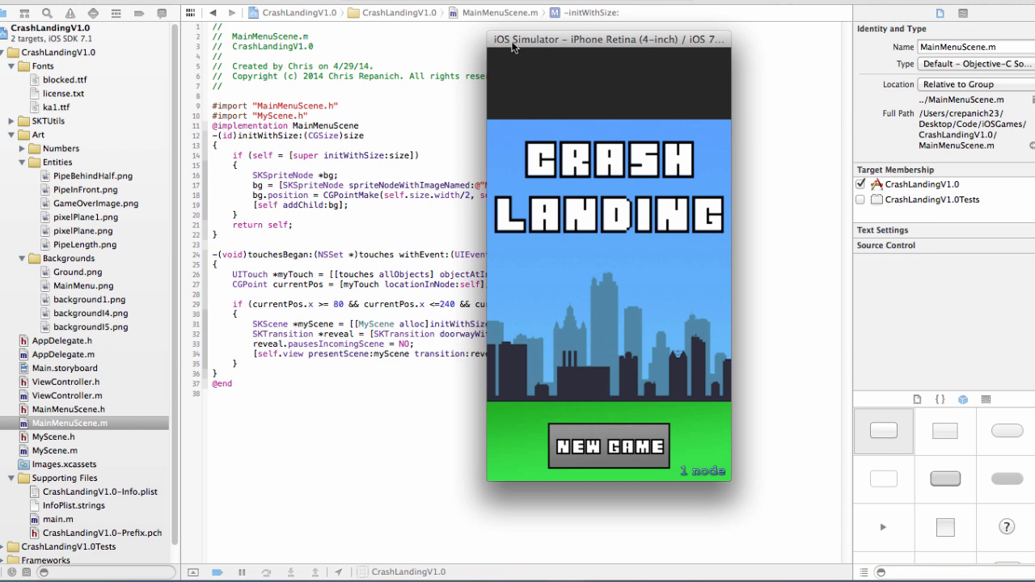
pyautogui.moveTo(555, 76)
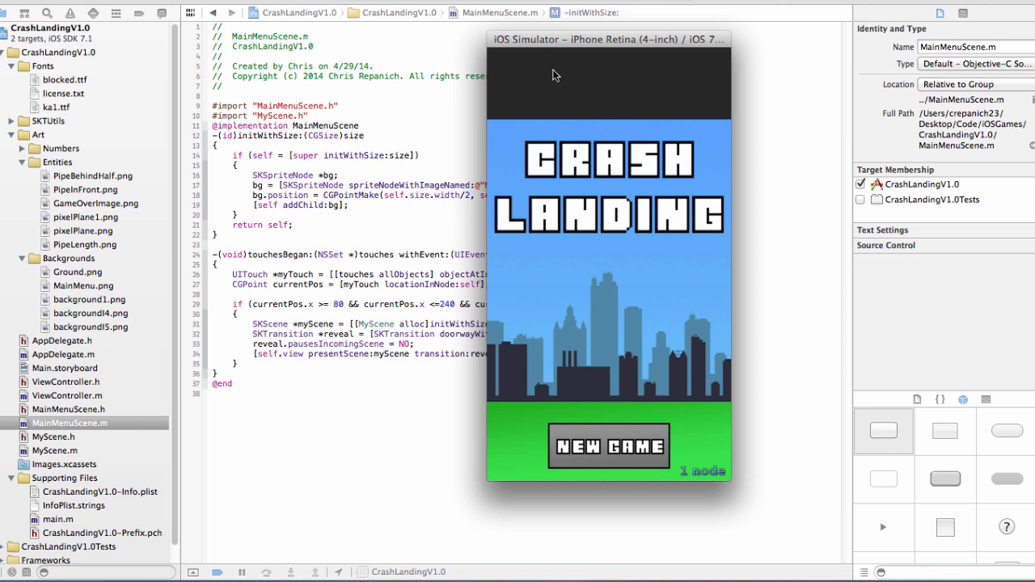
pyautogui.moveTo(573, 93)
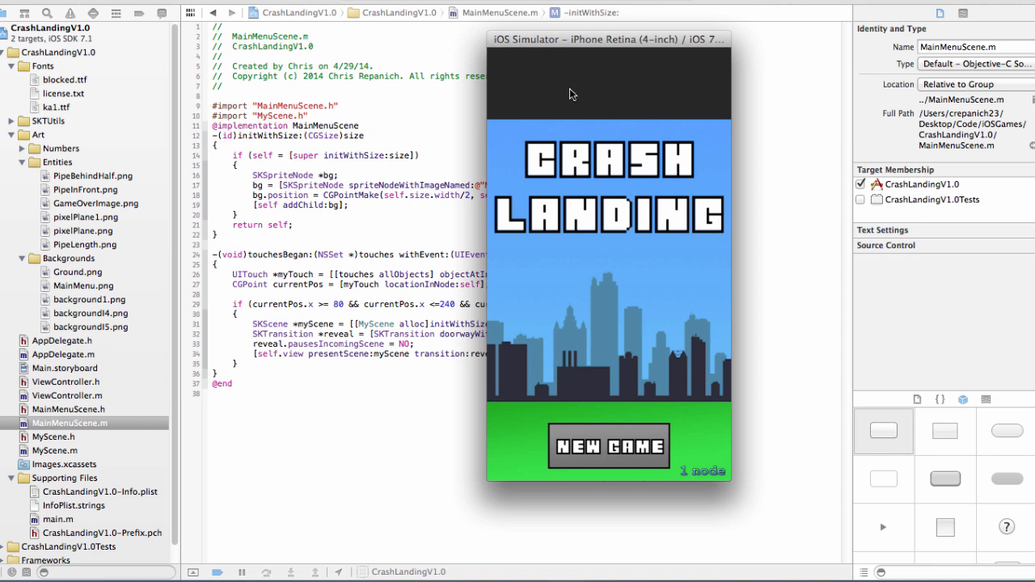
pyautogui.moveTo(609, 31)
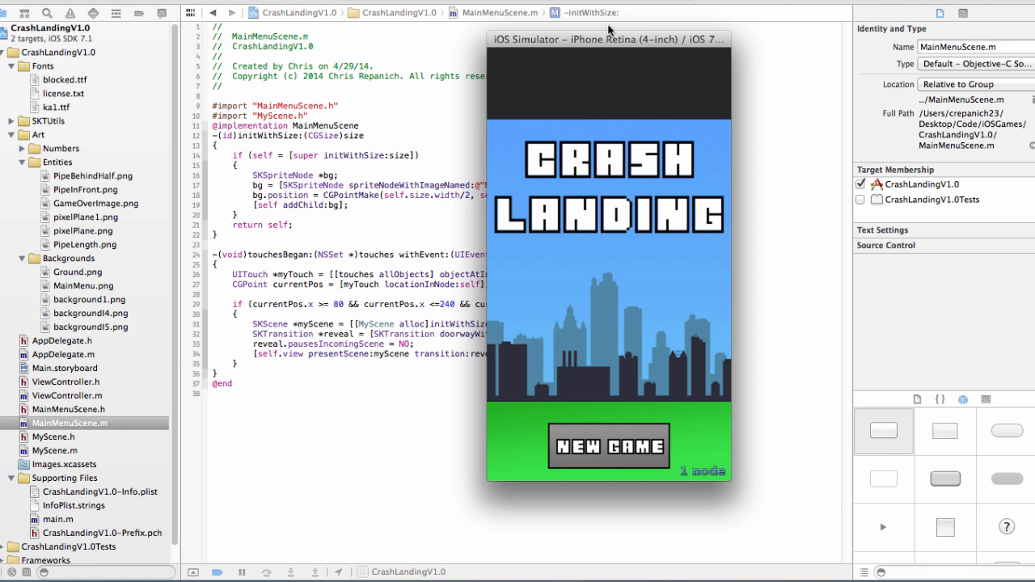
pyautogui.moveTo(629, 447)
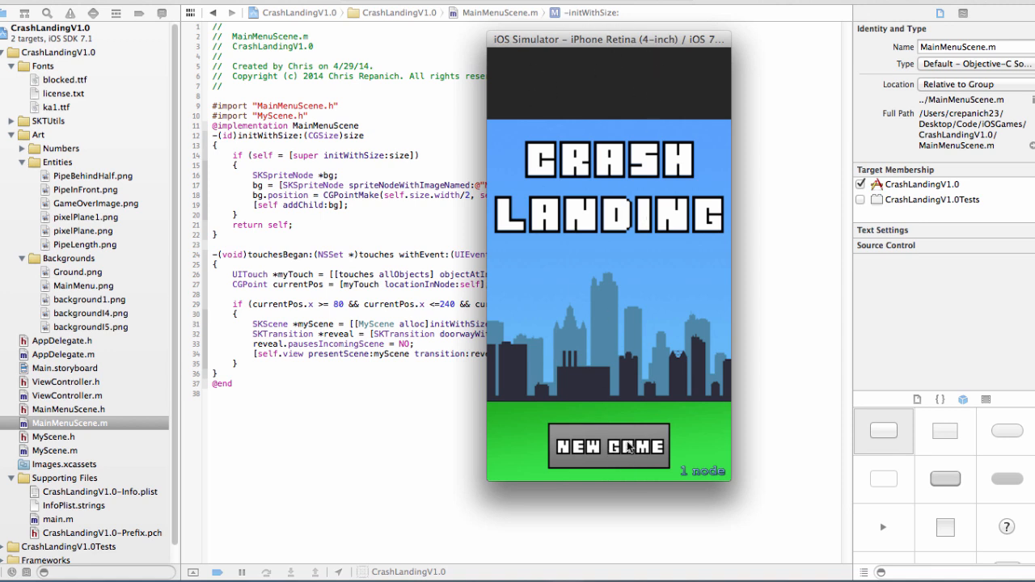
# Play two rounds of Crash Landing in the simulator, ending with a score of 3.
pyautogui.click(608, 446)
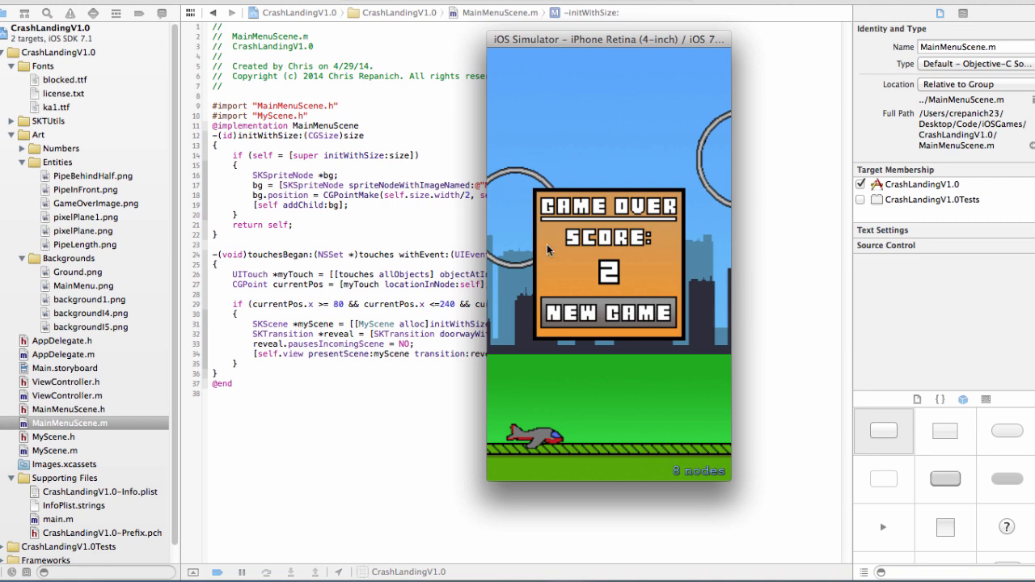
pyautogui.click(608, 313)
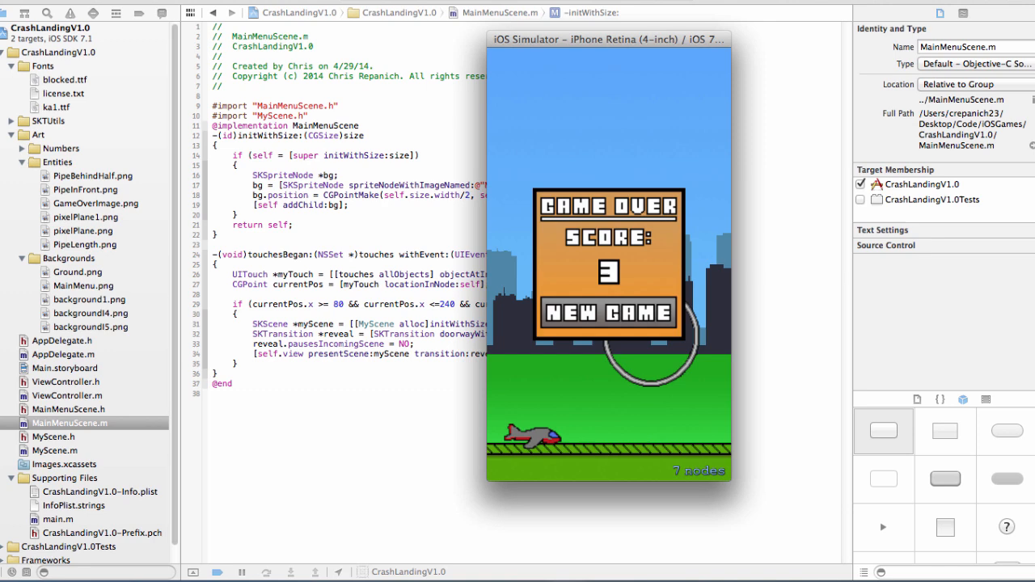
pyautogui.click(32, 4)
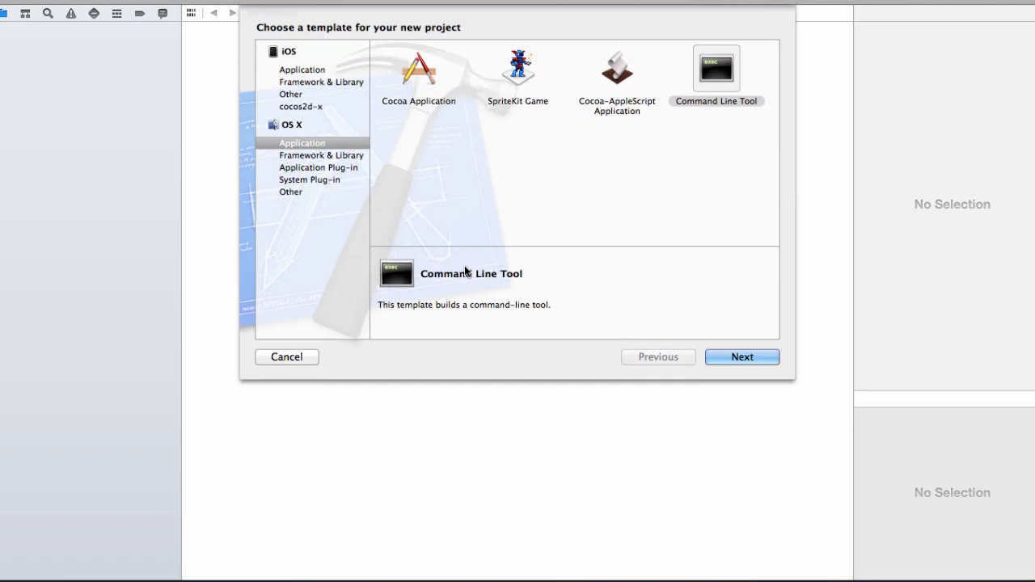
# Choose the iOS SpriteKit Game template and name the product FirstGame.
pyautogui.click(418, 69)
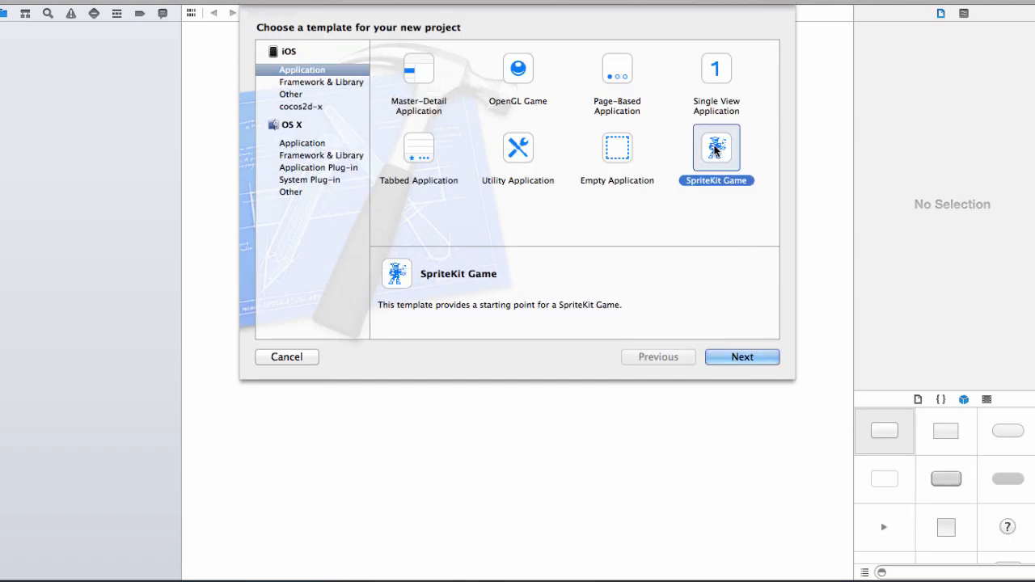
pyautogui.click(741, 356)
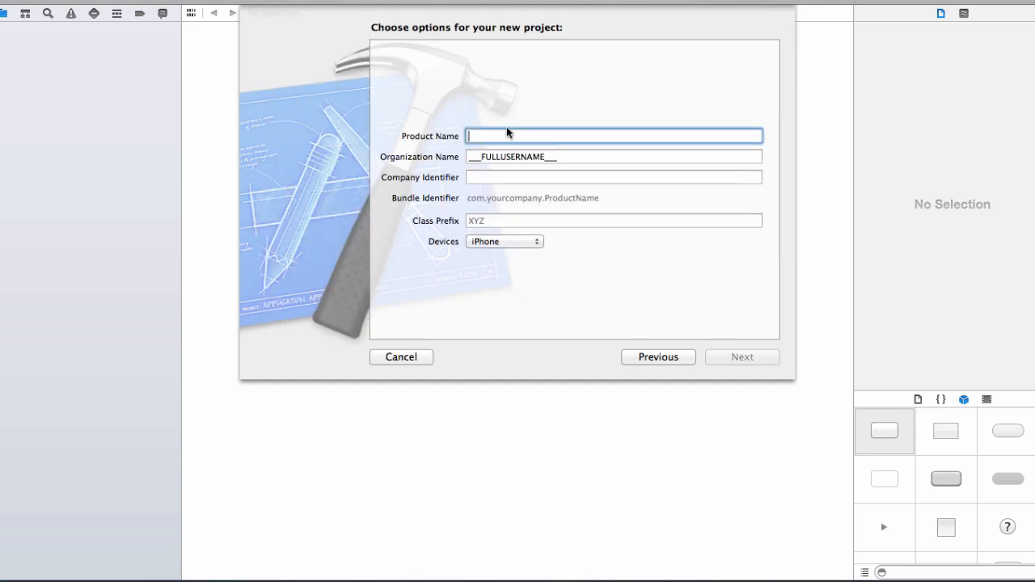
pyautogui.moveTo(574, 164)
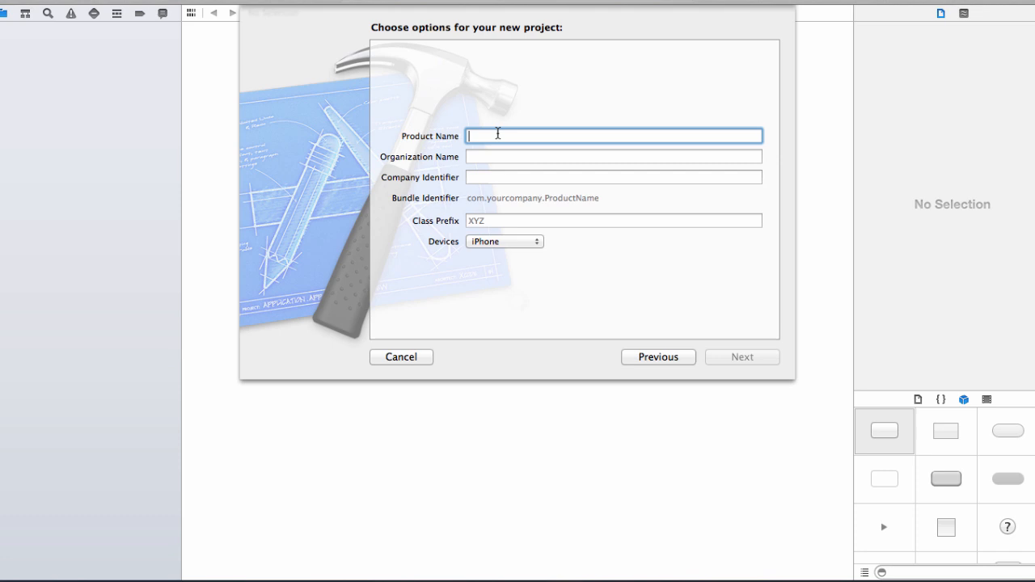
pyautogui.write('FirstG')
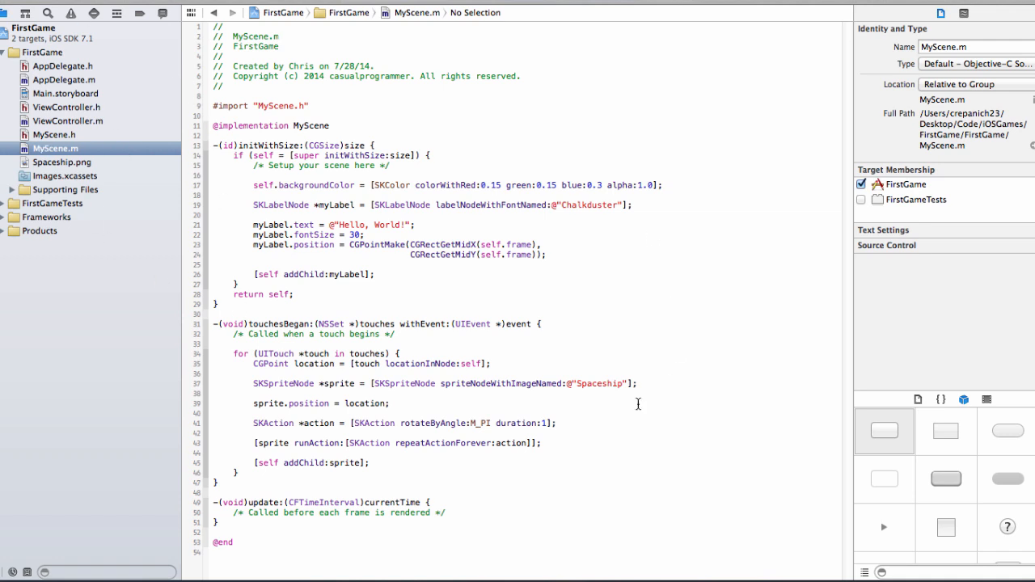
pyautogui.moveTo(125, 54)
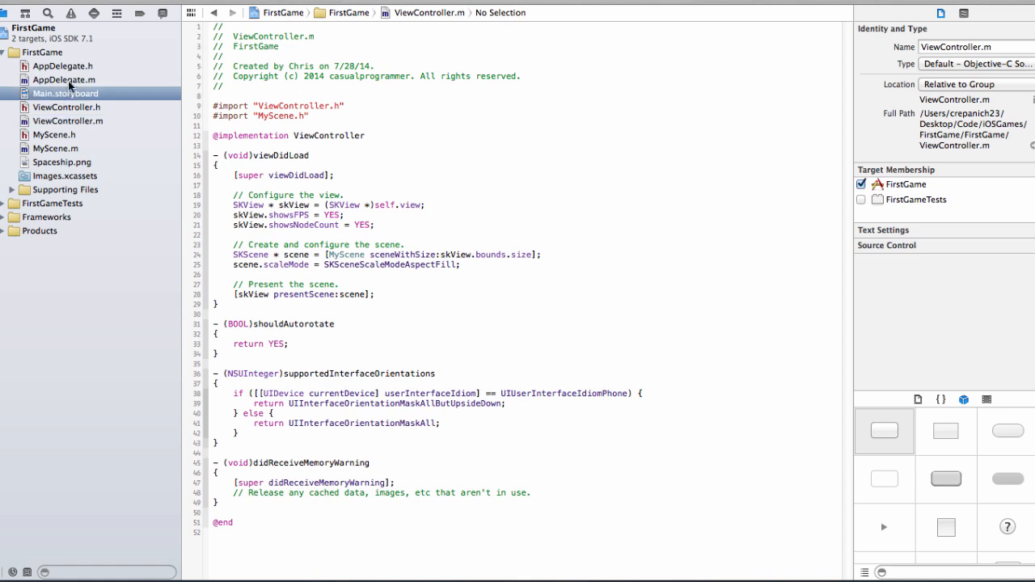
pyautogui.moveTo(49, 71)
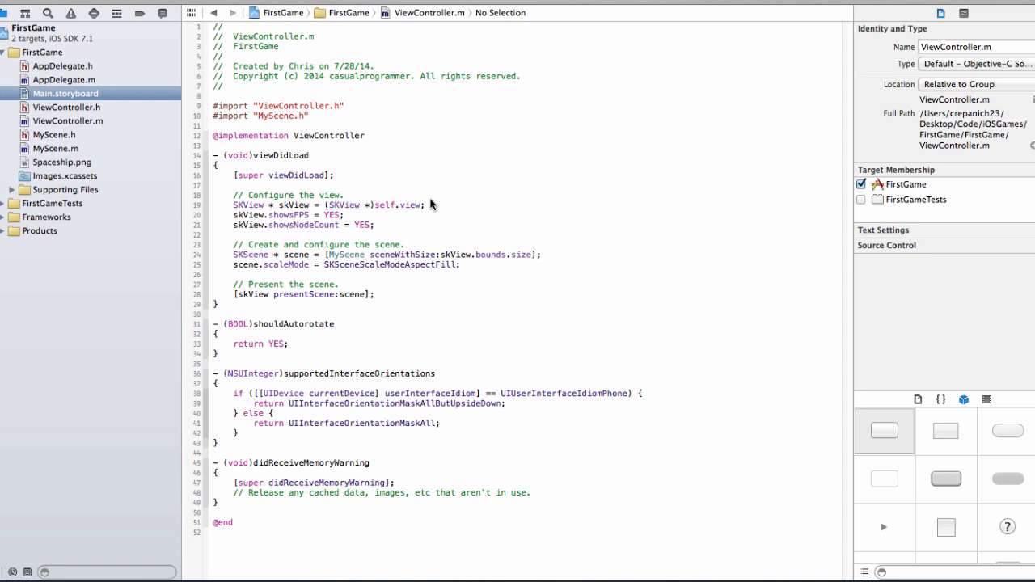
# Select MyScene.m in the Project Navigator to view its template scene code.
pyautogui.click(55, 148)
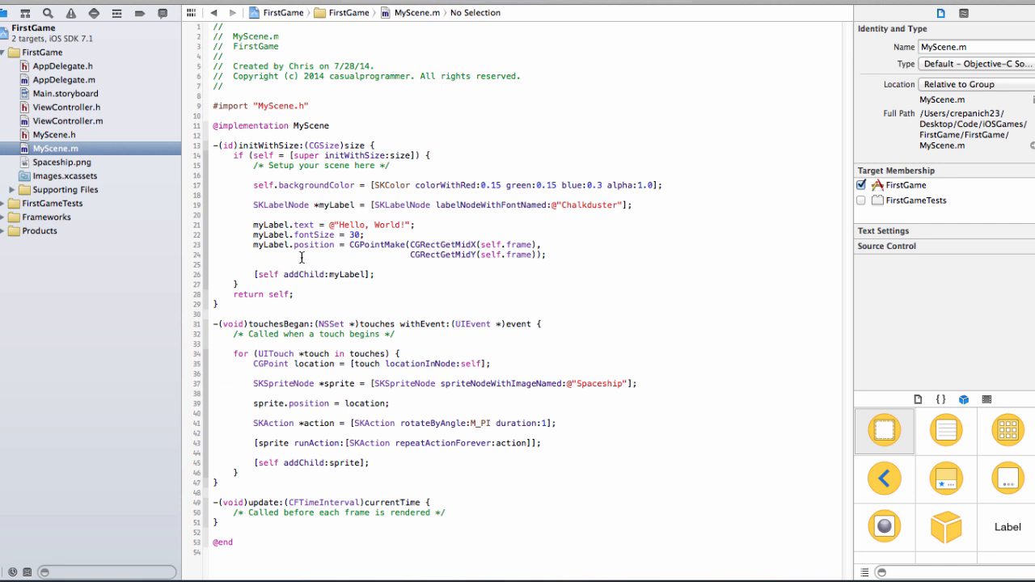
pyautogui.moveTo(260, 306)
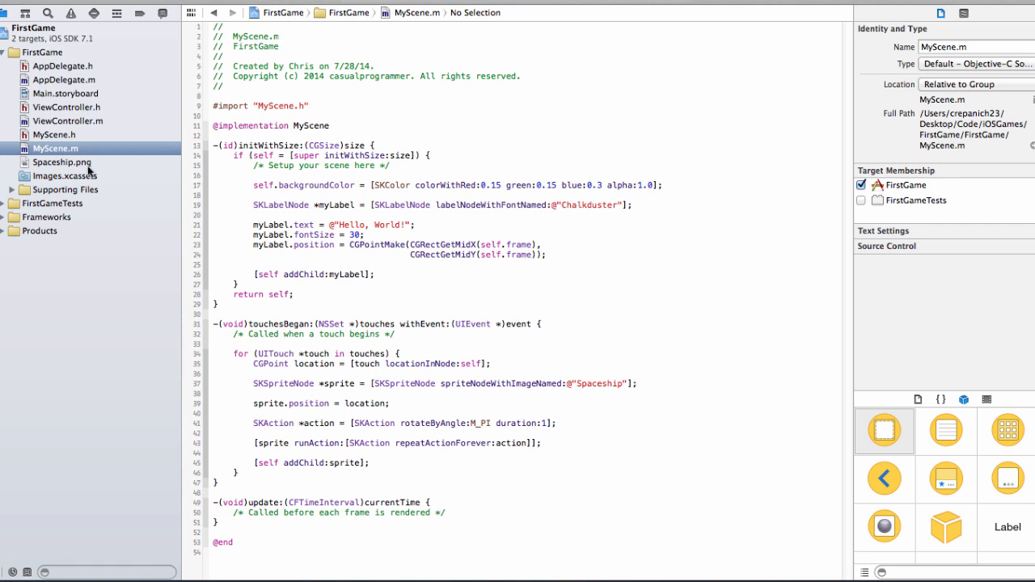
pyautogui.moveTo(508, 17)
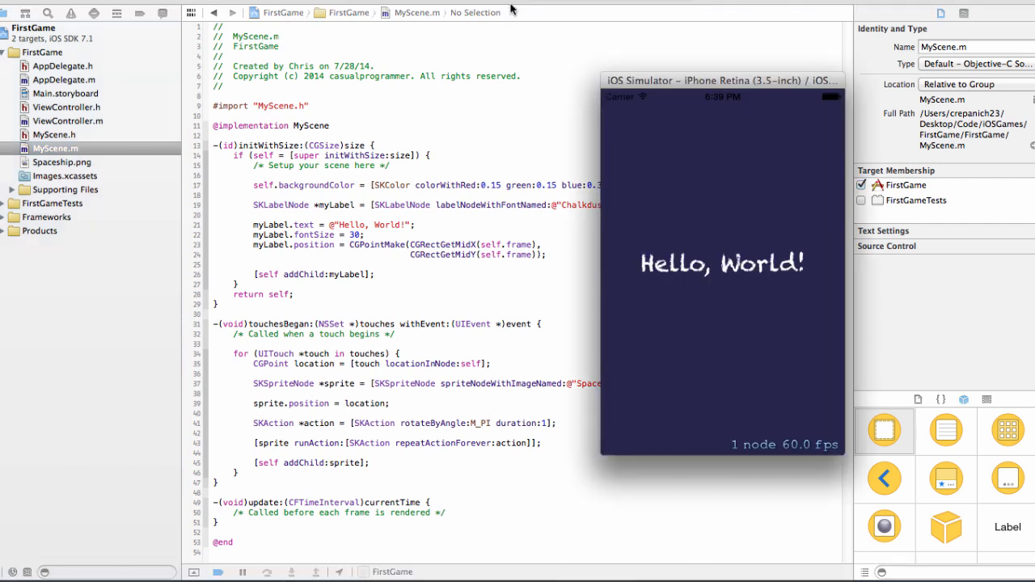
pyautogui.moveTo(622, 115)
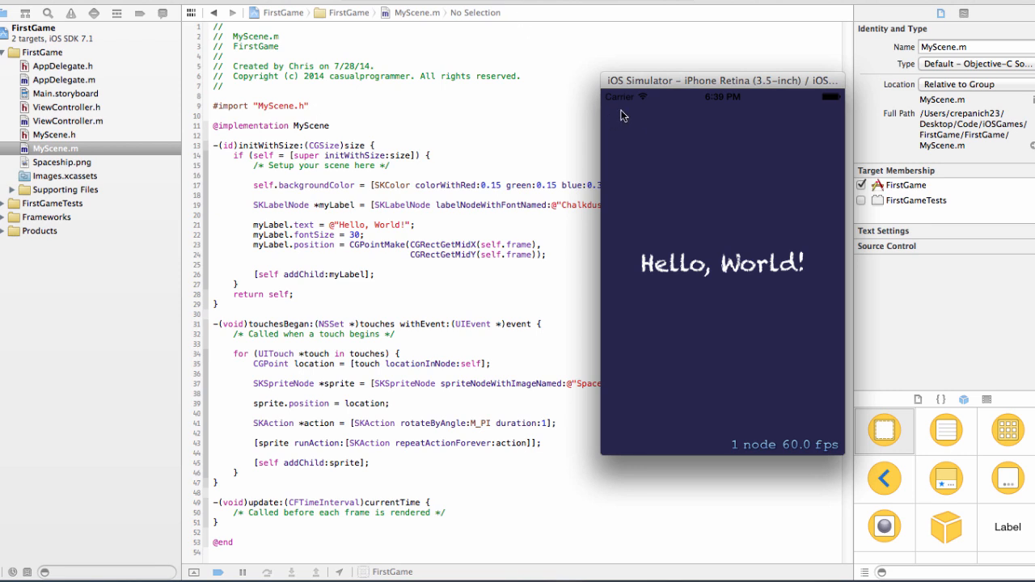
pyautogui.moveTo(698, 279)
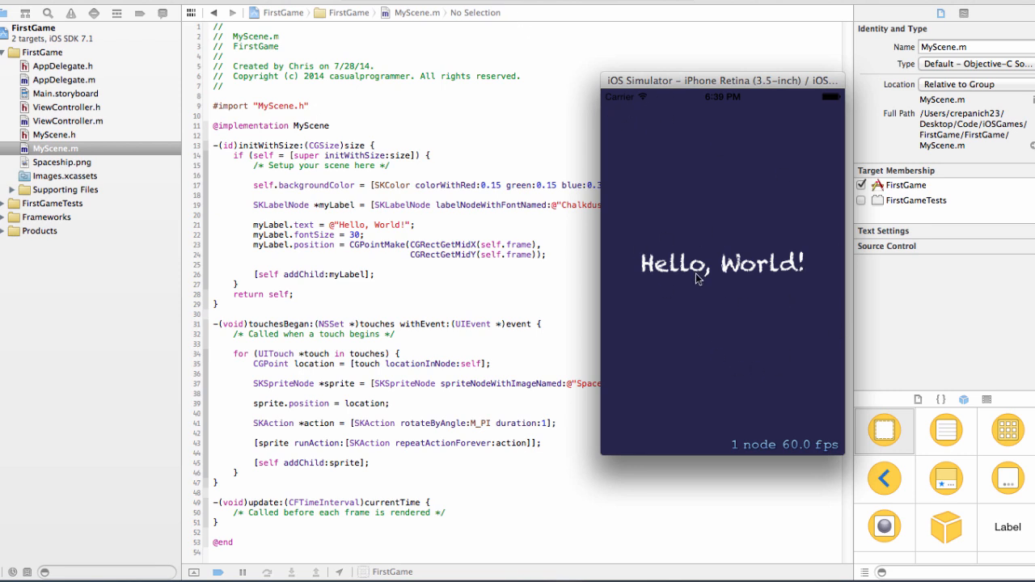
pyautogui.moveTo(781, 461)
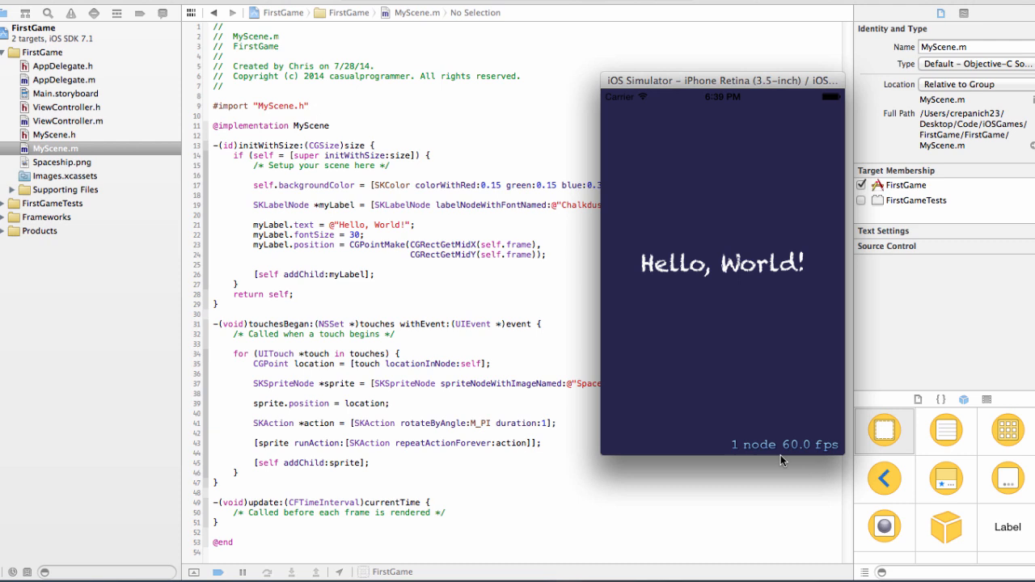
pyautogui.moveTo(624, 275)
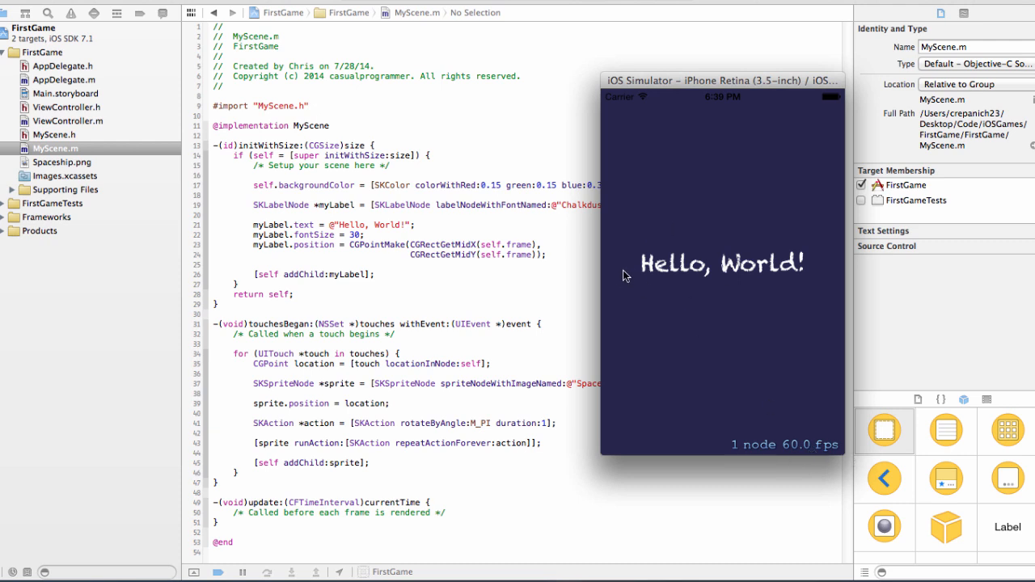
pyautogui.moveTo(648, 265)
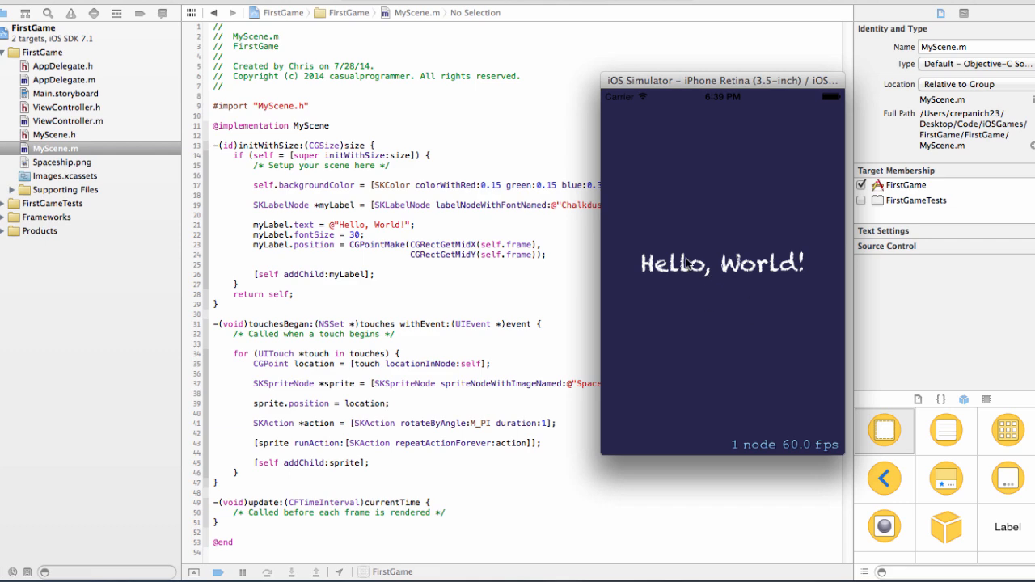
pyautogui.moveTo(721, 275)
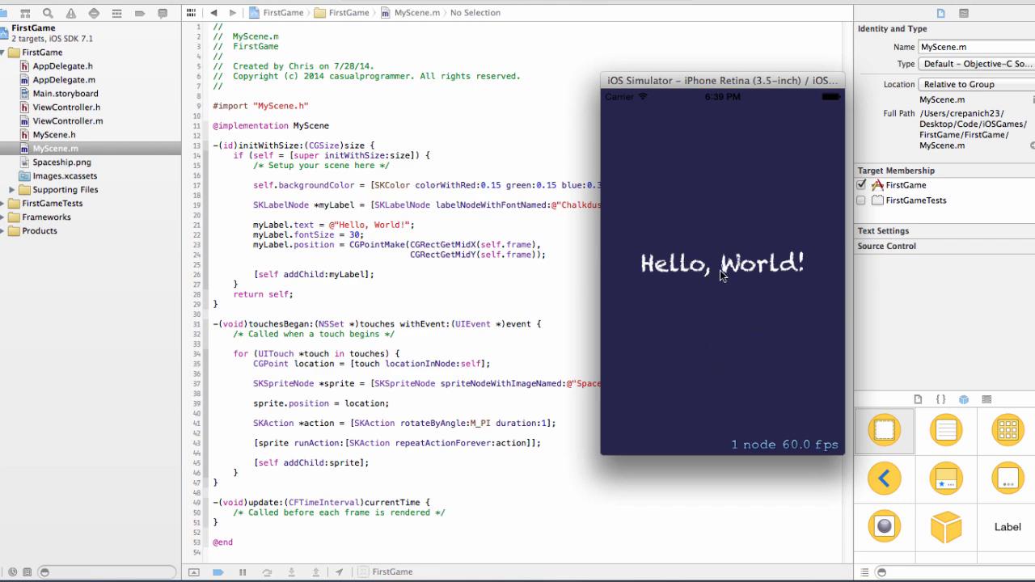
# Run FirstGame in the iOS Simulator to see the Hello, World! scene.
pyautogui.click(696, 368)
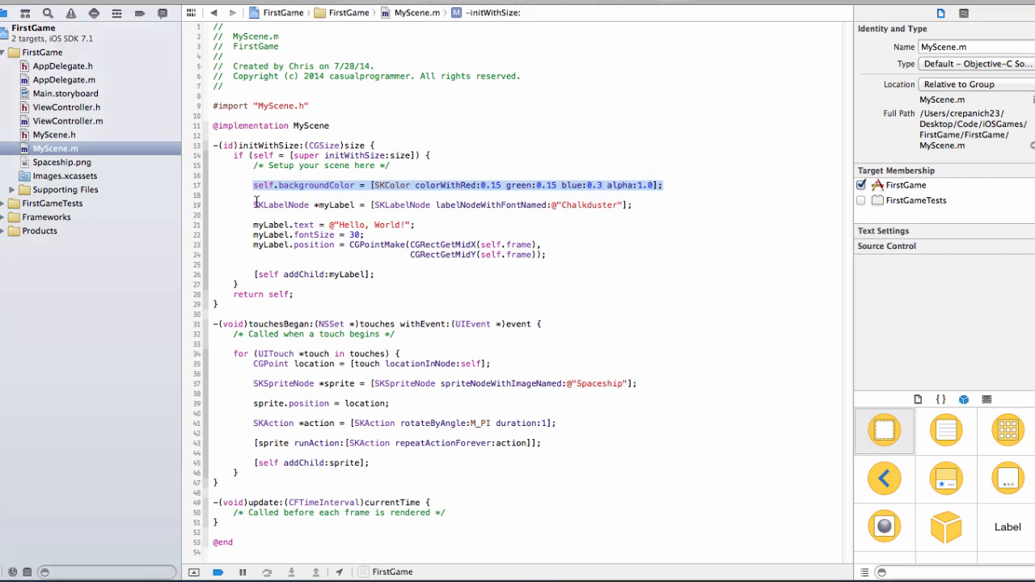
pyautogui.click(655, 205)
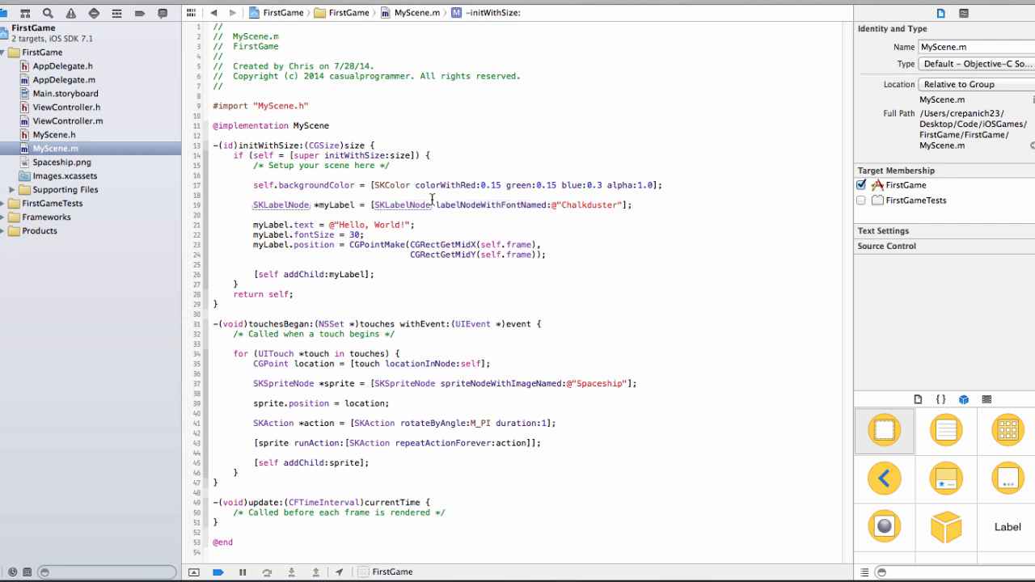
pyautogui.moveTo(435, 204); pyautogui.dragTo(625, 204)
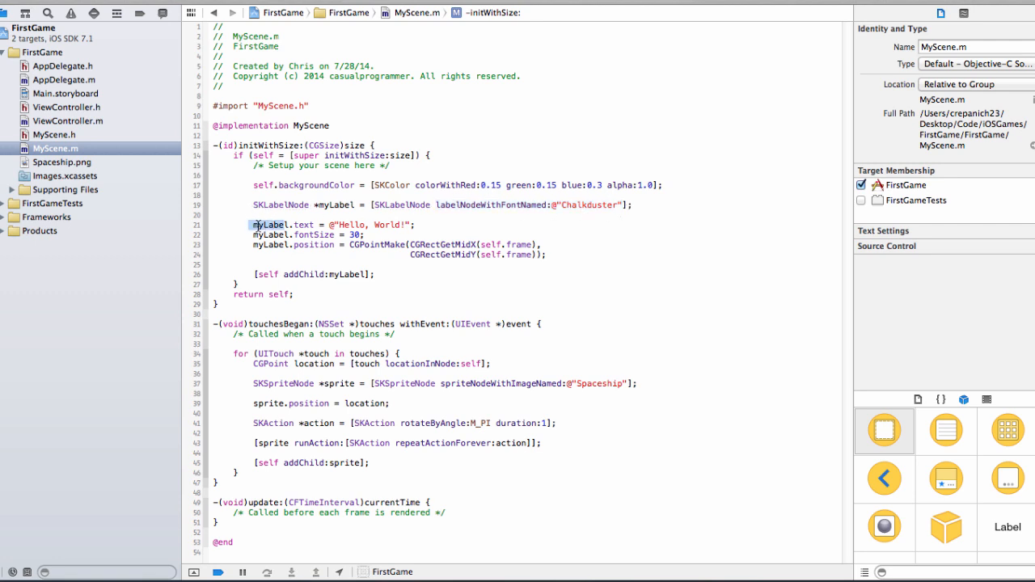
pyautogui.moveTo(253, 225); pyautogui.dragTo(398, 244)
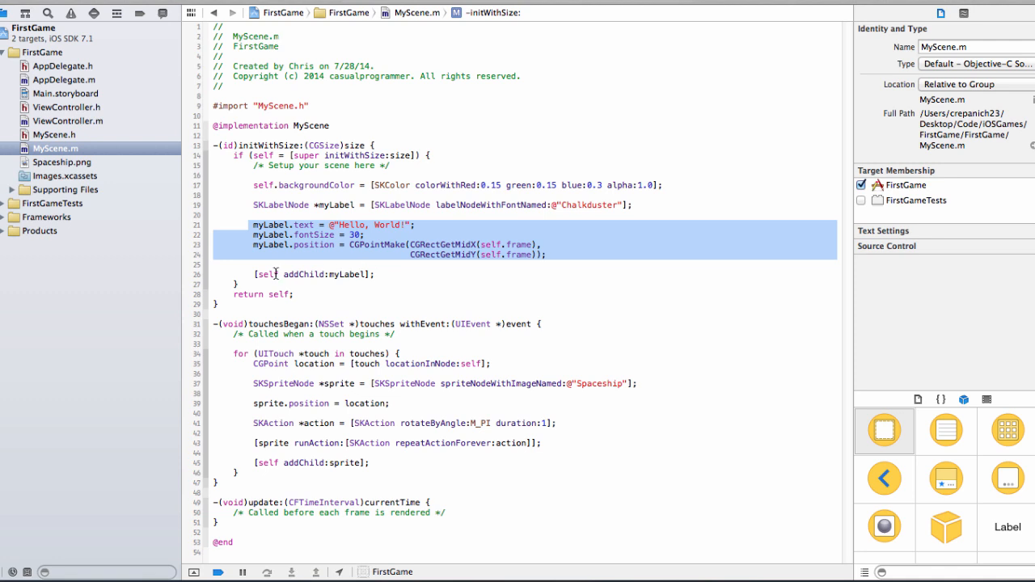
pyautogui.click(275, 259)
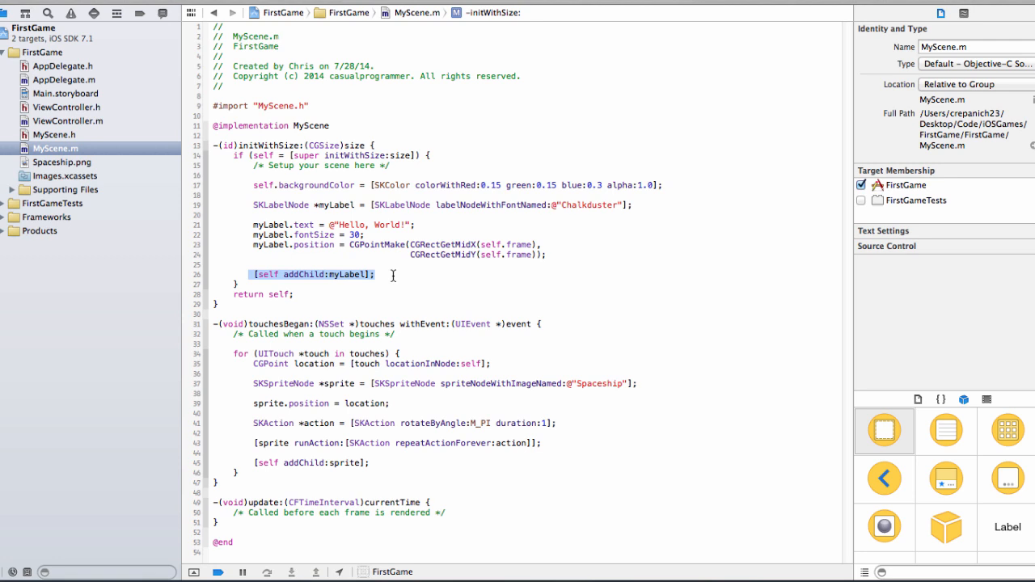
pyautogui.click(339, 245)
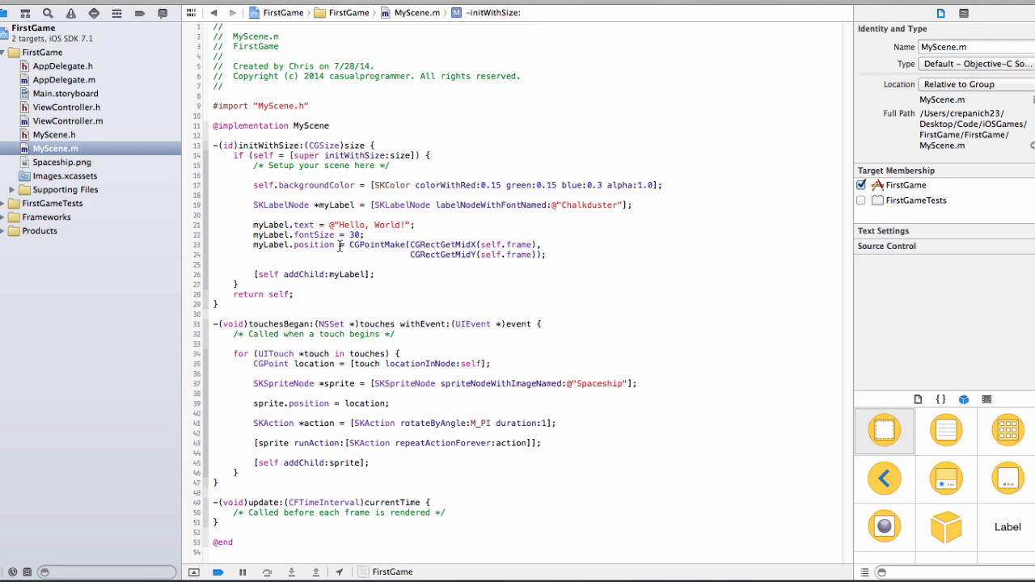
pyautogui.moveTo(252, 184); pyautogui.dragTo(548, 254)
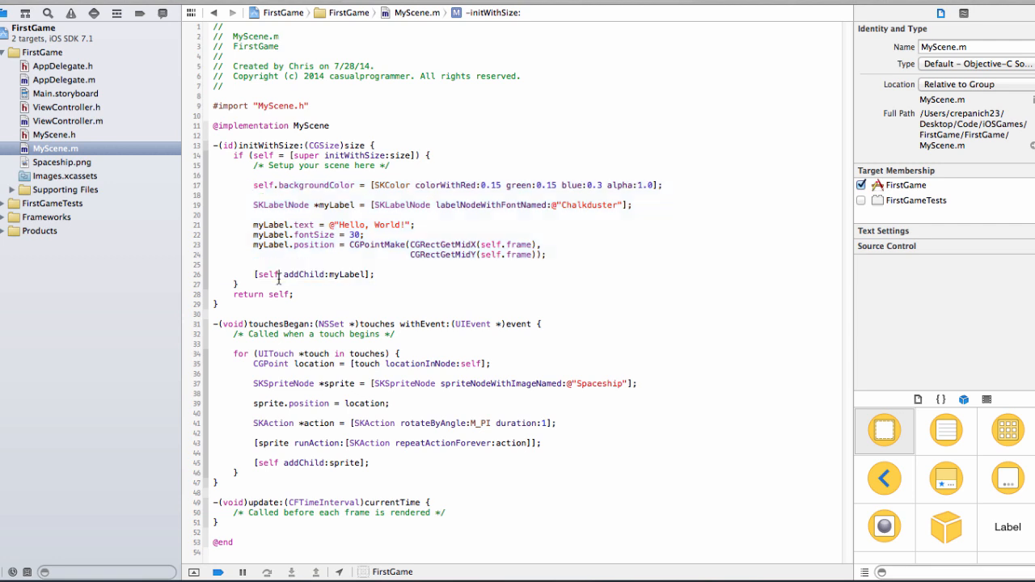
pyautogui.doubleClick(267, 274)
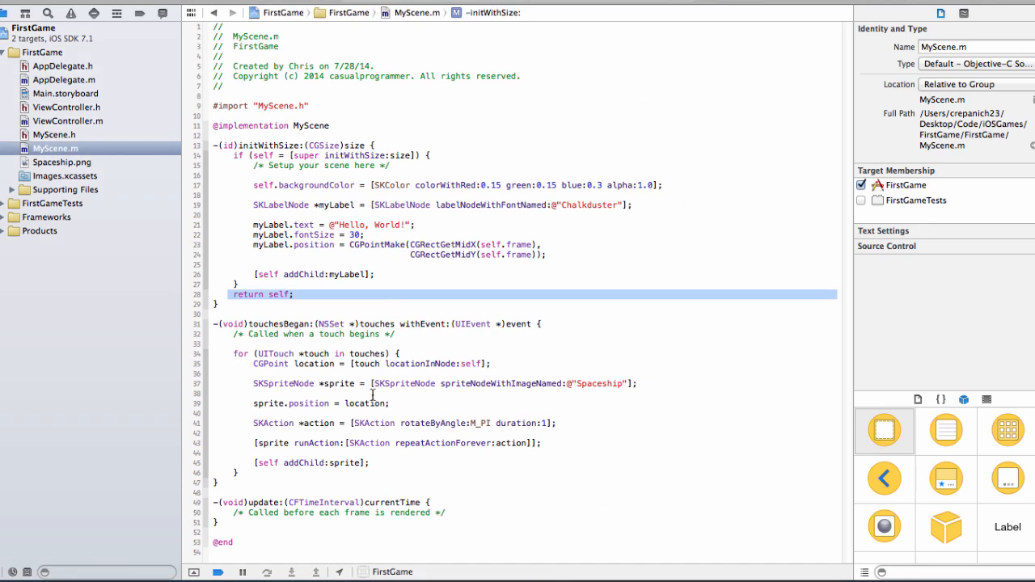
pyautogui.moveTo(450, 356)
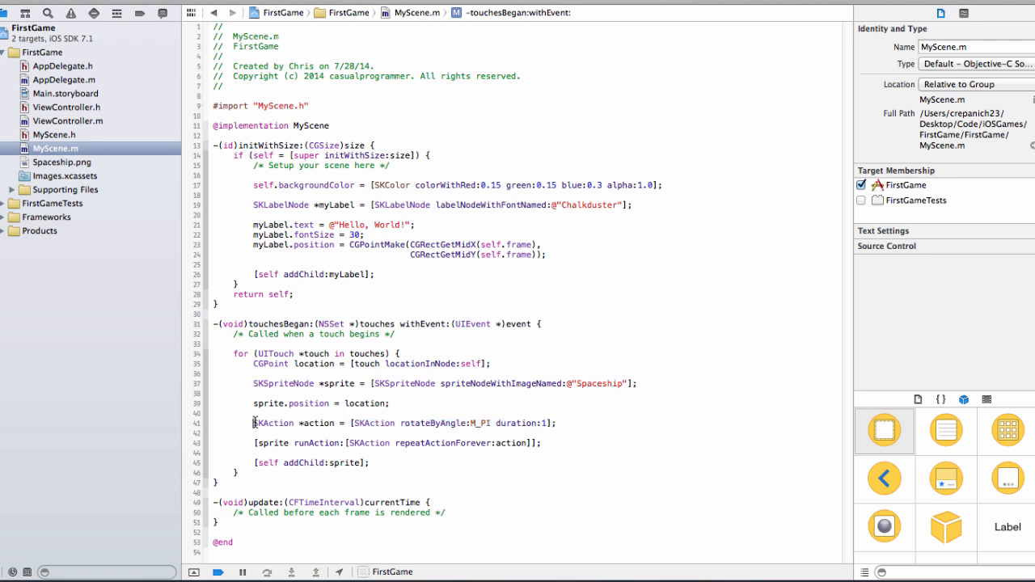
pyautogui.doubleClick(267, 403)
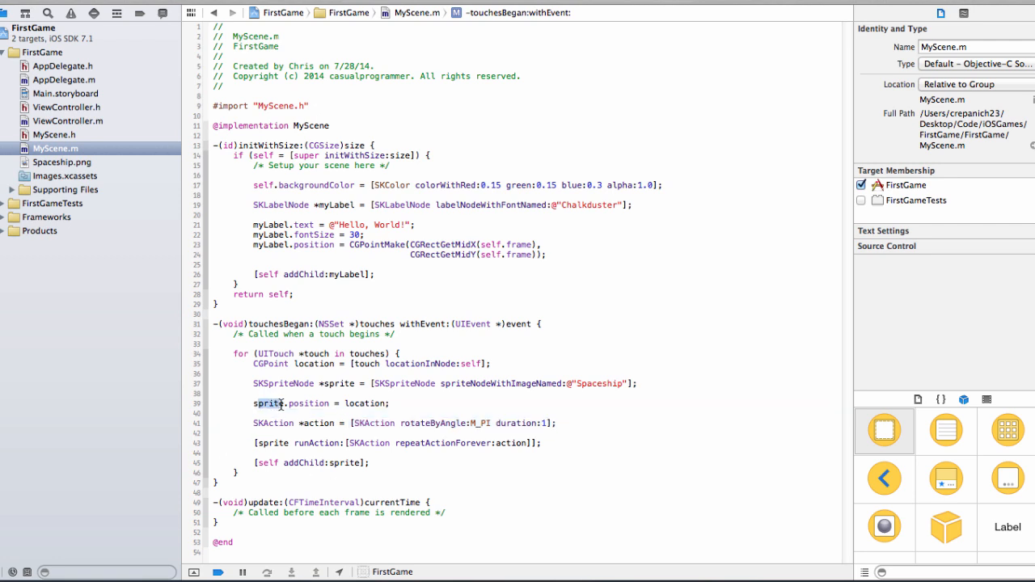
pyautogui.doubleClick(316, 442)
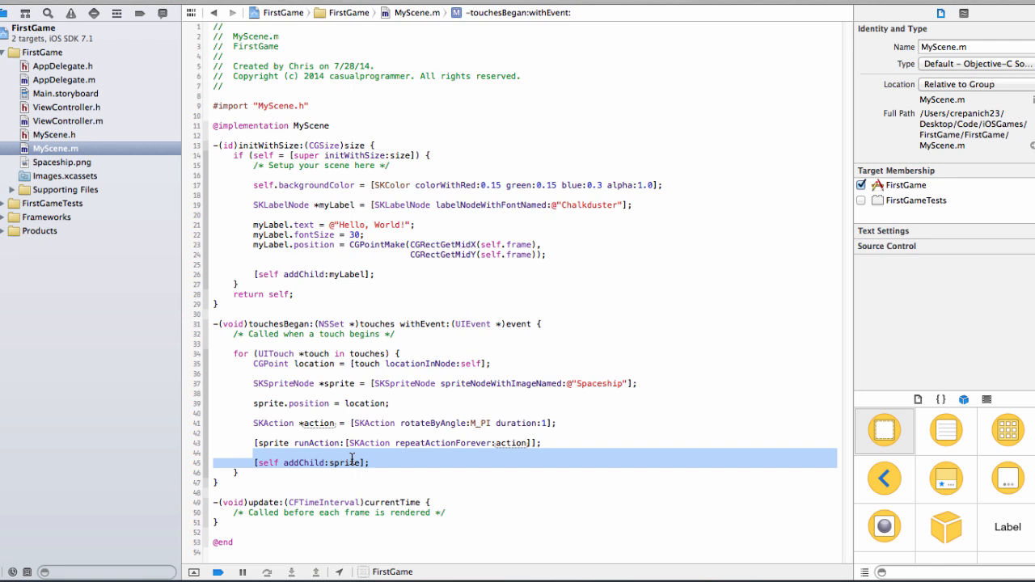
pyautogui.click(237, 500)
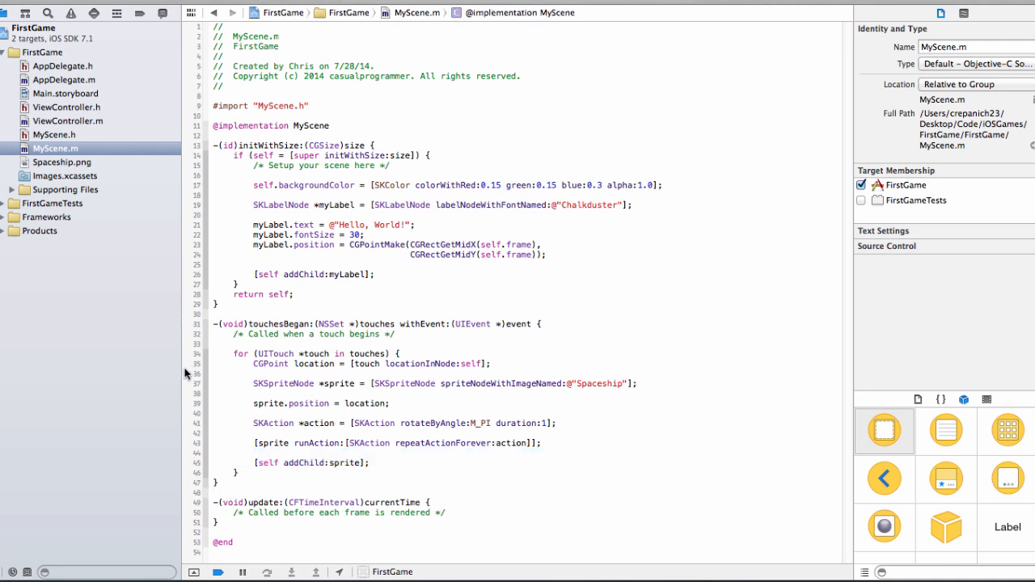
pyautogui.moveTo(829, 276)
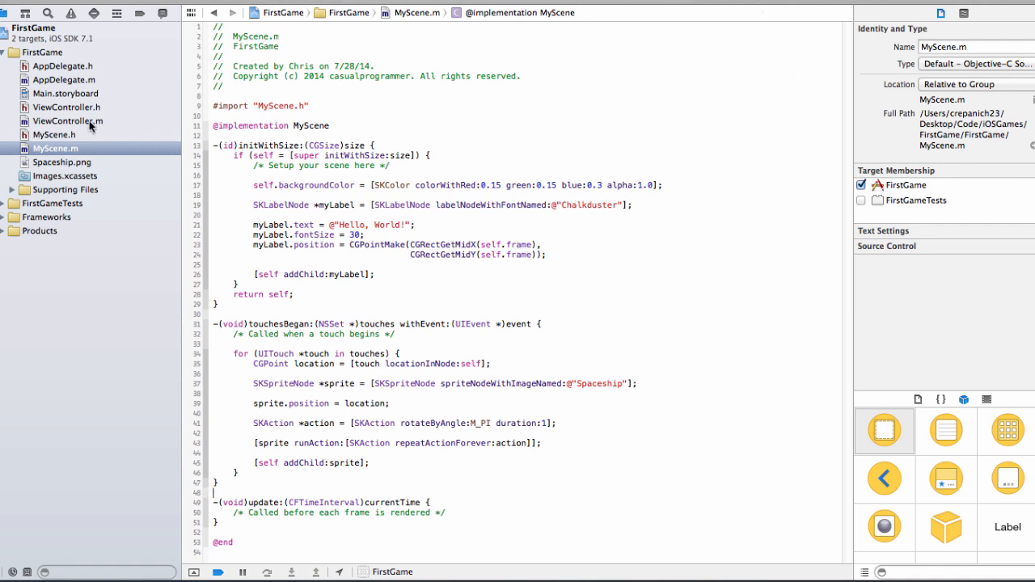
pyautogui.moveTo(198, 177)
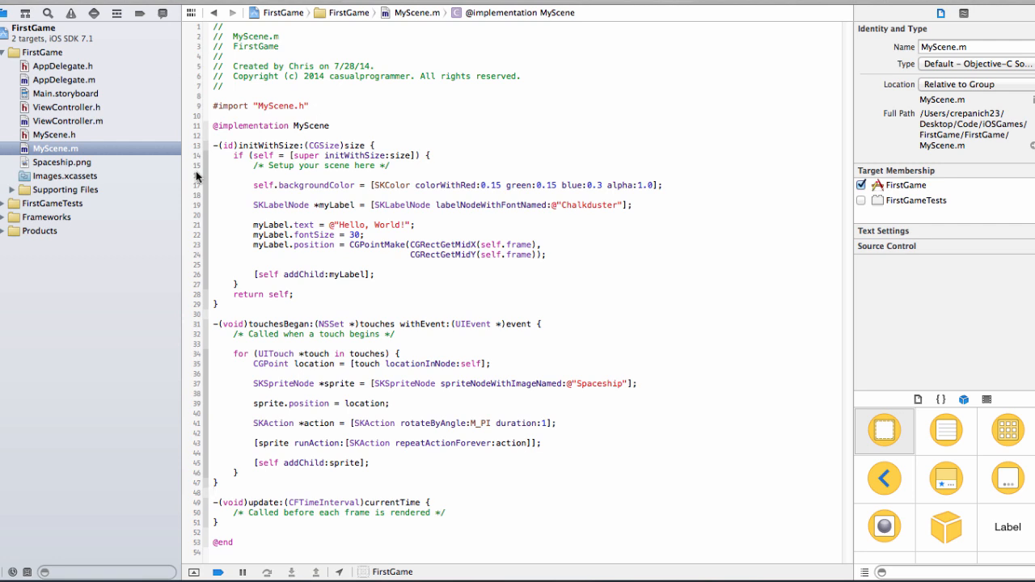
pyautogui.moveTo(451, 307)
pyautogui.write(' {')
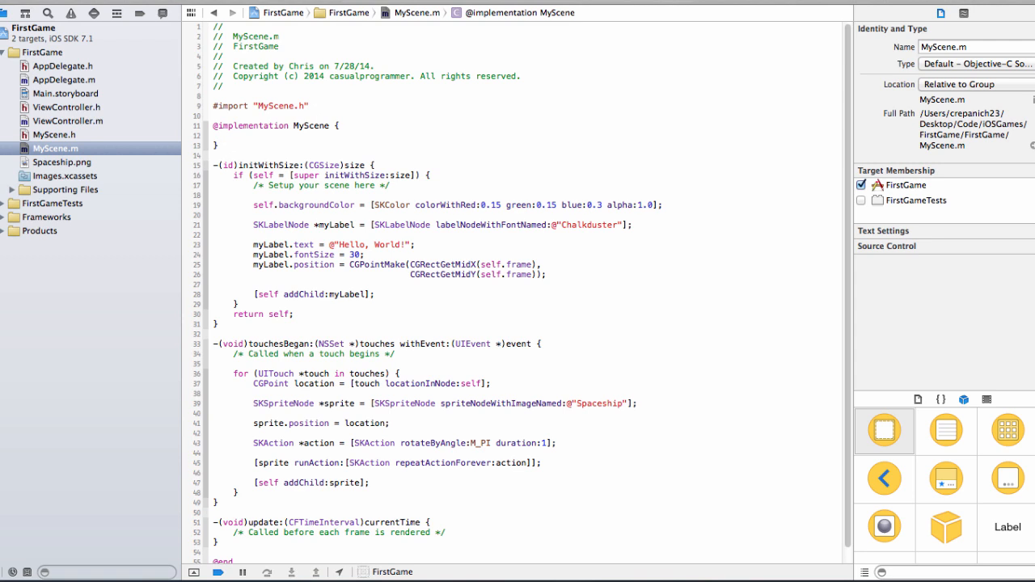
# Declare SKNode *_gameLayer and SKNode *_HUDLayer instance variables below _bgLayer in MyScene.m.
pyautogui.write('SKNode')
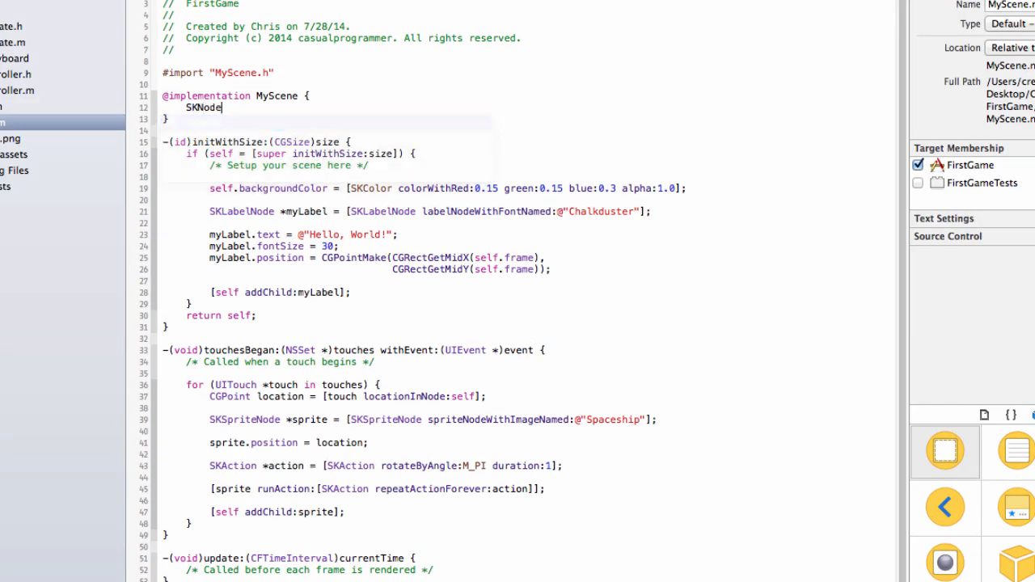
pyautogui.write('*_bgLayer;')
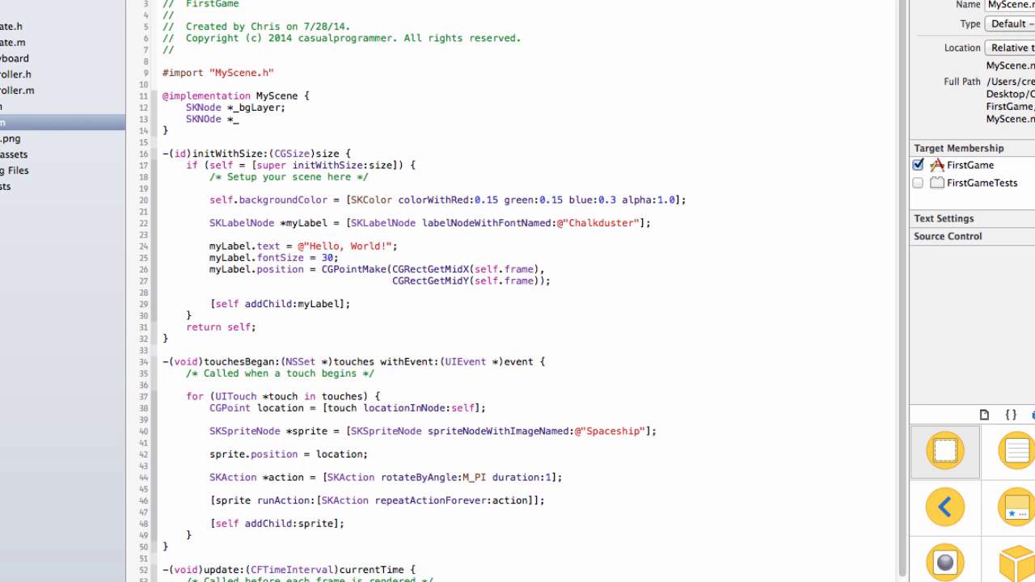
pyautogui.write('_gameLayer')
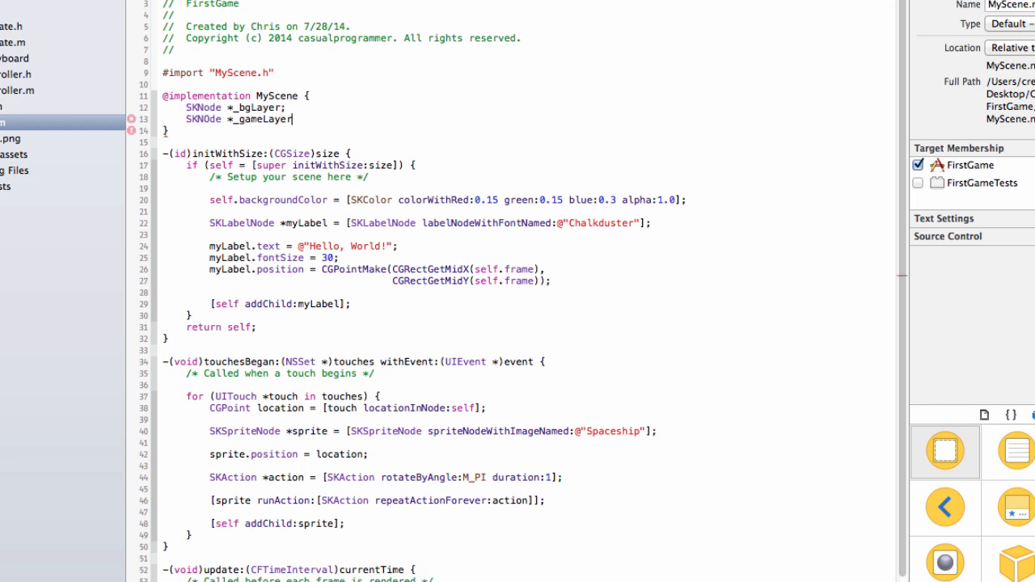
pyautogui.write('short')
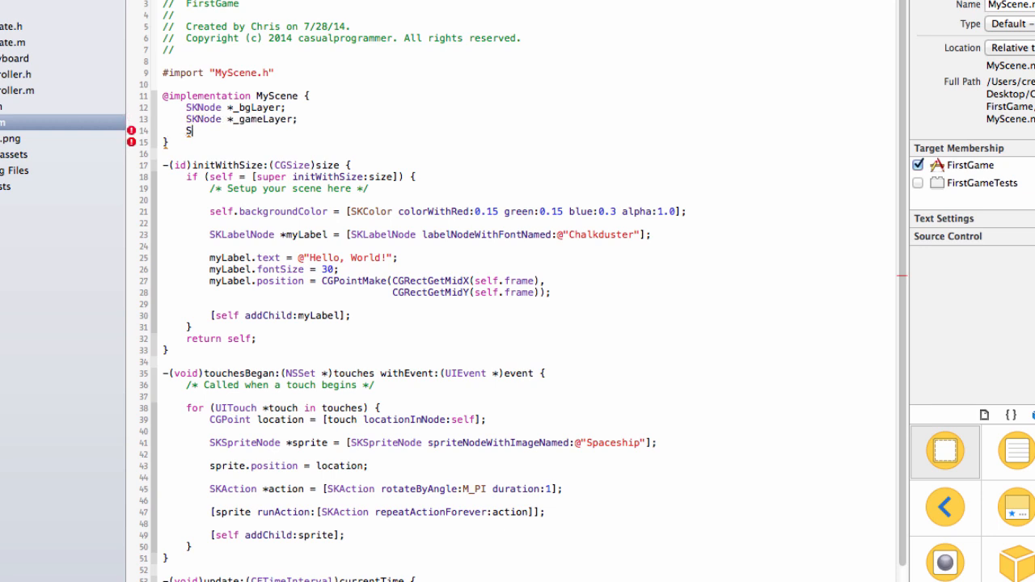
pyautogui.write('KNODe')
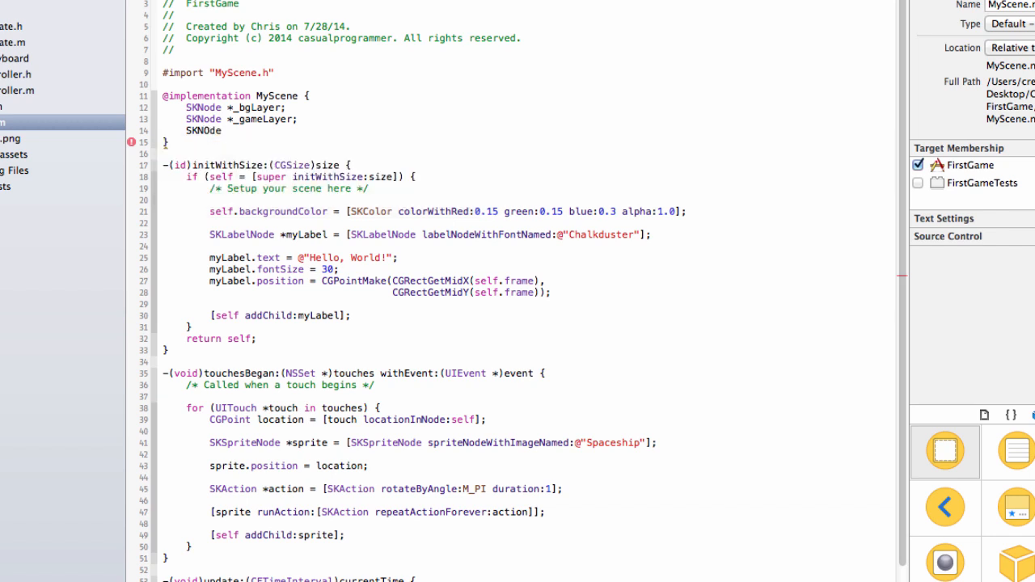
pyautogui.write('*_HU')
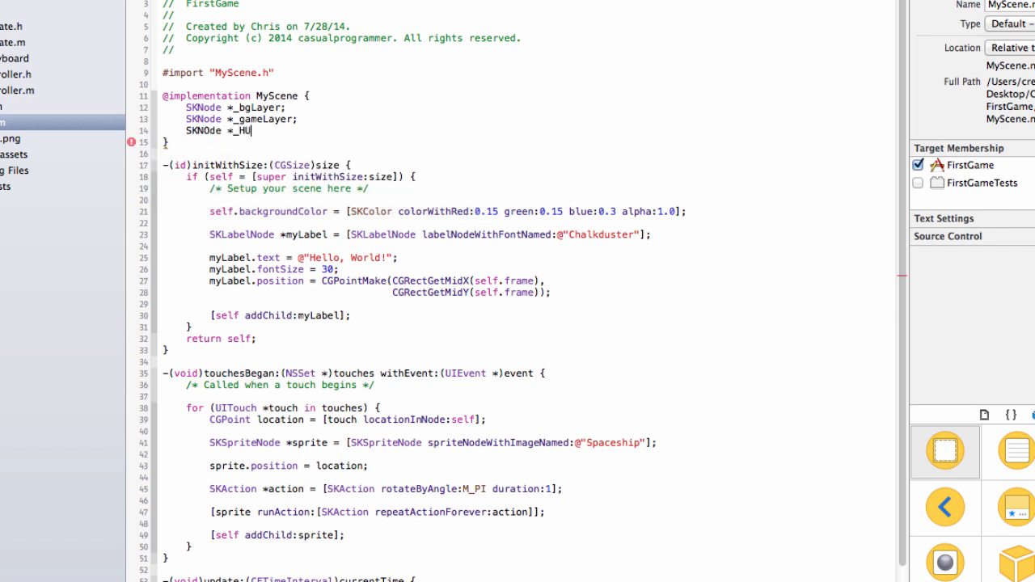
pyautogui.write('DLayer')
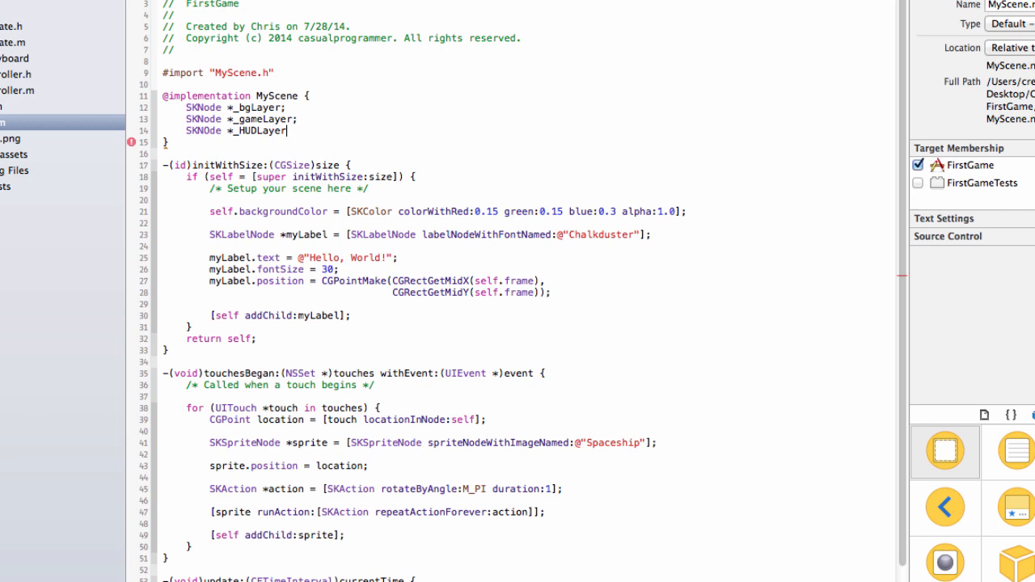
pyautogui.press('Return')
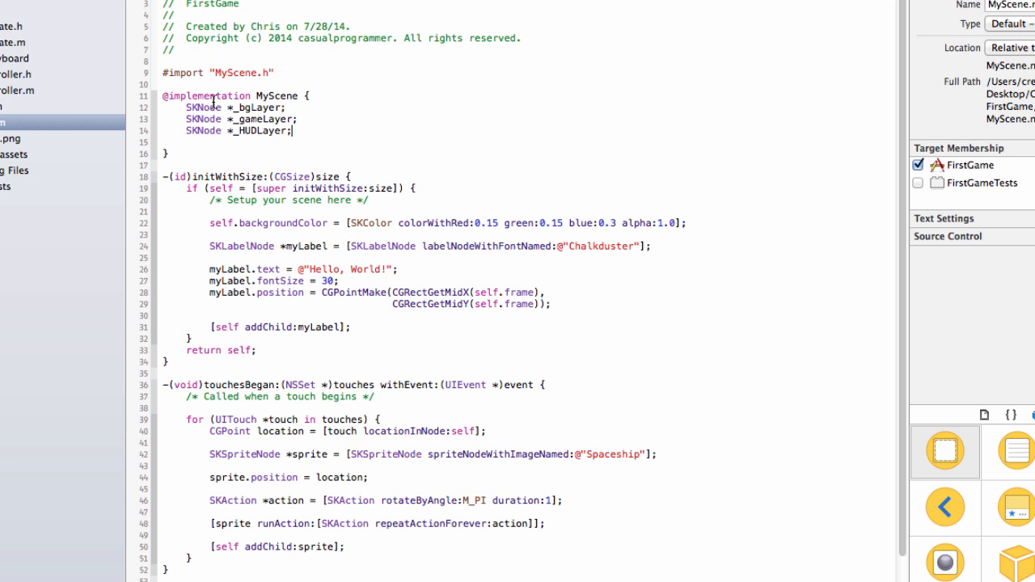
pyautogui.doubleClick(239, 119)
pyautogui.write('NSTimeInterval *')
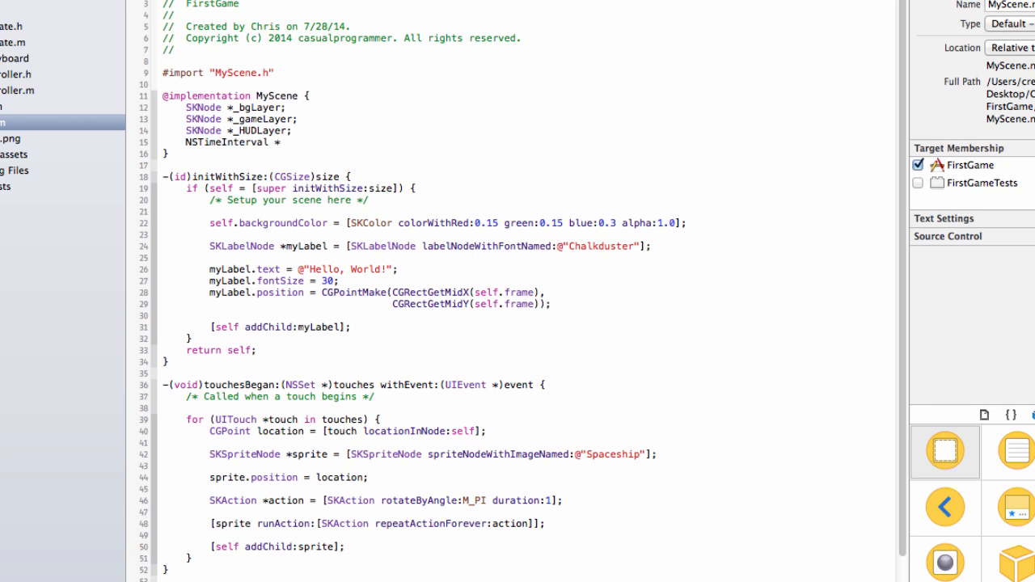
# Add NSTimeInterval *_dt and *_lastUpdateTime ivars after the three SKNode layer declarations.
pyautogui.write('_dt;')
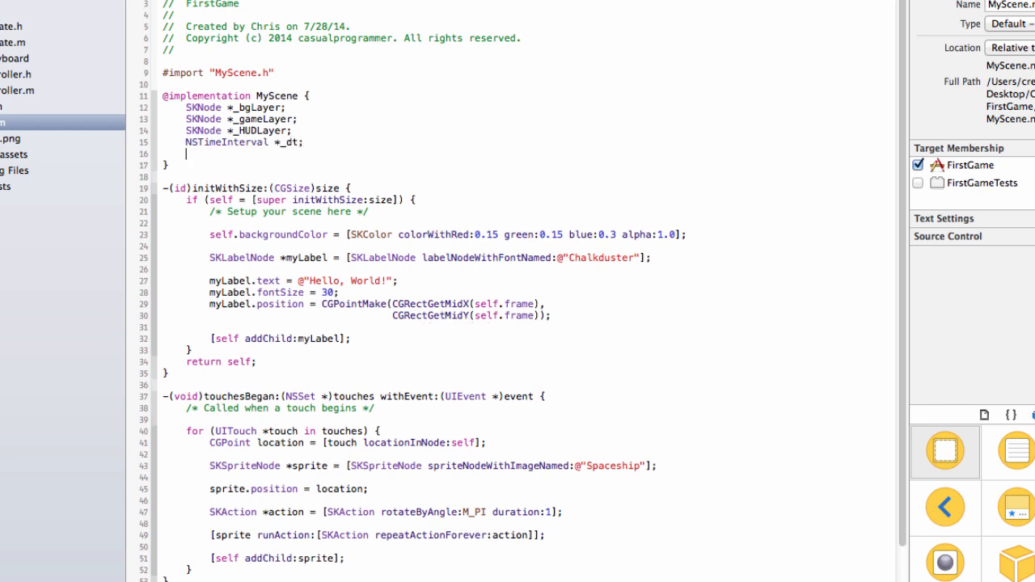
pyautogui.write('NSTimeInterval *')
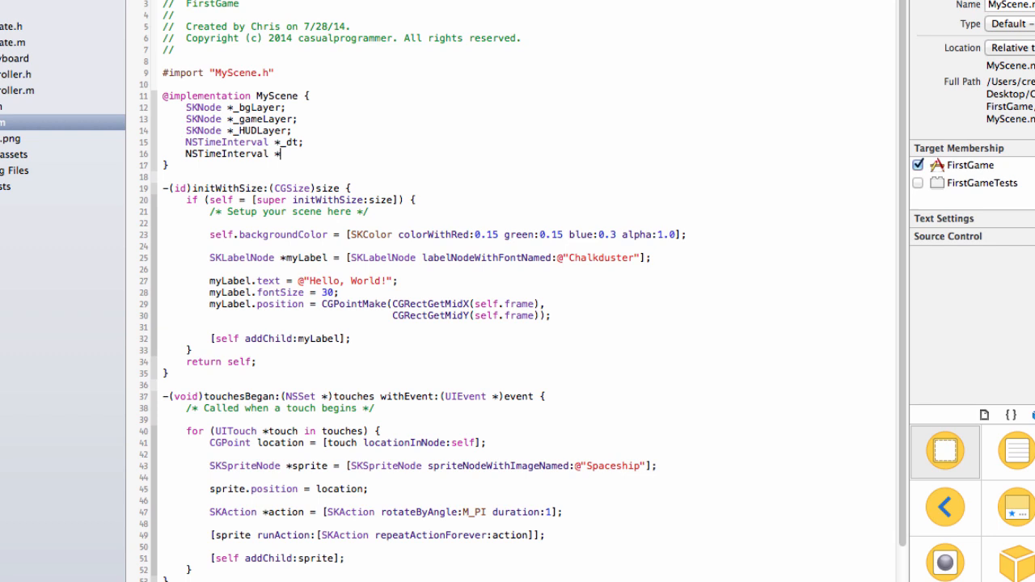
pyautogui.write('_lastUpdateTime;')
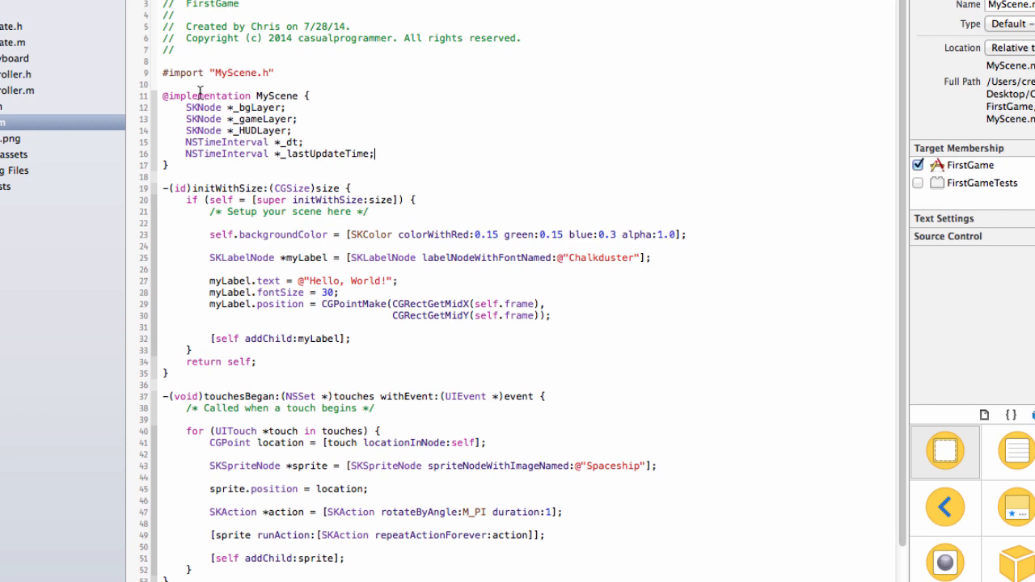
pyautogui.moveTo(200, 106)
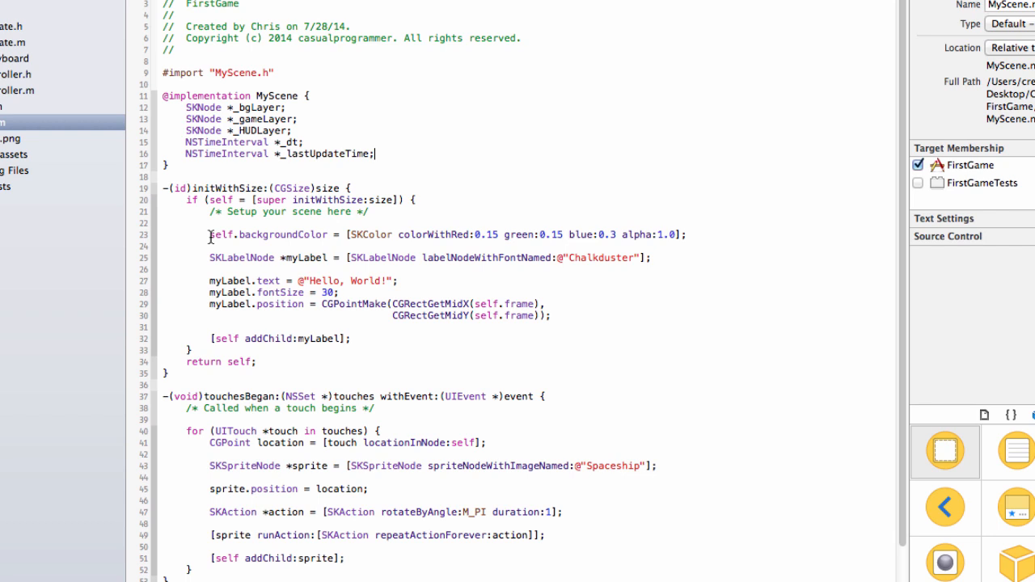
# Delete the Hello World SKLabelNode setup code from initWithSize, keeping the background colour line.
pyautogui.moveTo(208, 234); pyautogui.dragTo(550, 315)
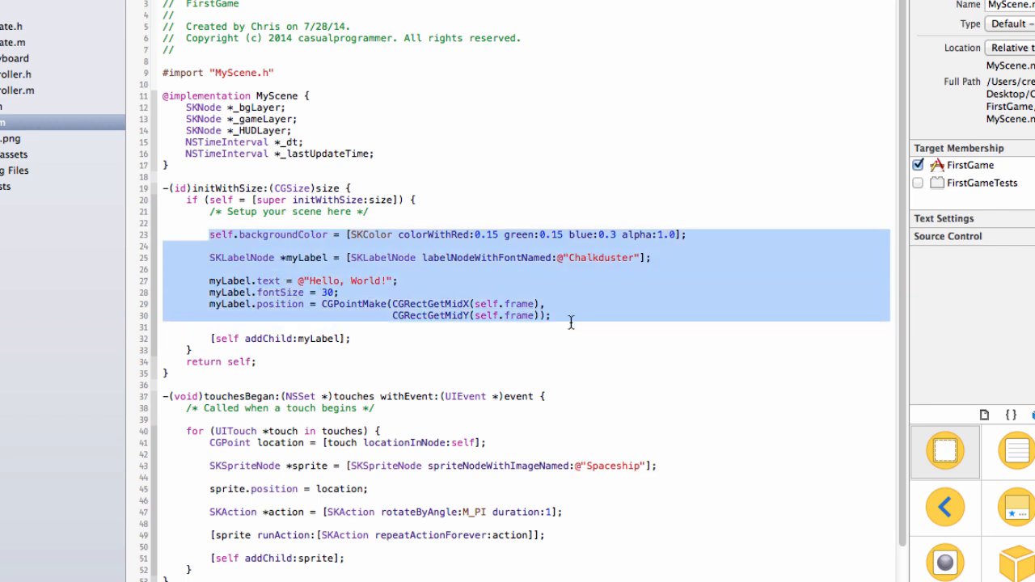
pyautogui.click(208, 223)
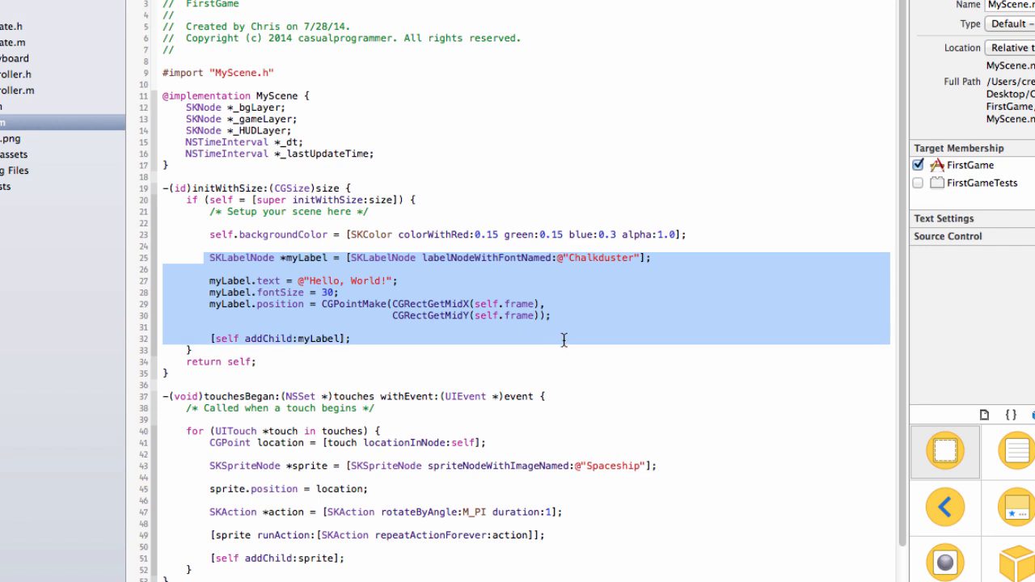
pyautogui.press('Delete')
pyautogui.write('_b')
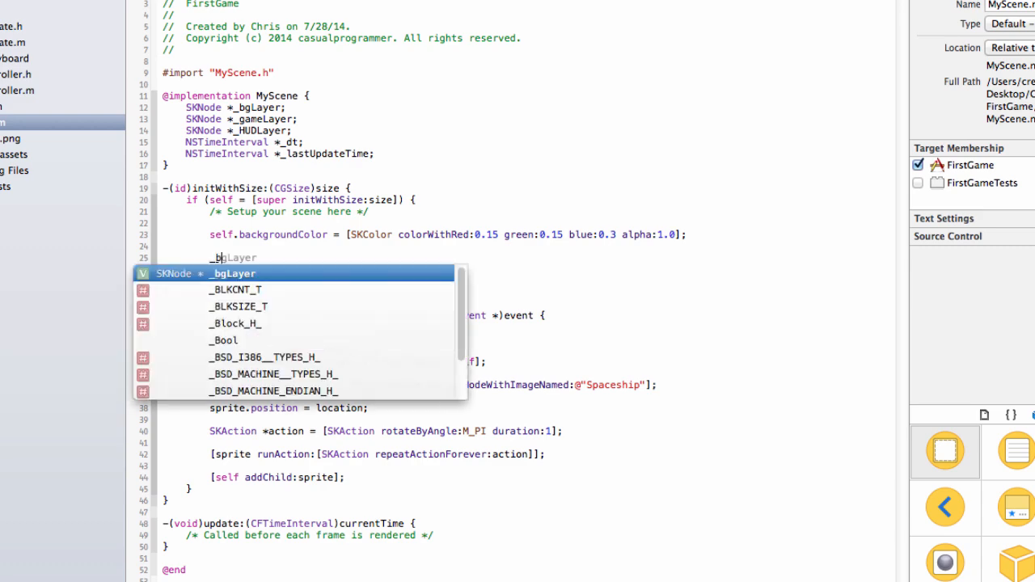
# Create _bgLayer, _gameLayer and _HUDLayer with [SKNode node] and add each as a child.
pyautogui.write('= [SKN')
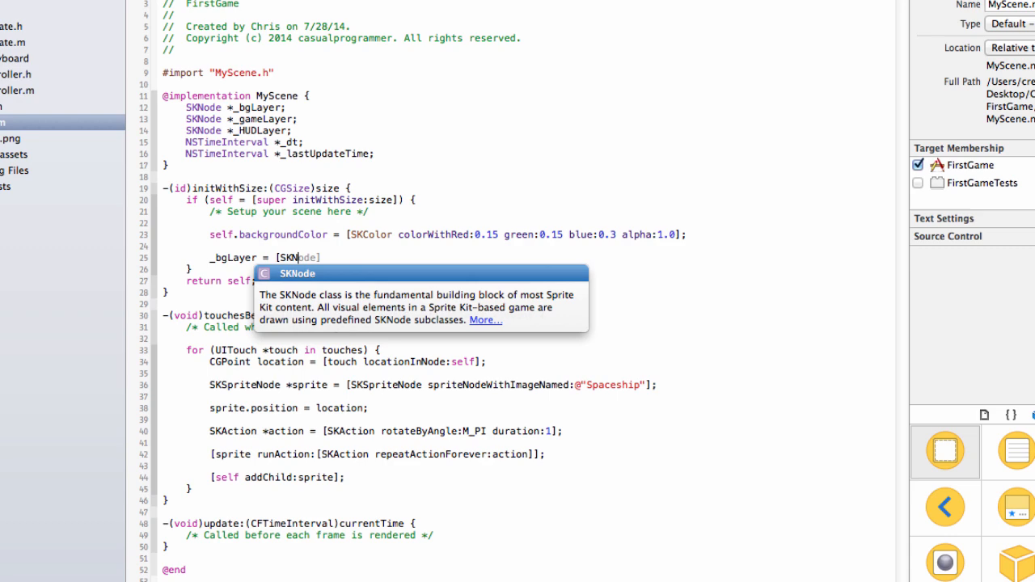
pyautogui.write('ode node];')
pyautogui.write('p')
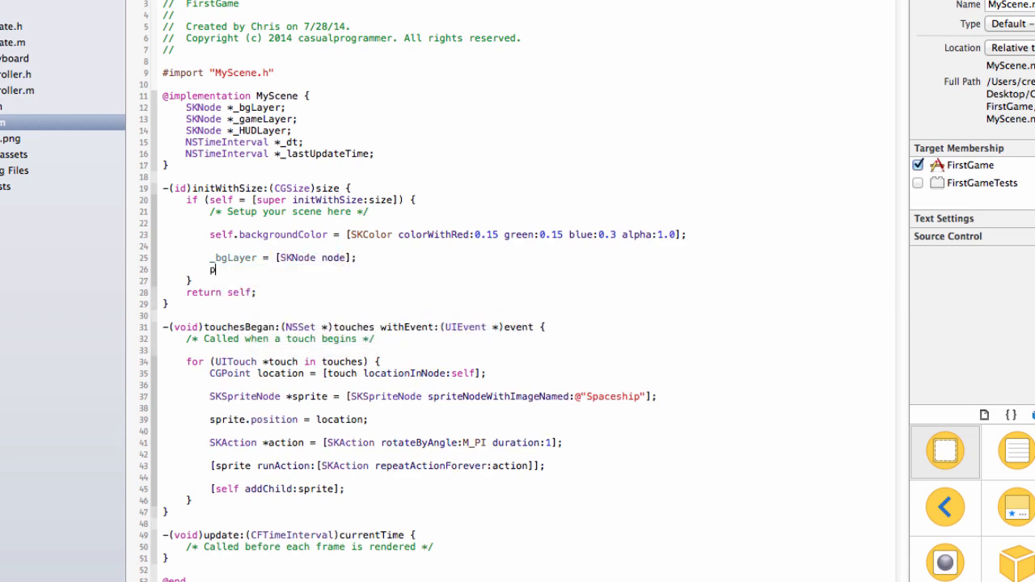
pyautogui.write('[self ]')
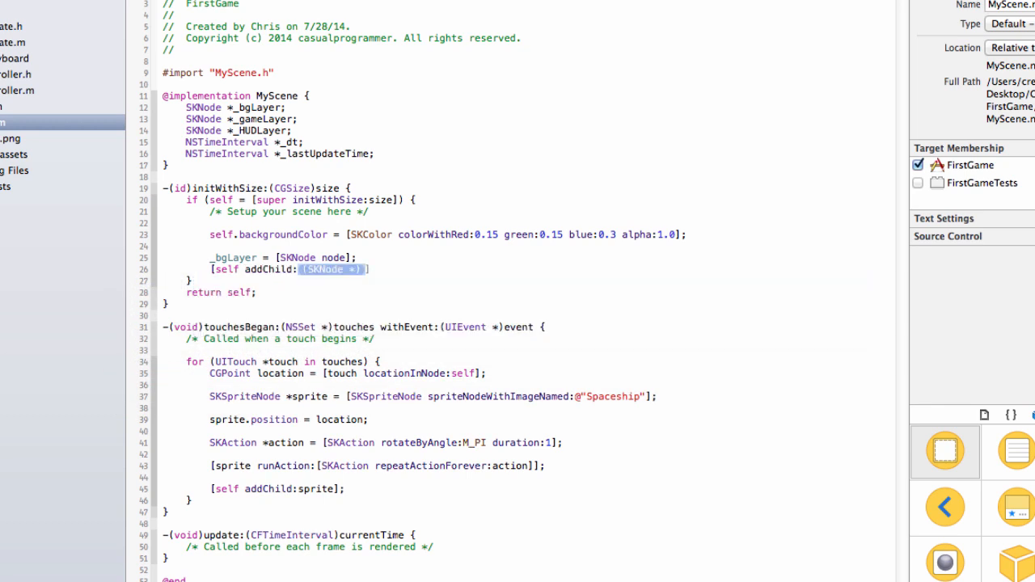
pyautogui.write('_bgLayer')
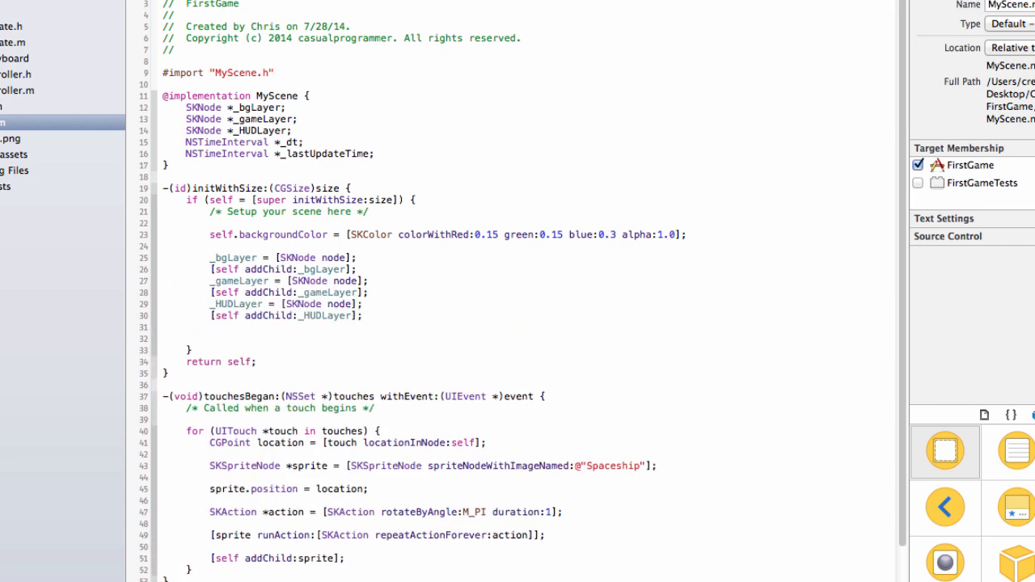
# Declare SKTexture *backgroundTexture loaded with textureWithImageNamed:@"backgroundI4" in initWithSize.
pyautogui.click(209, 338)
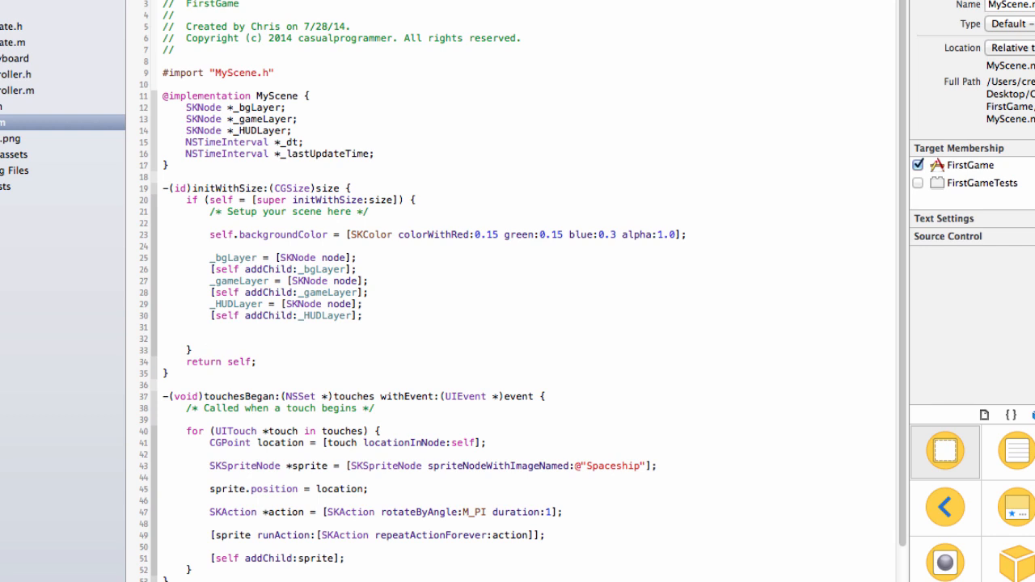
pyautogui.write('SKTexture *')
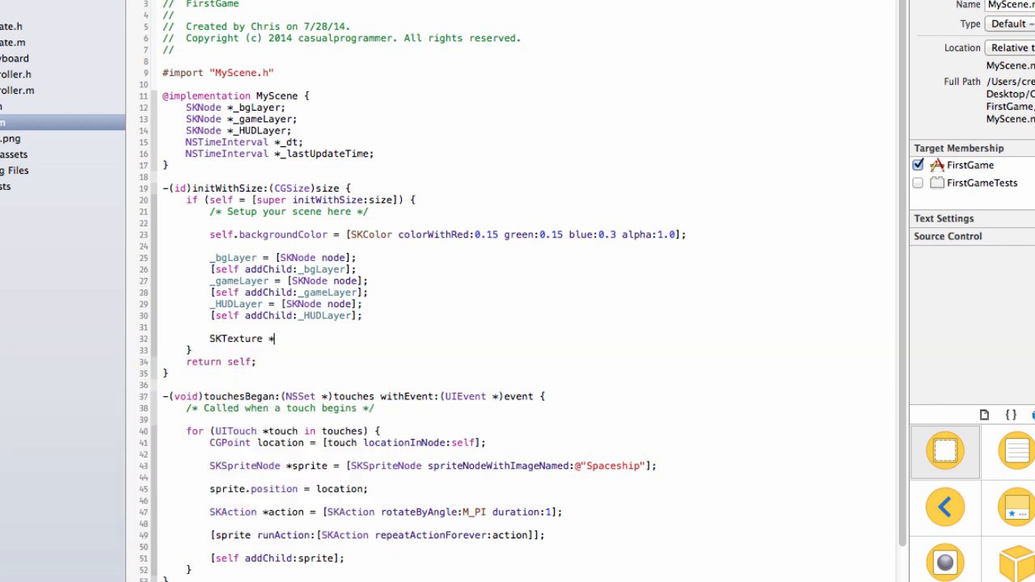
pyautogui.write('background')
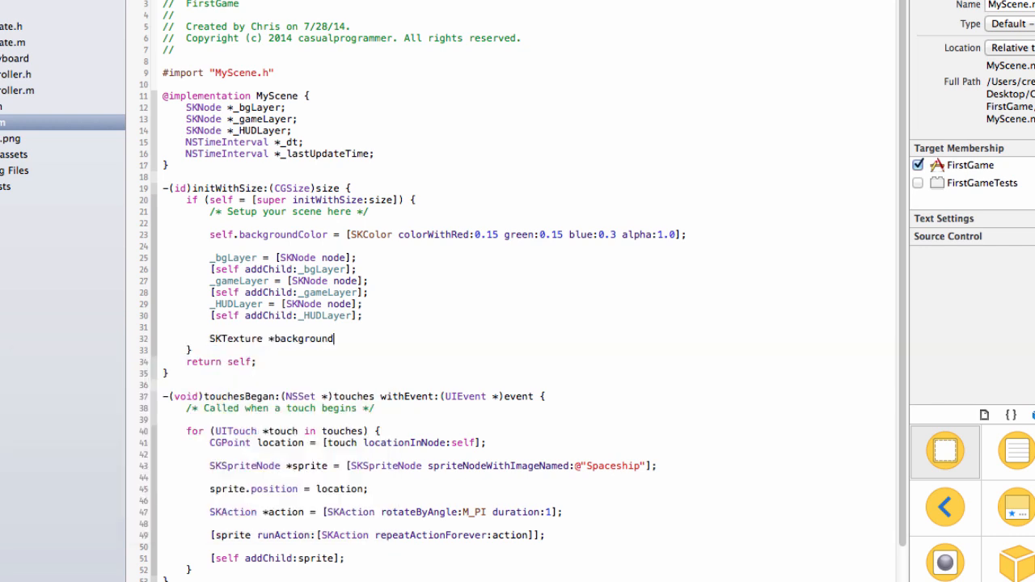
pyautogui.write('Texture =')
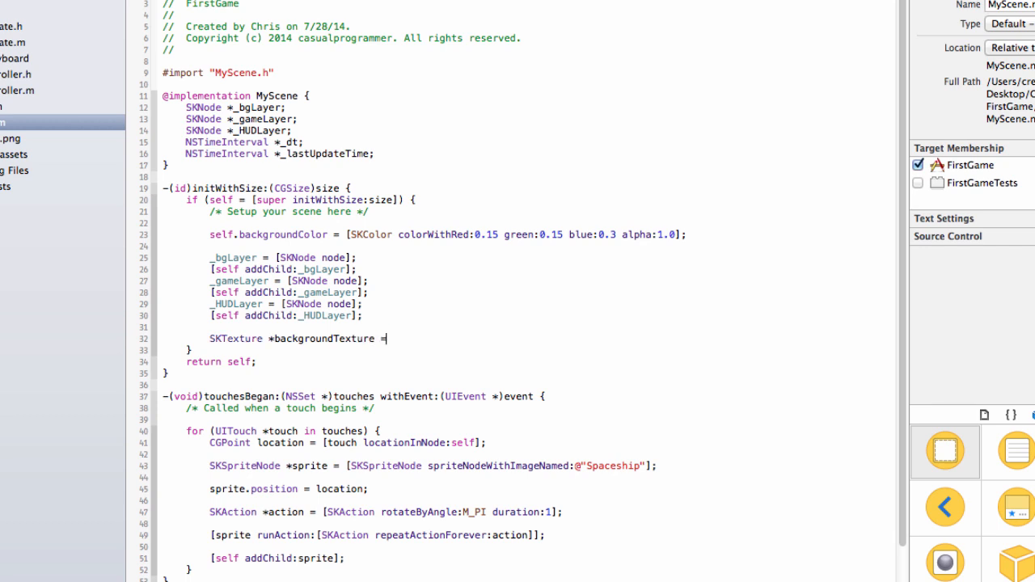
pyautogui.write('[SKTexture textureWithImageNamed:(NSString *')
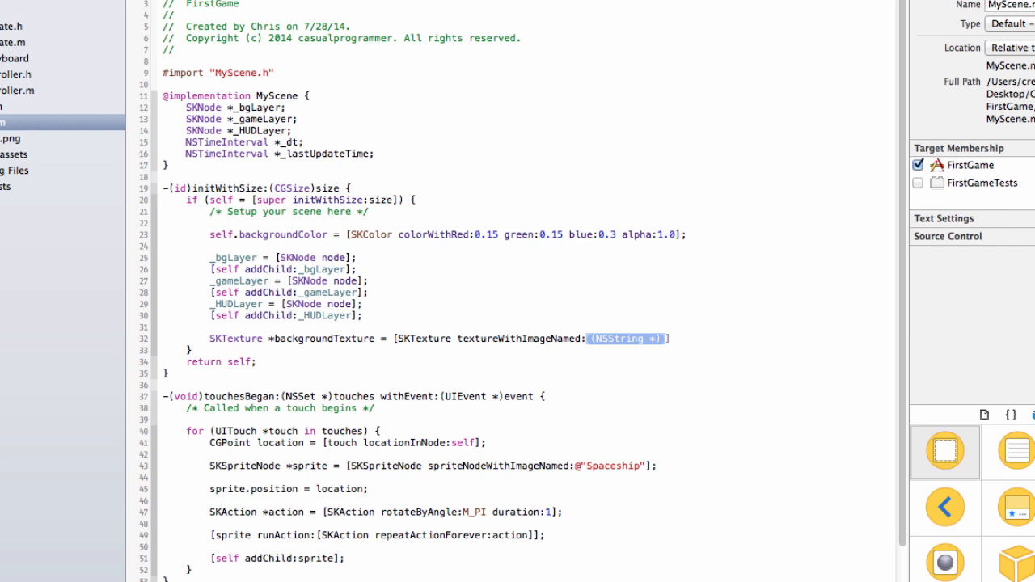
pyautogui.write('@""')
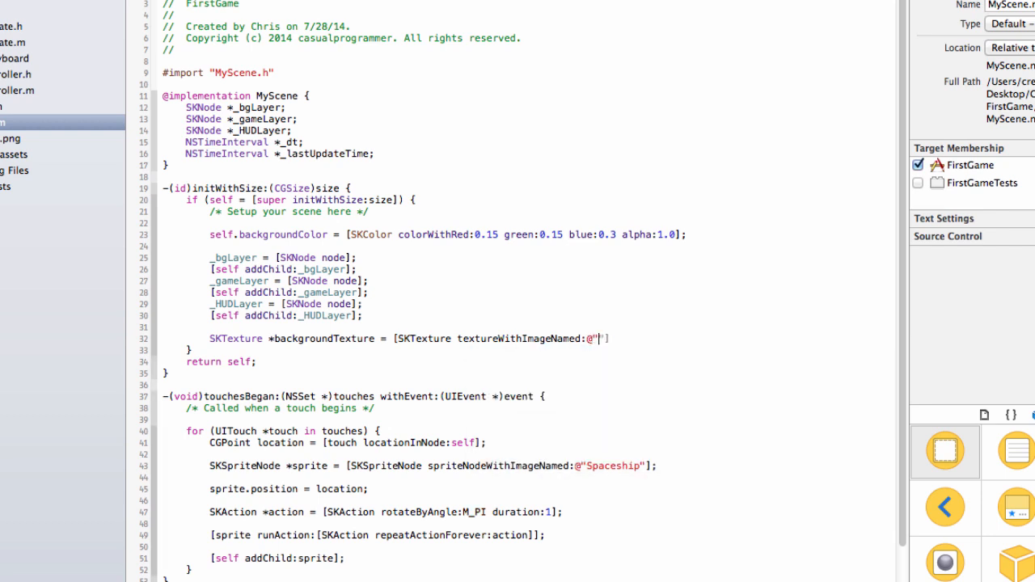
pyautogui.write('backround')
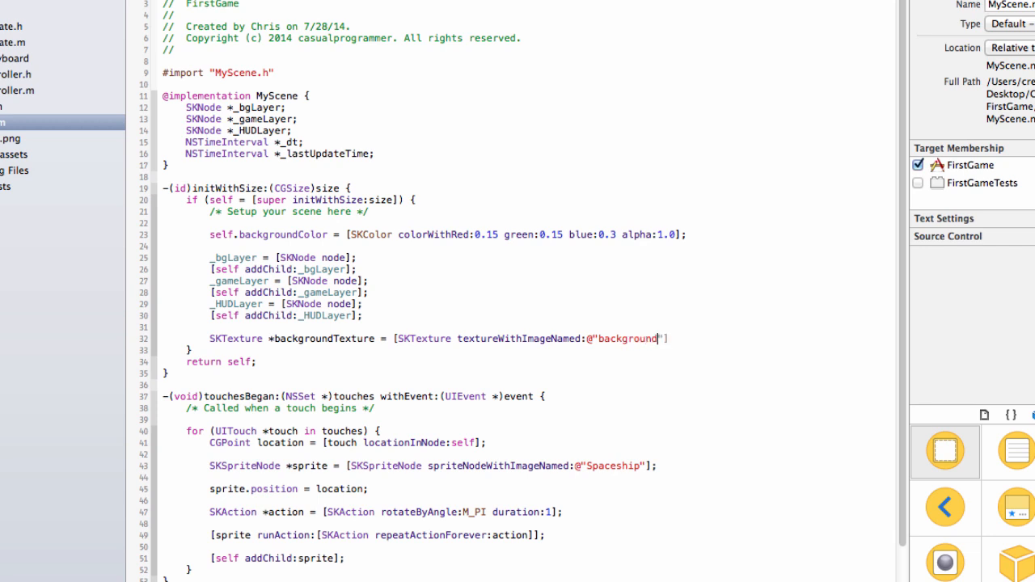
pyautogui.write('I$')
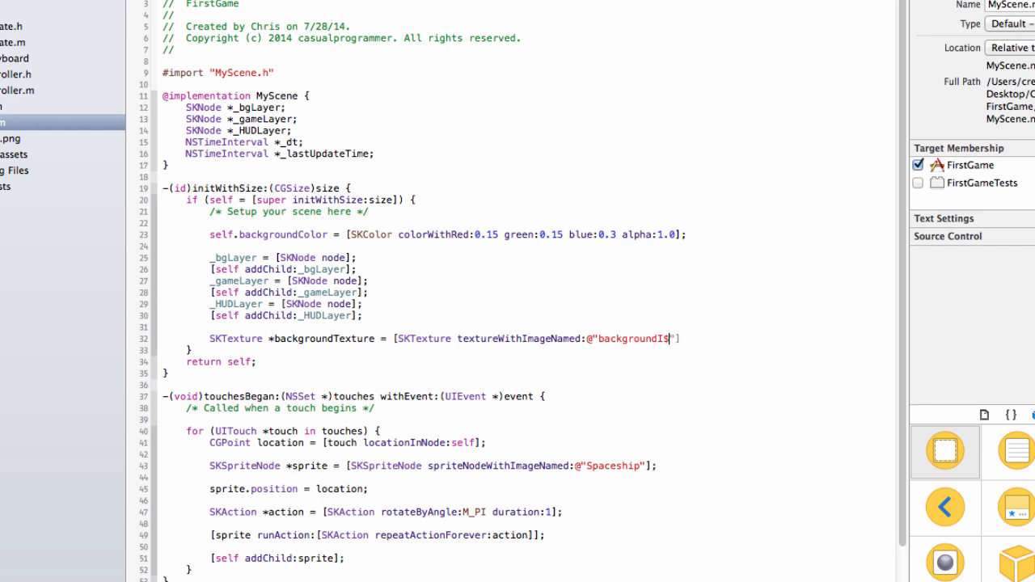
pyautogui.write('4')
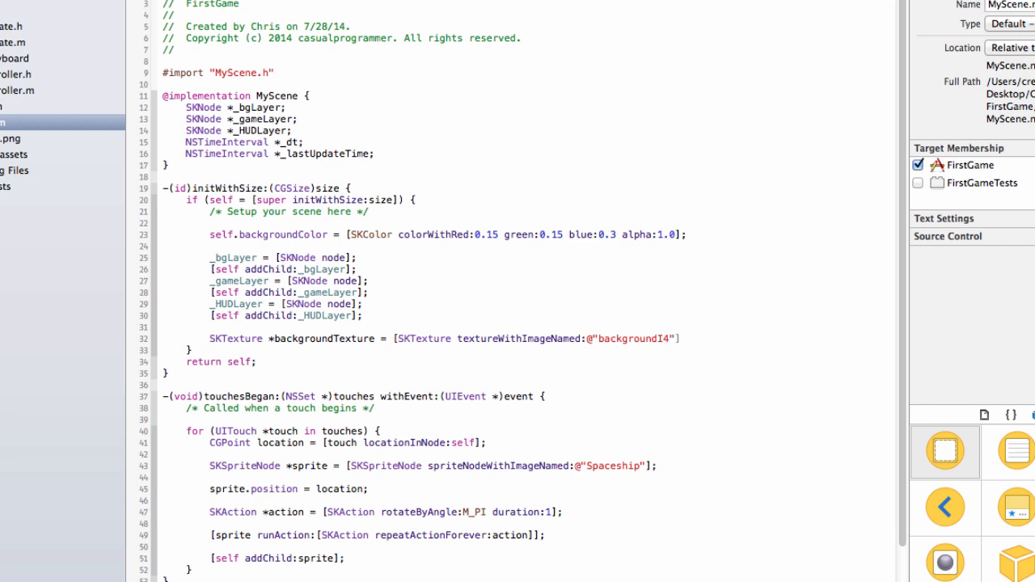
pyautogui.click(131, 337)
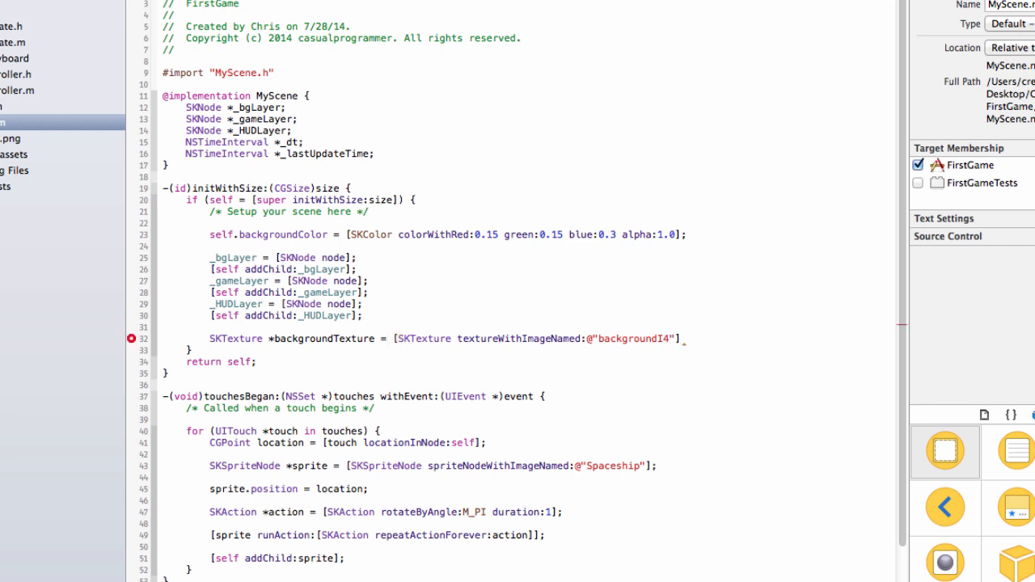
pyautogui.click(682, 339)
pyautogui.write(';')
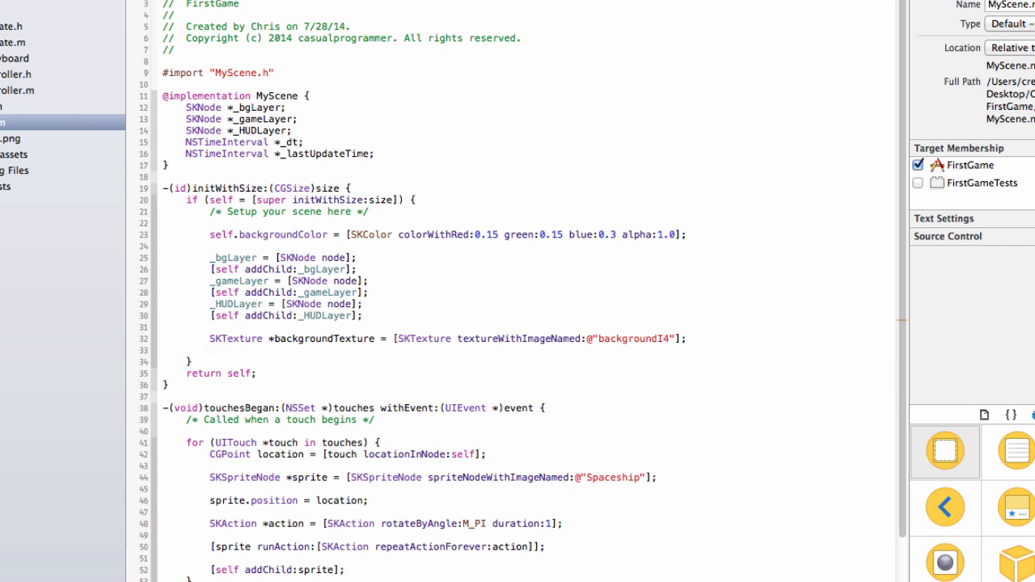
# Define SKAction moveBg with moveByX -backgroundTexture.size.width*2, y 0, and duration starting 0.1.
pyautogui.write('SKAction')
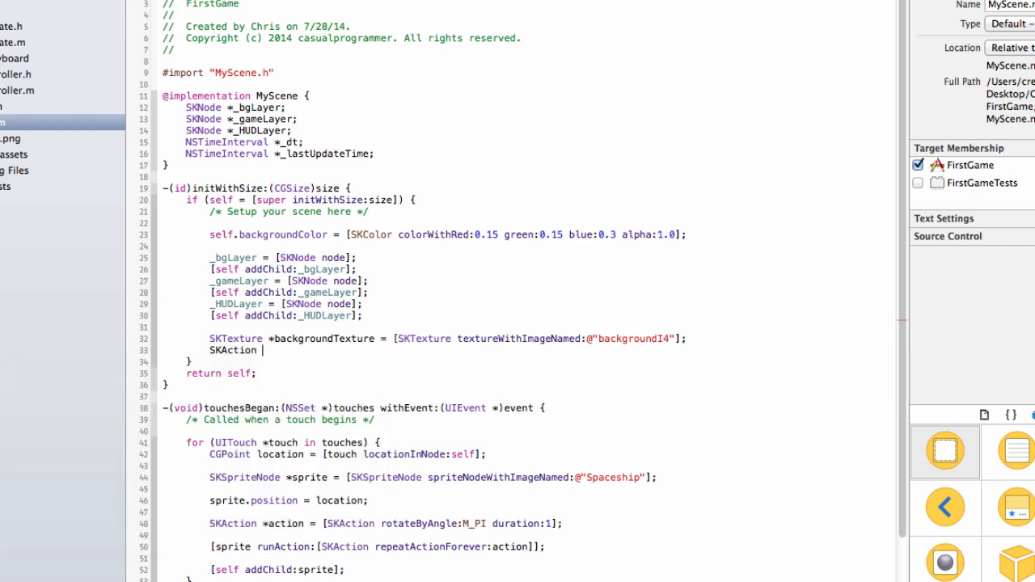
pyautogui.write('*moveBg = [SKAc')
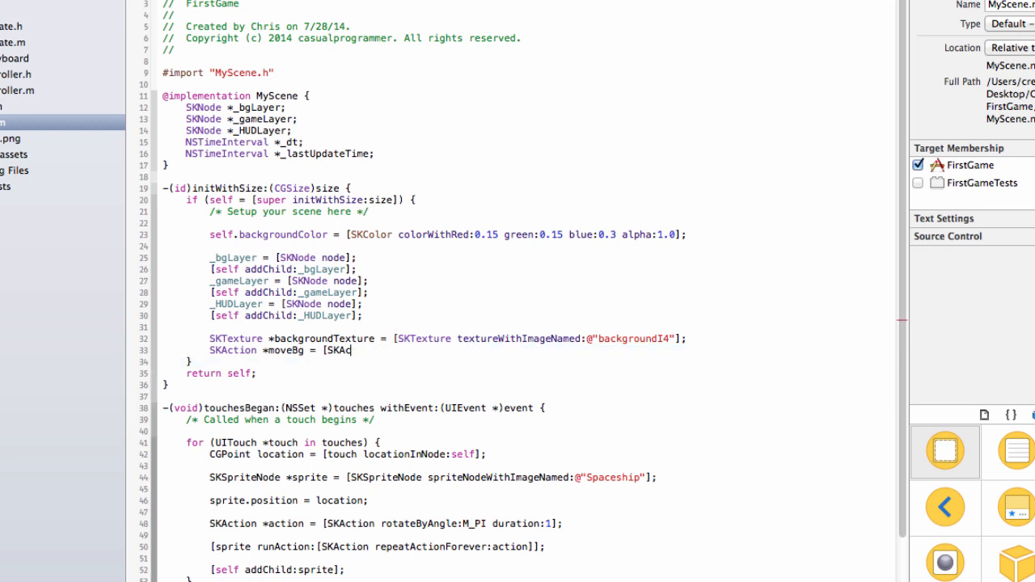
pyautogui.write('moveByX:(CGFloat) y:(CGFloat) duration:(NSTimeInterval')
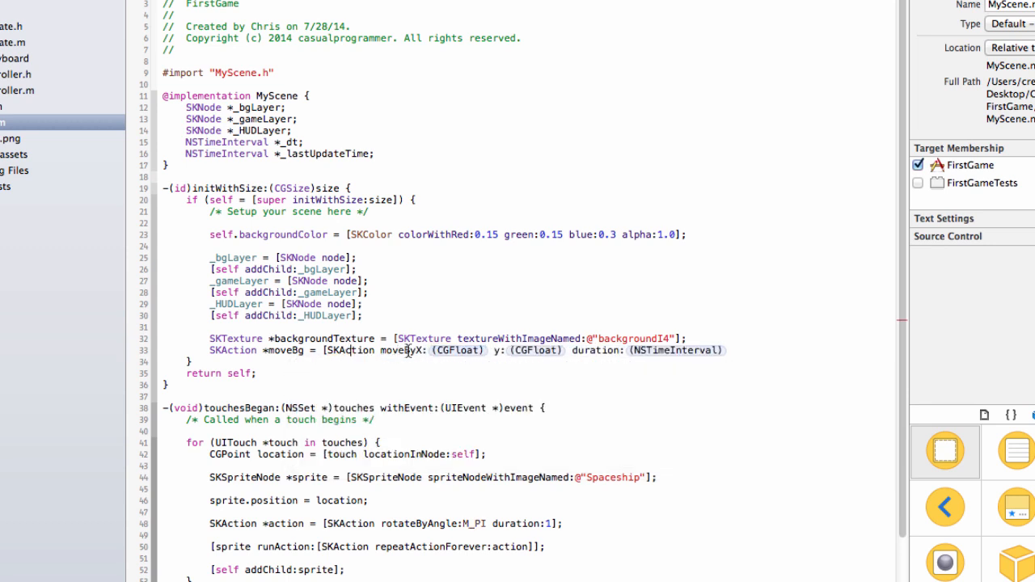
pyautogui.doubleClick(457, 350)
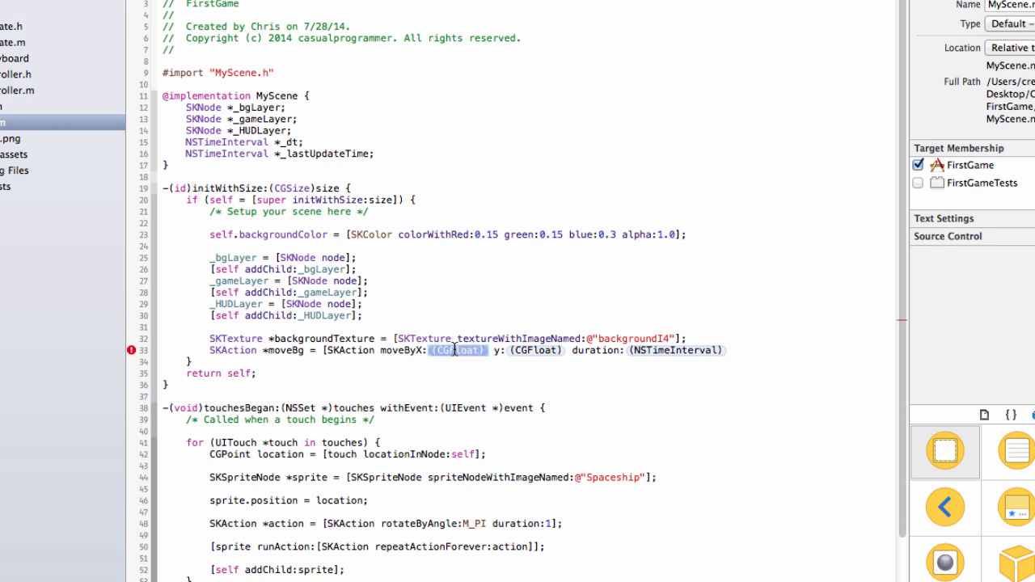
pyautogui.write('backgroundTexture')
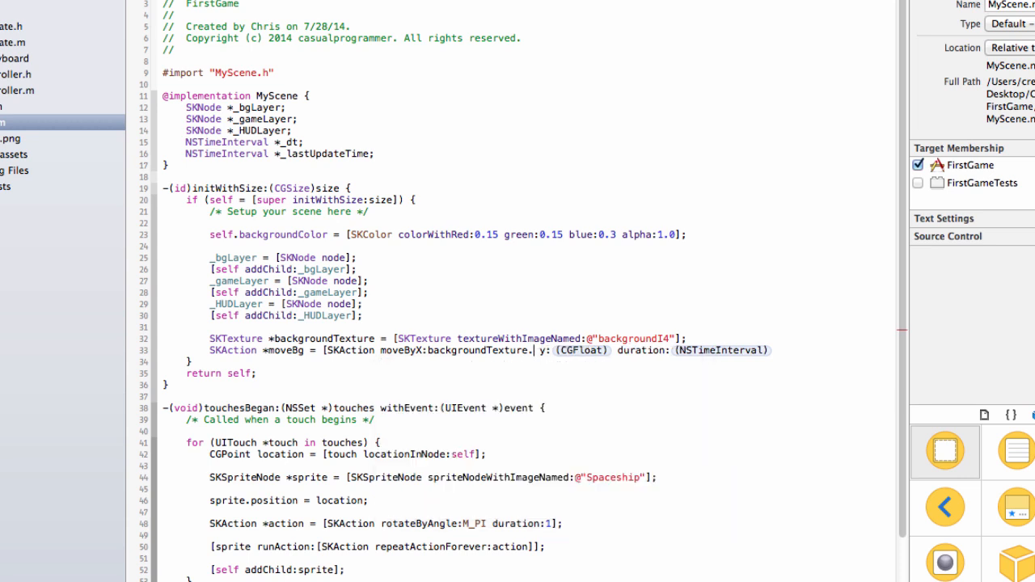
pyautogui.write('.size.width')
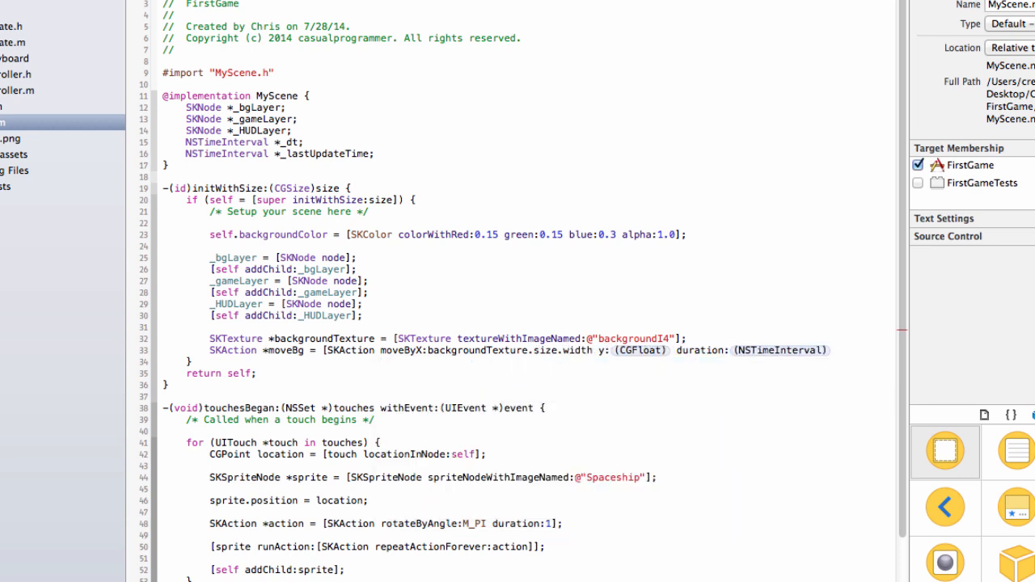
pyautogui.write('*2')
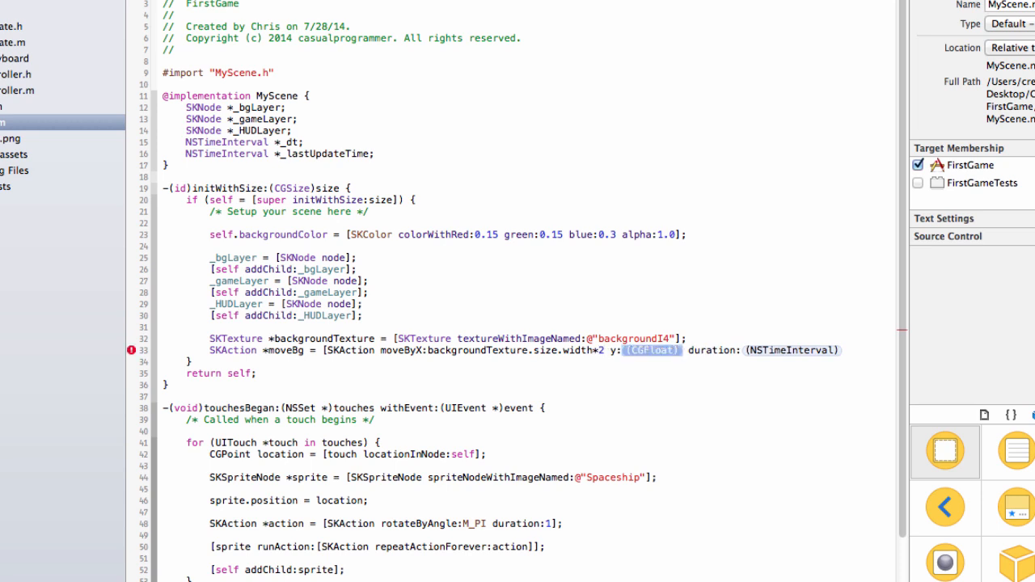
pyautogui.write('0')
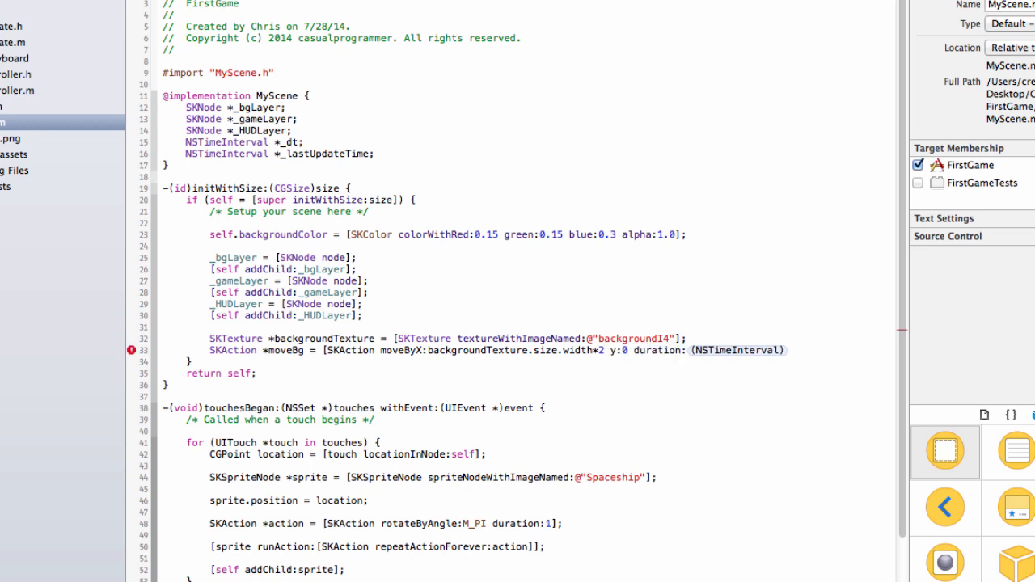
pyautogui.doubleClick(735, 350)
pyautogui.write('-')
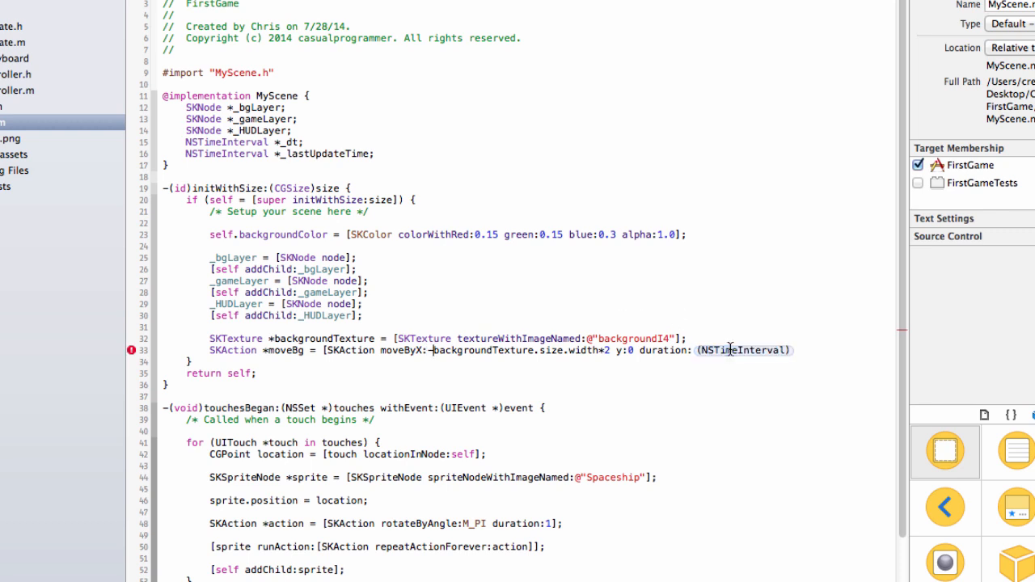
pyautogui.write('0')
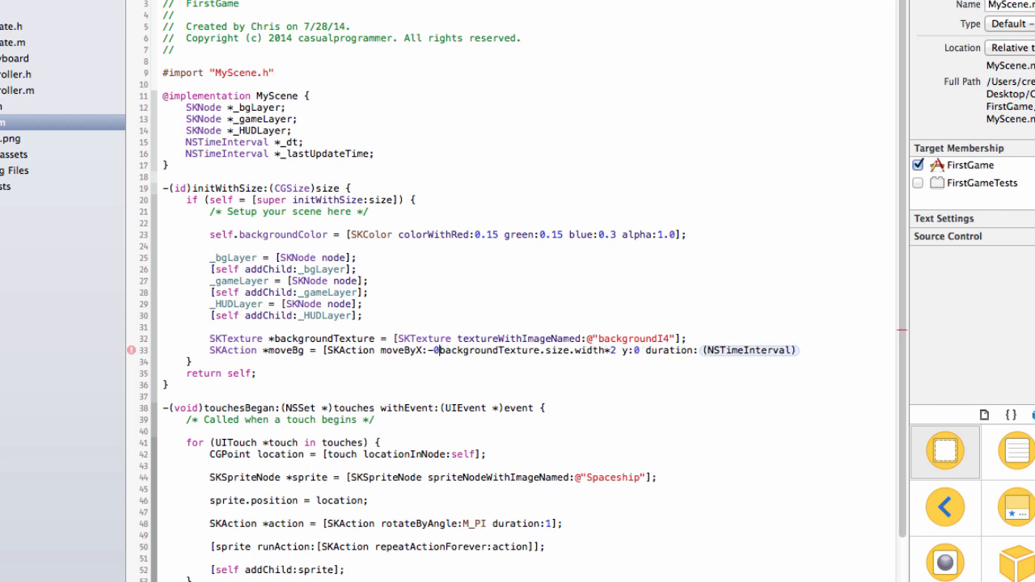
pyautogui.doubleClick(742, 350)
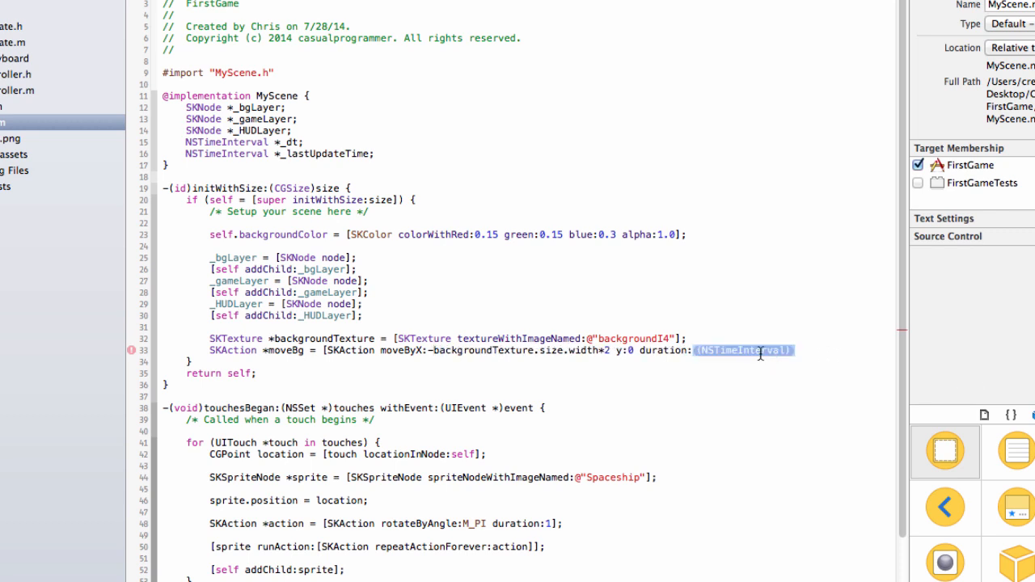
pyautogui.write('0.1')
pyautogui.write('SKAction *')
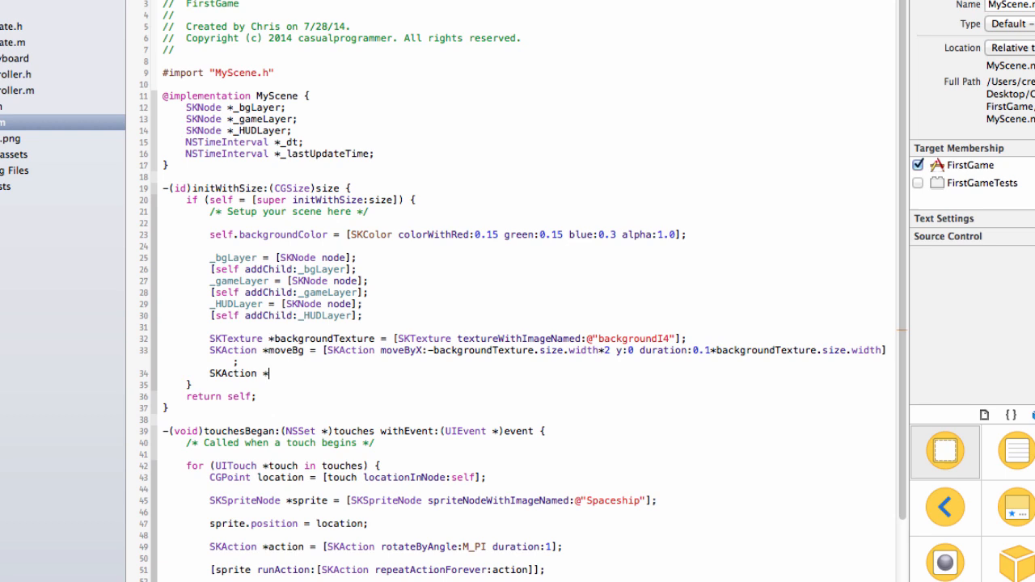
# Add SKAction resetBackground with moveByX backgroundTexture.size.width*2, y 0, duration 0.
pyautogui.write('reset')
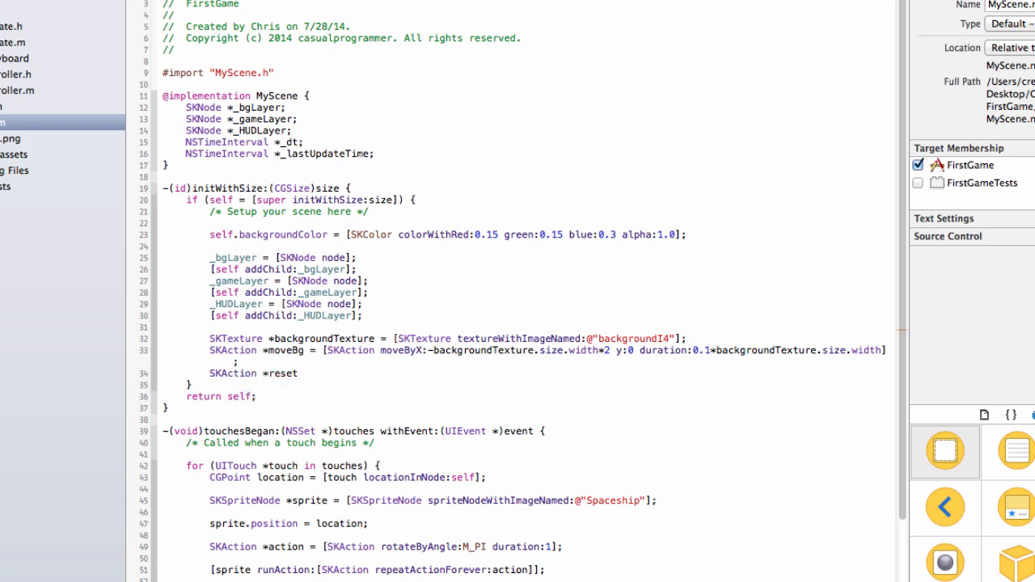
pyautogui.write('Background --')
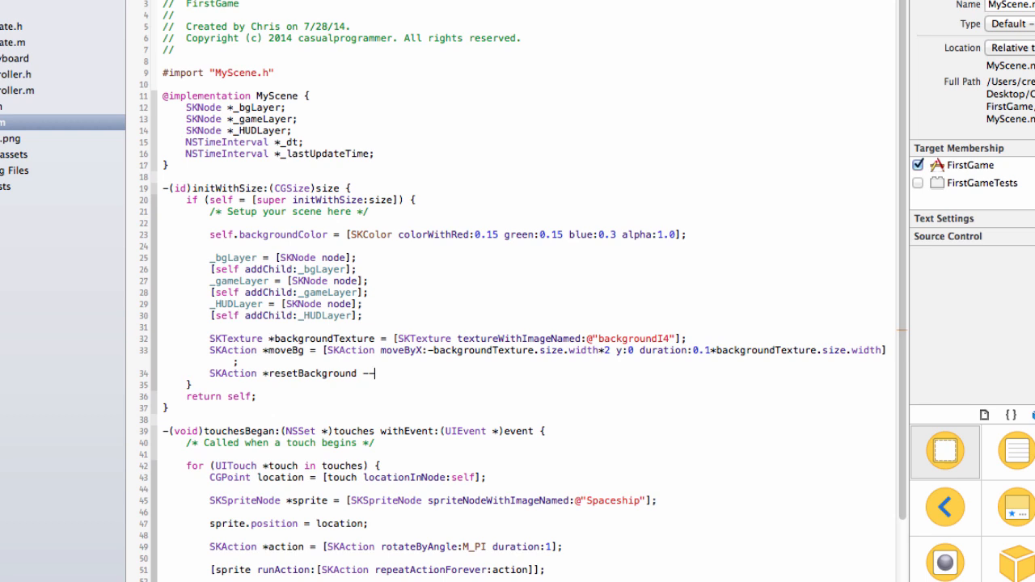
pyautogui.write('=')
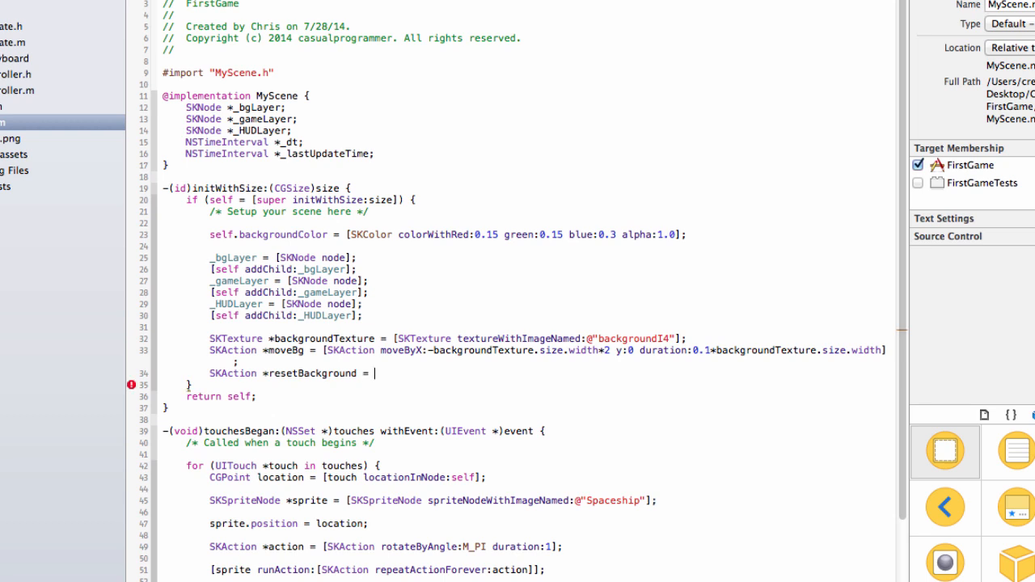
pyautogui.write('[SKAction moveByX:(CGFloat) y:(CGFloat) duration:(NSTimeInterval')
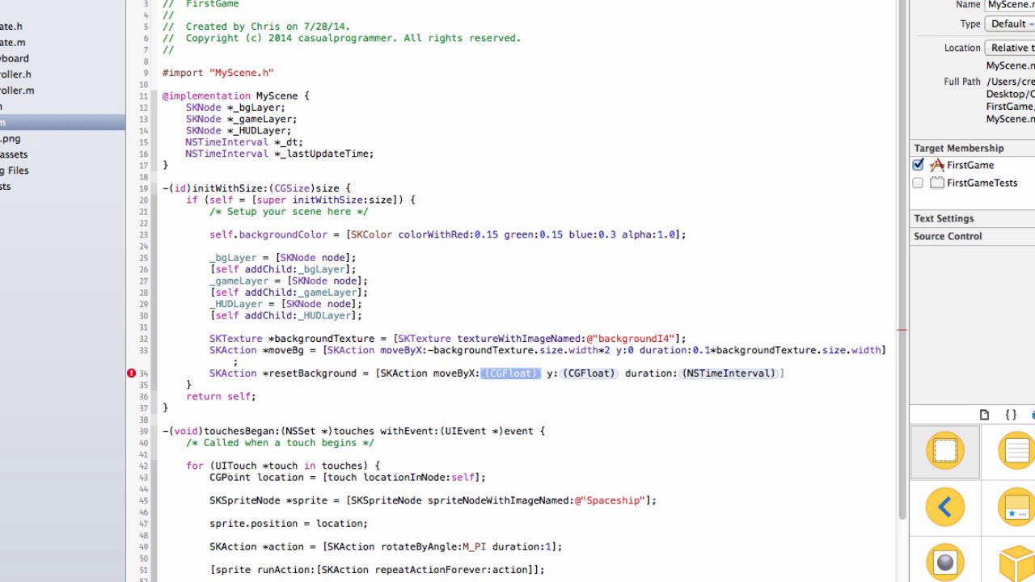
pyautogui.write('backgroundTexture.size')
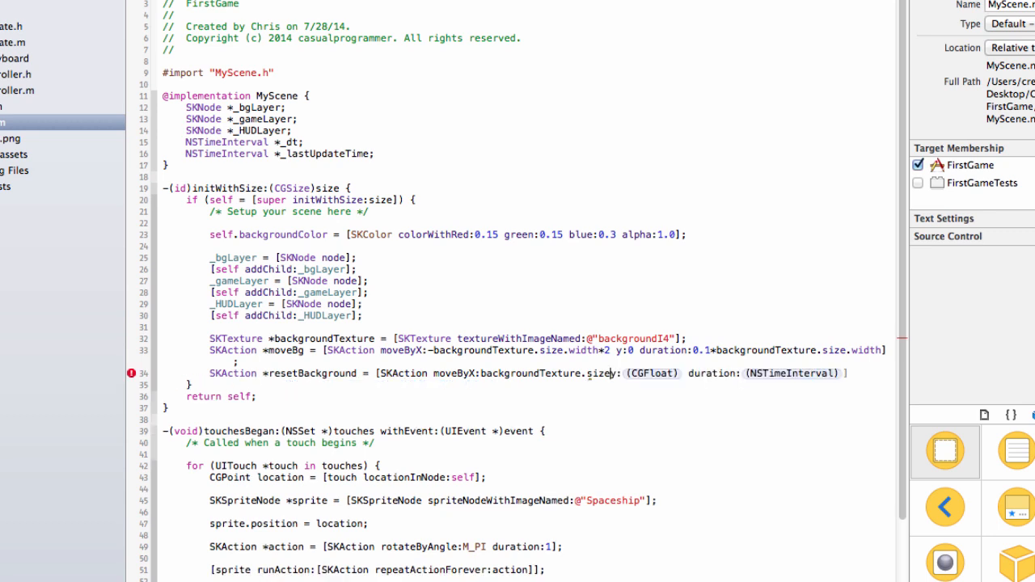
pyautogui.write('.width*2')
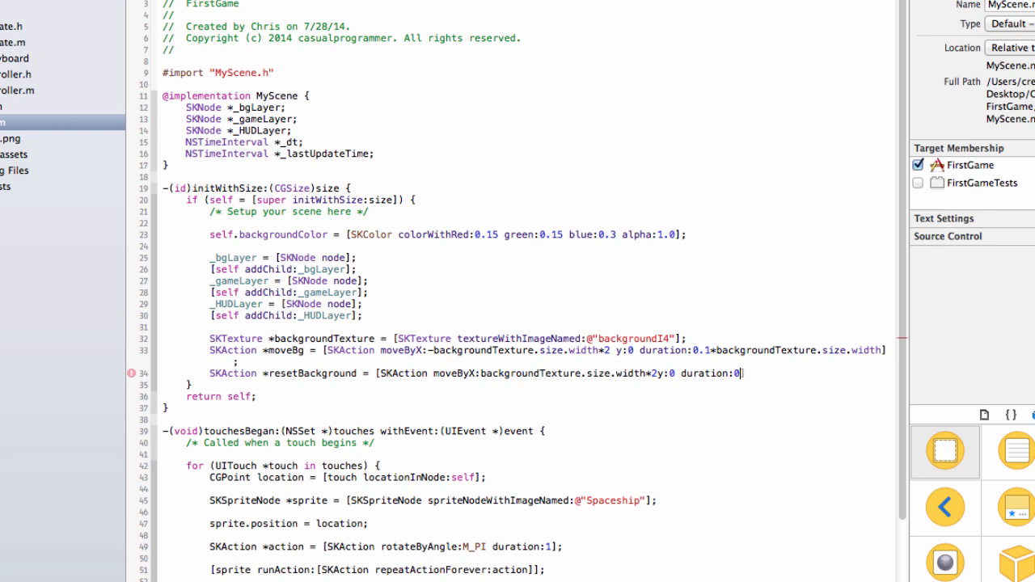
pyautogui.write(';')
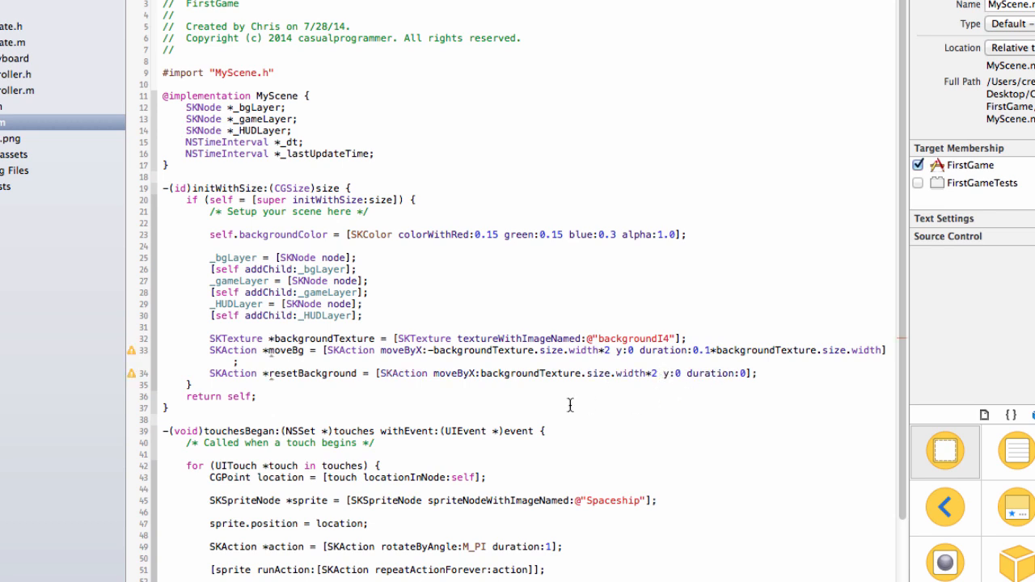
pyautogui.moveTo(481, 373); pyautogui.dragTo(655, 372)
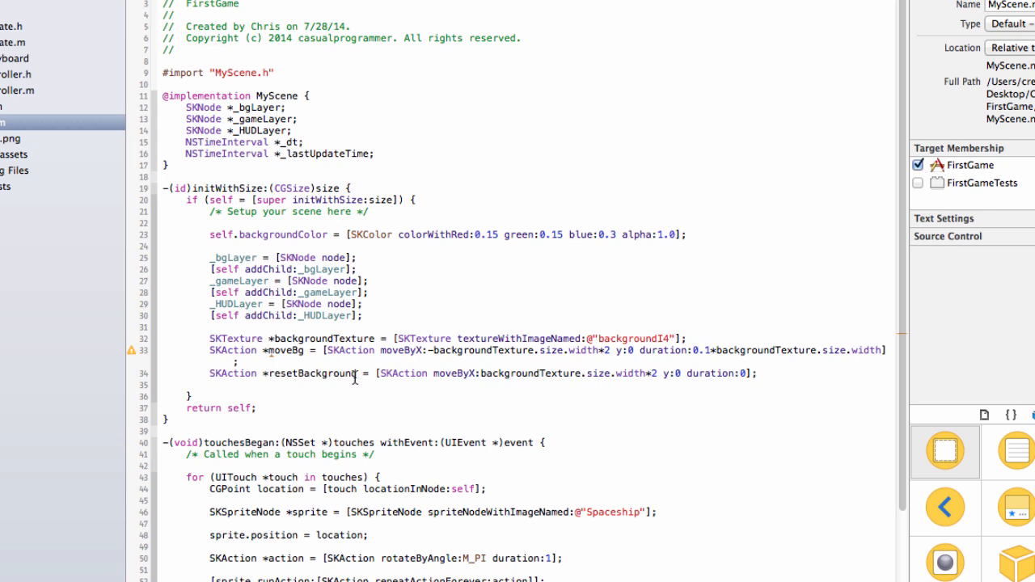
# On line 35, declare omveBackgroundForever as repeatAction of the sequence @[moveBg, resetBg], renaming resetBackground to resetBg.
pyautogui.write('SKAction')
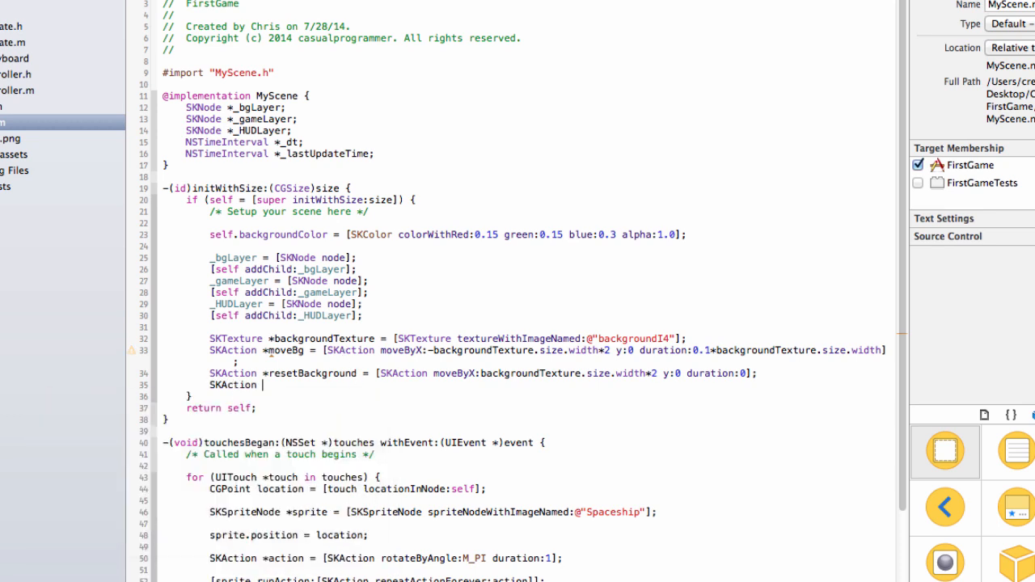
pyautogui.write('*omve')
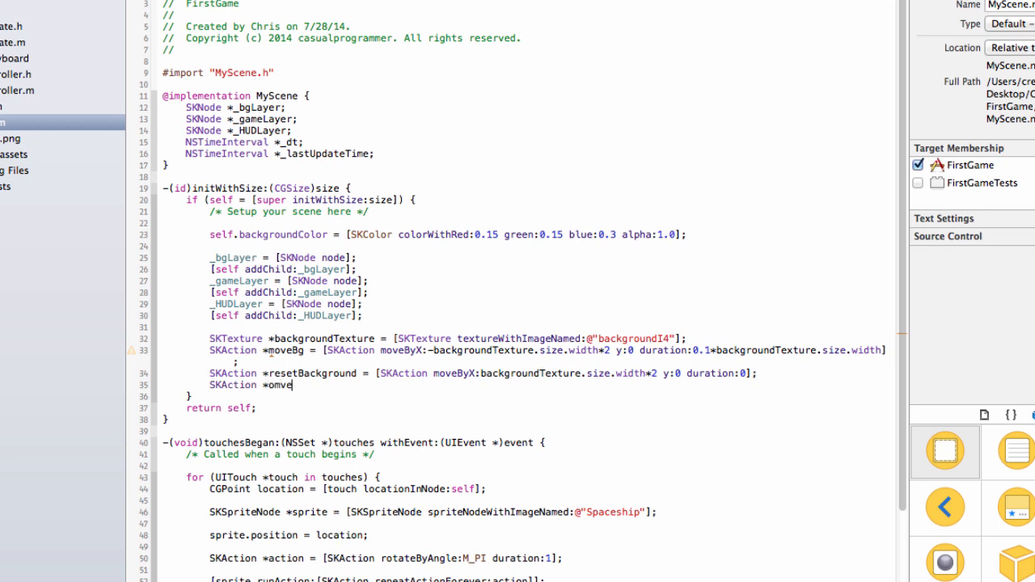
pyautogui.write('BackgroundF0')
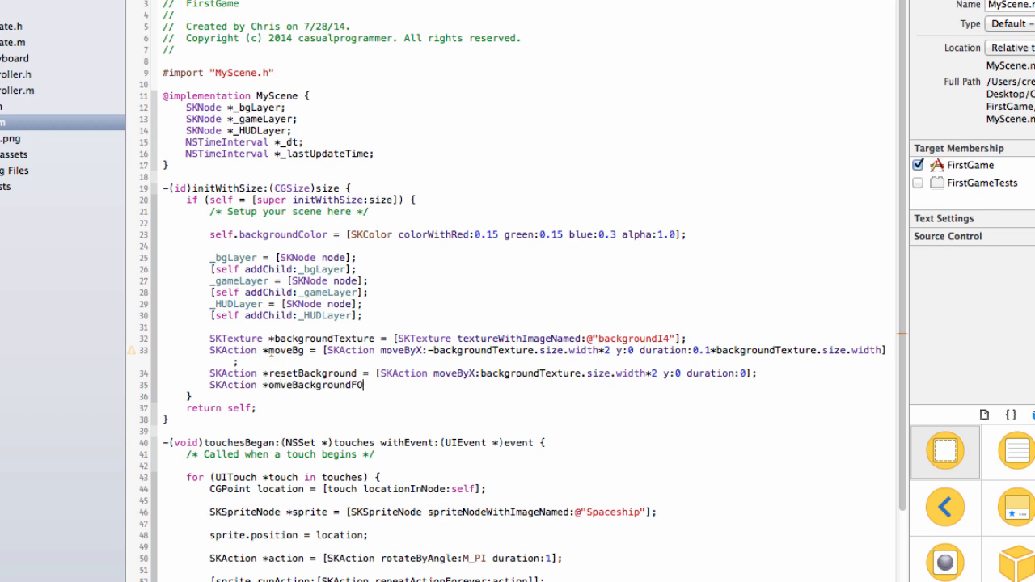
pyautogui.write('orever = [SKAction')
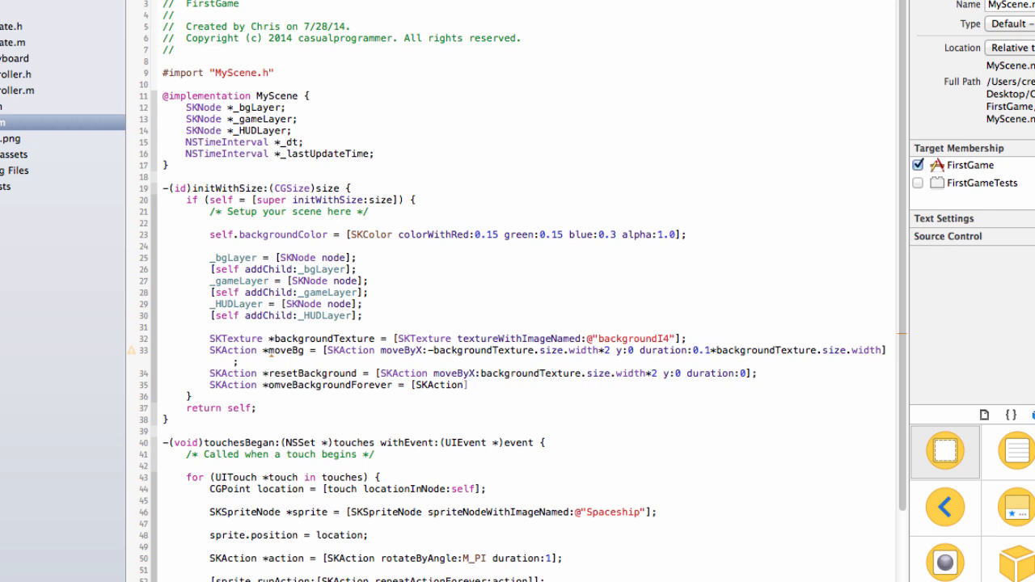
pyautogui.write('repeatAction:[SKAction sequence:@[moveBg count:(NSUInteger')
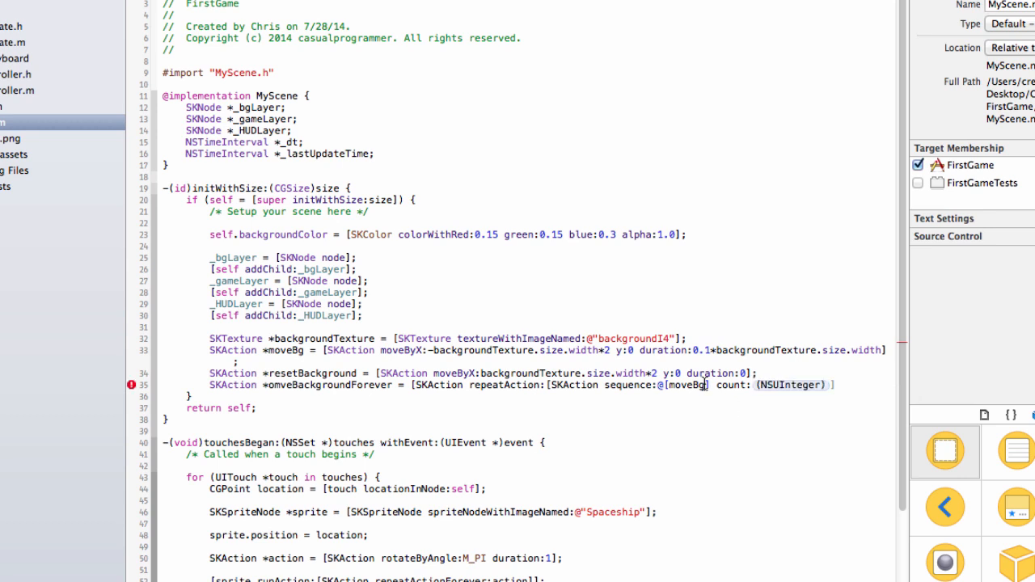
pyautogui.write(', ]')
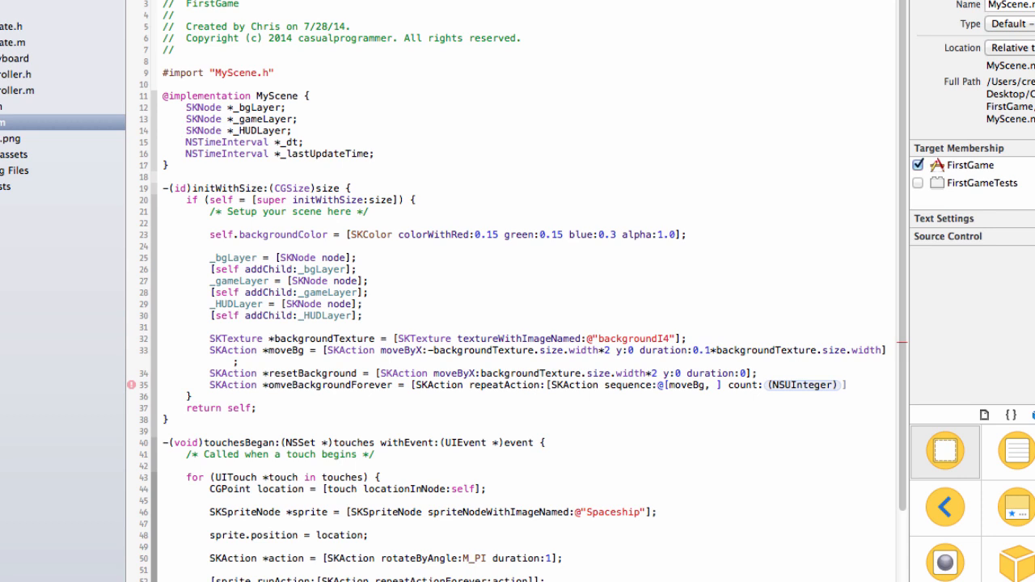
pyautogui.write('resetBg')
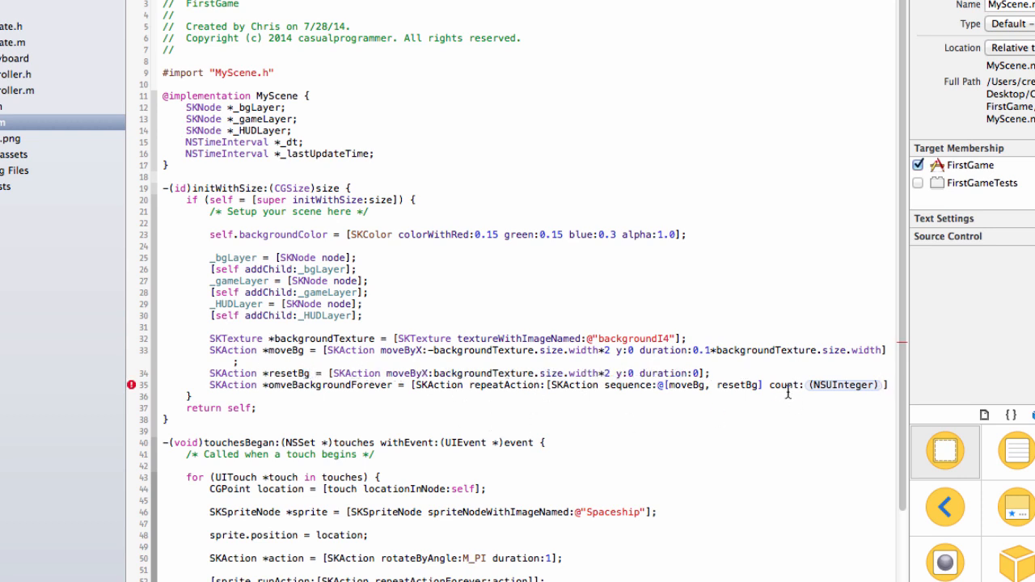
# Swap the repeatAction:count: call for repeatActionForever: and add the closing bracket.
pyautogui.doubleClick(843, 384)
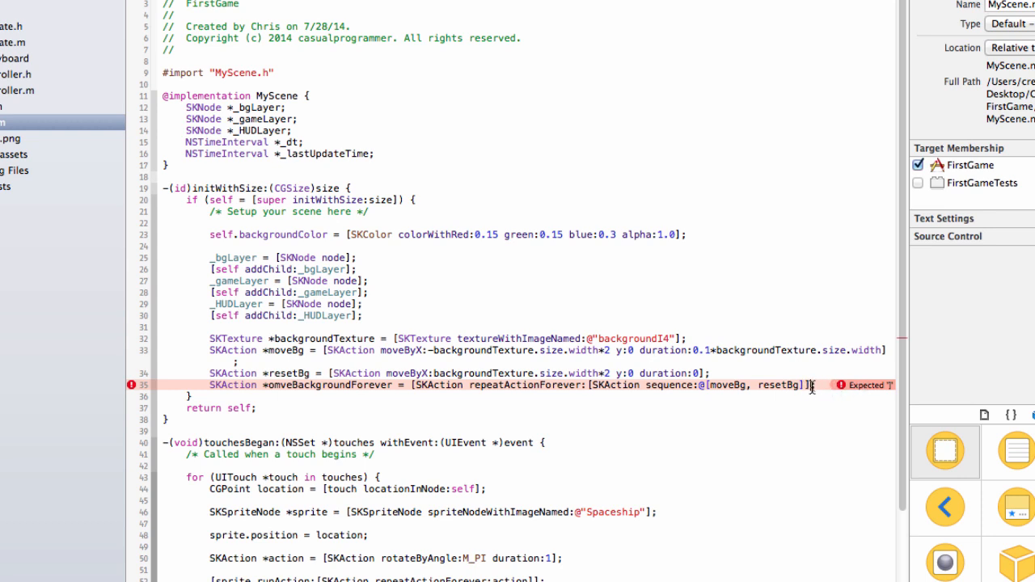
pyautogui.write('];')
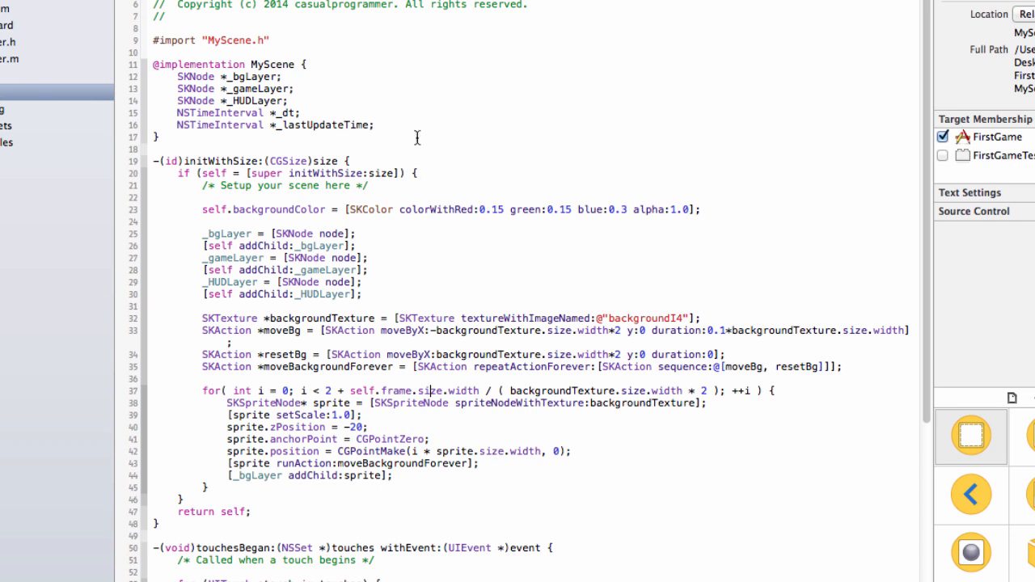
pyautogui.moveTo(210, 392)
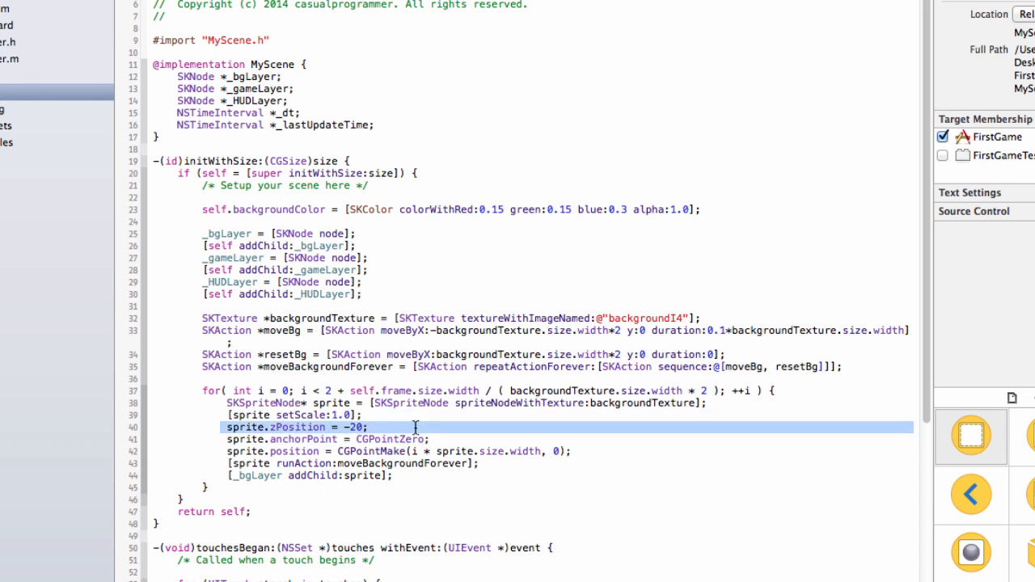
pyautogui.click(323, 427)
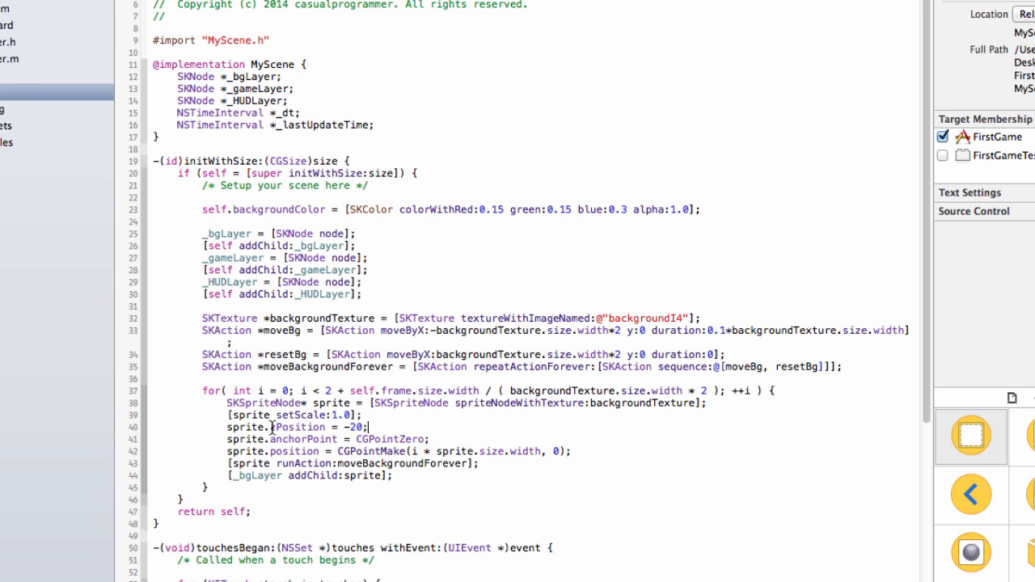
pyautogui.write('z')
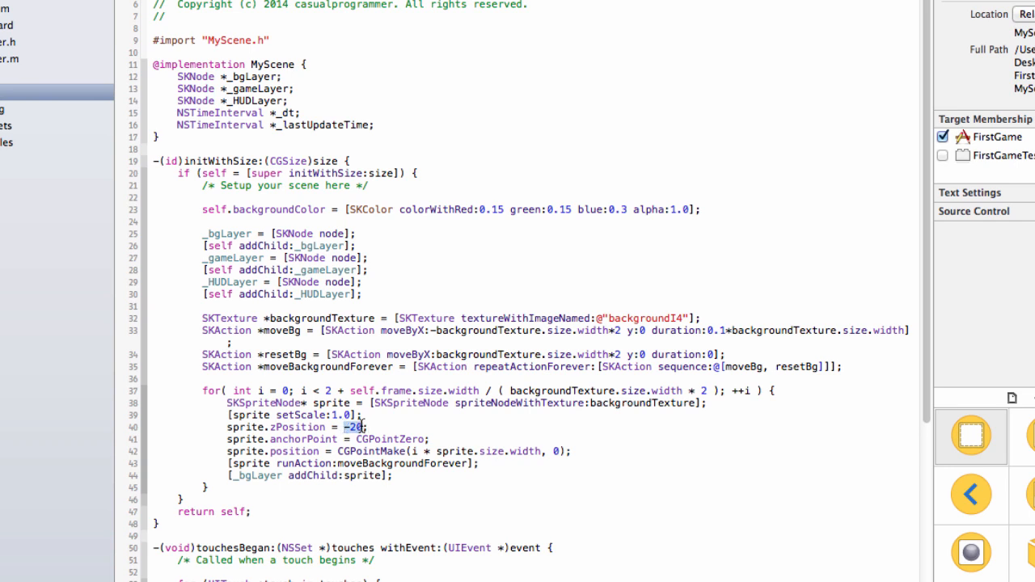
pyautogui.click(432, 442)
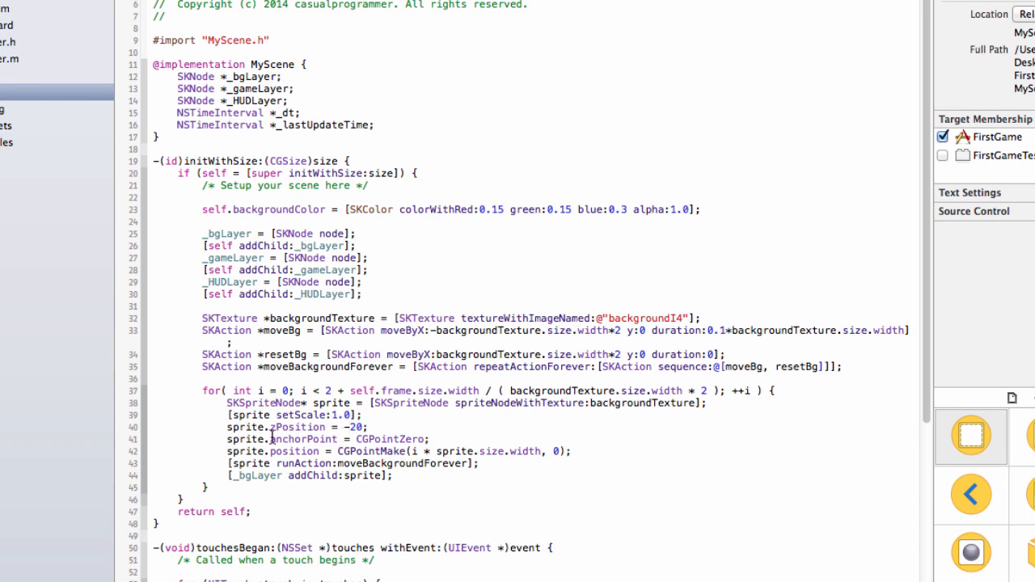
pyautogui.doubleClick(242, 439)
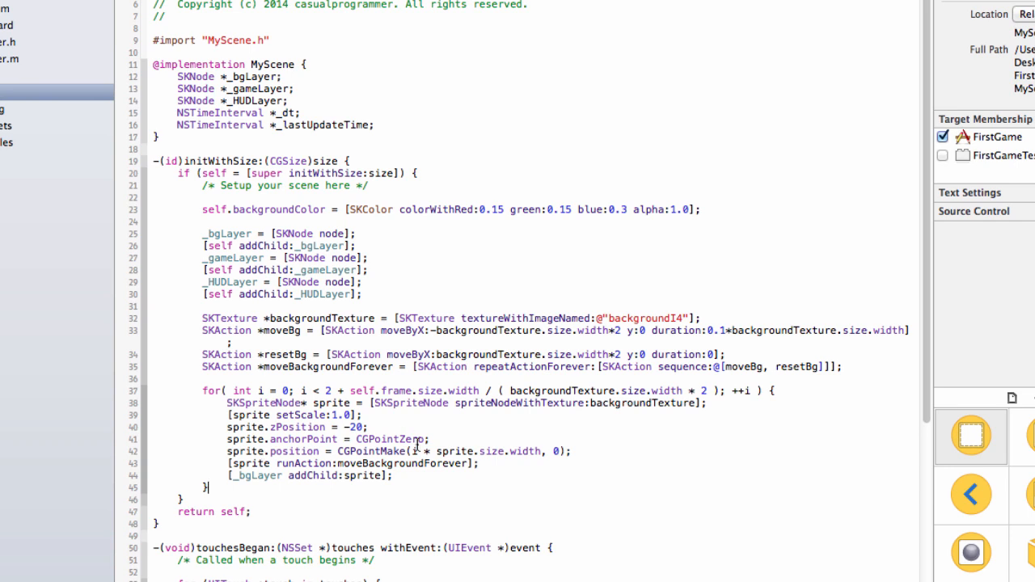
# Highlight the background sprite-creation for loop and its counter i to explain them.
pyautogui.moveTo(202, 391); pyautogui.dragTo(393, 475)
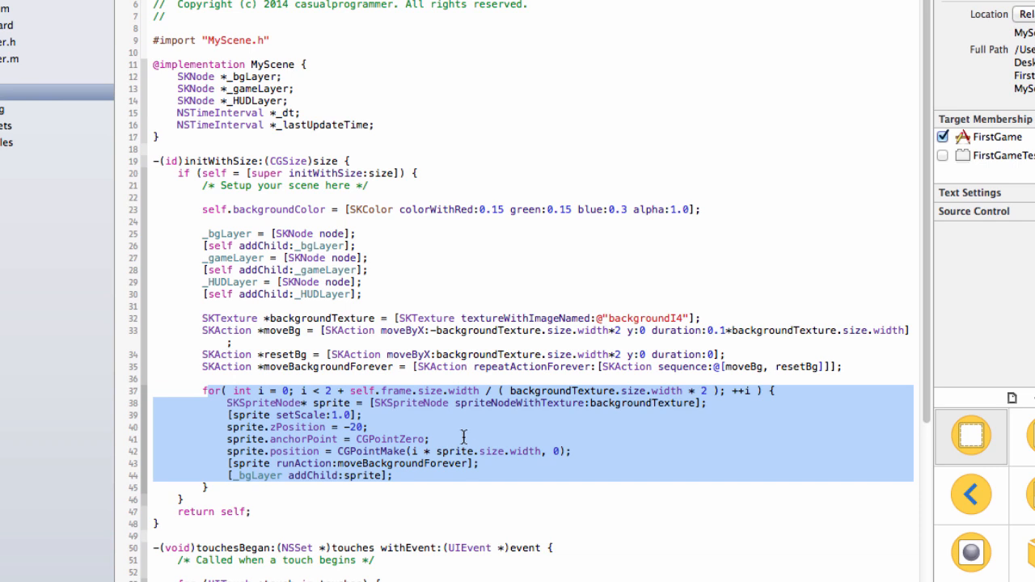
pyautogui.moveTo(475, 481)
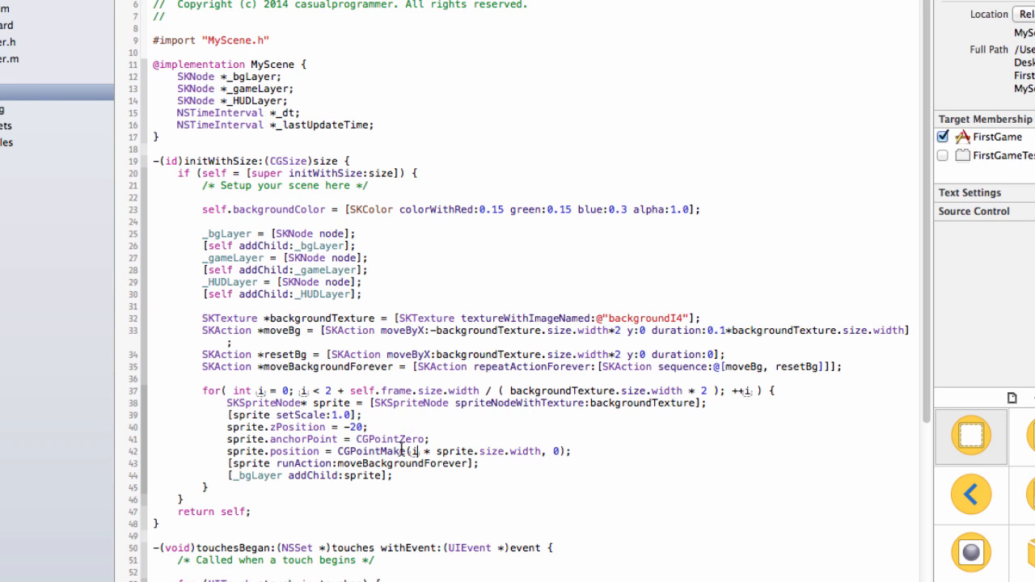
pyautogui.moveTo(412, 451); pyautogui.dragTo(540, 451)
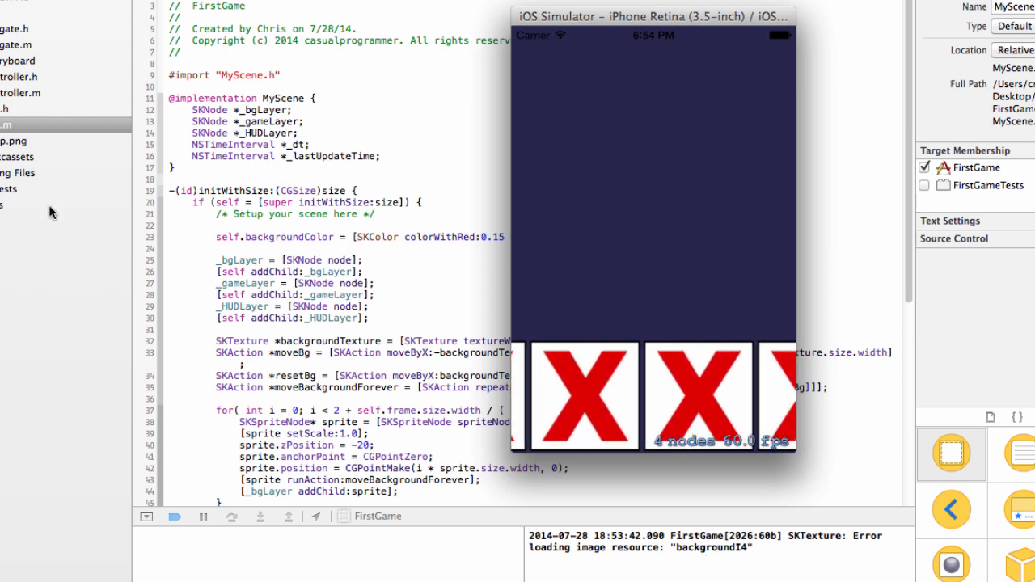
# Select Spaceship.png and bring up the project file list's context menu for adding files.
pyautogui.click(14, 141)
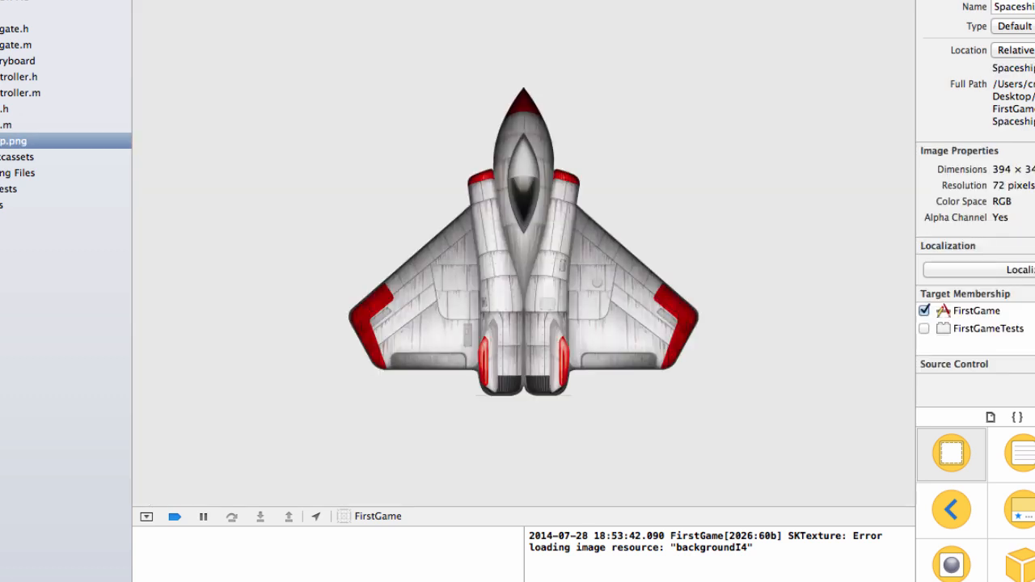
pyautogui.rightClick(14, 140)
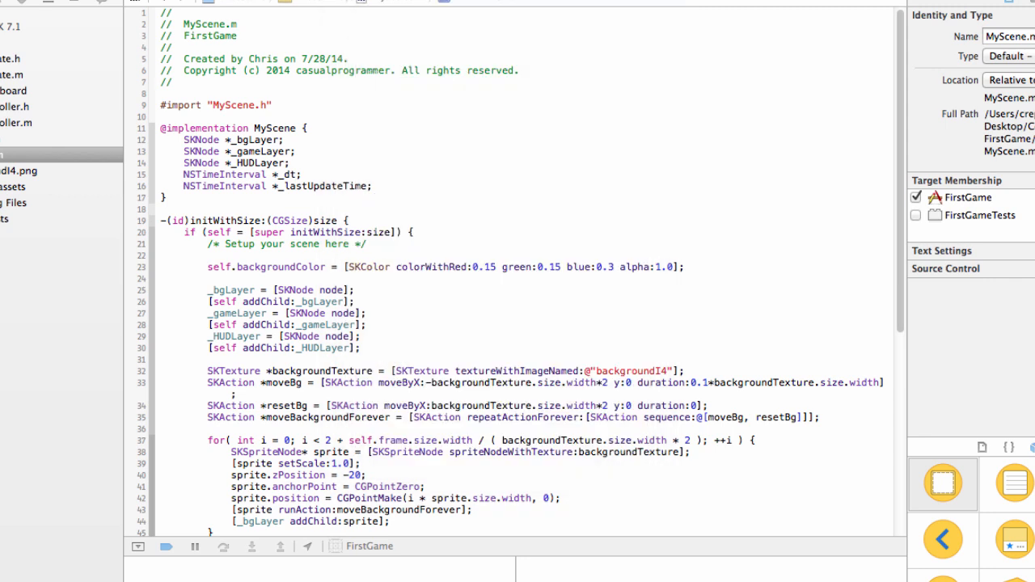
# On line 33 of MyScene.m, use duration:0.01*backgroundTexture.size.width for moveBg.
pyautogui.click(18, 170)
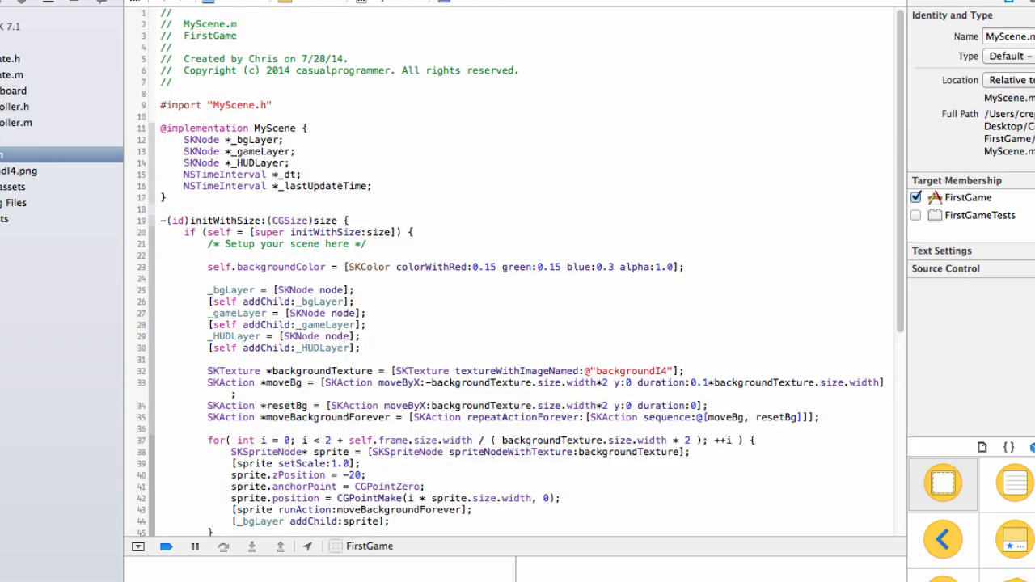
pyautogui.click(166, 545)
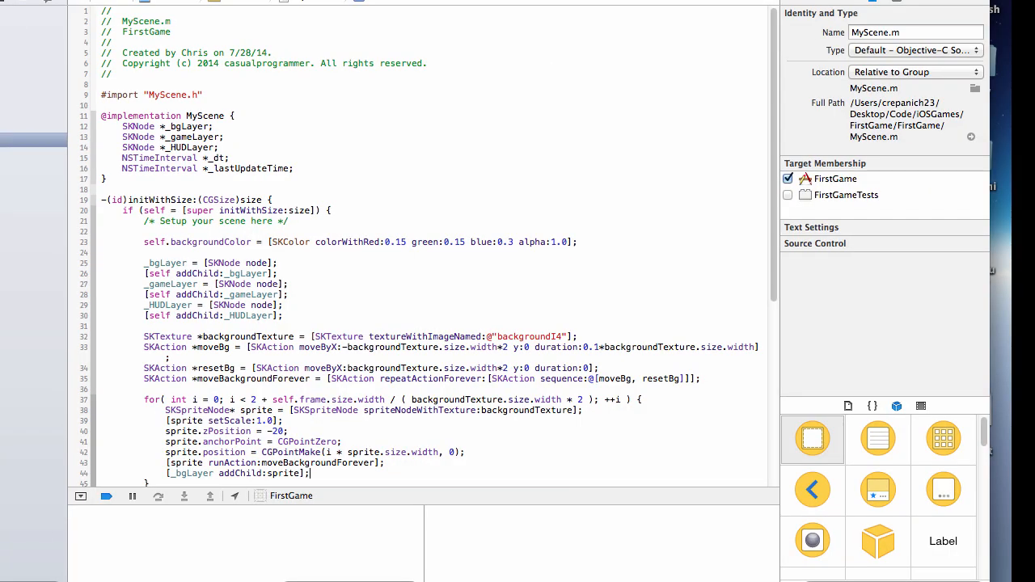
pyautogui.click(106, 495)
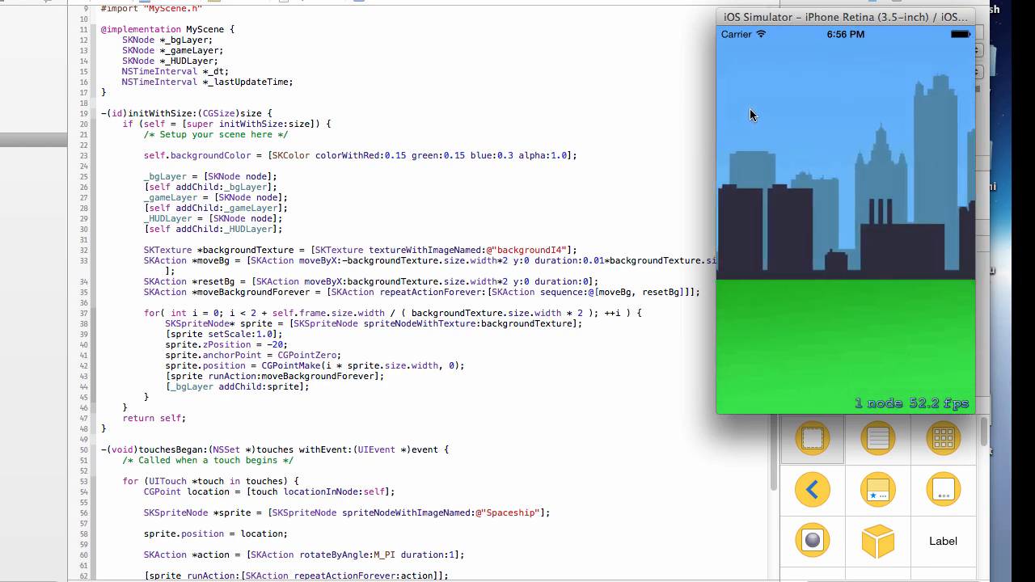
# Move the iOS Simulator window from the top right to the screen centre.
pyautogui.moveTo(844, 16); pyautogui.dragTo(376, 38)
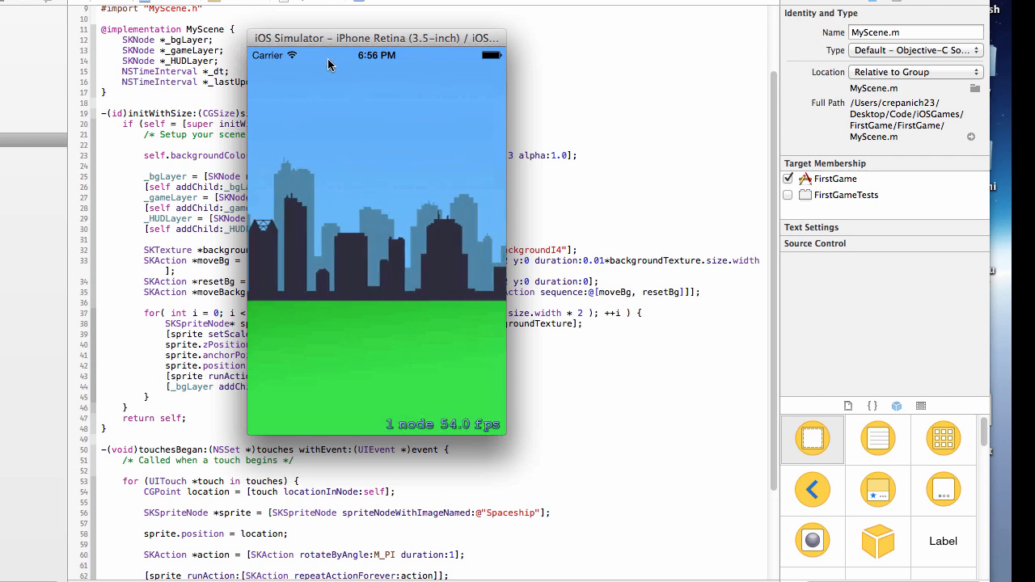